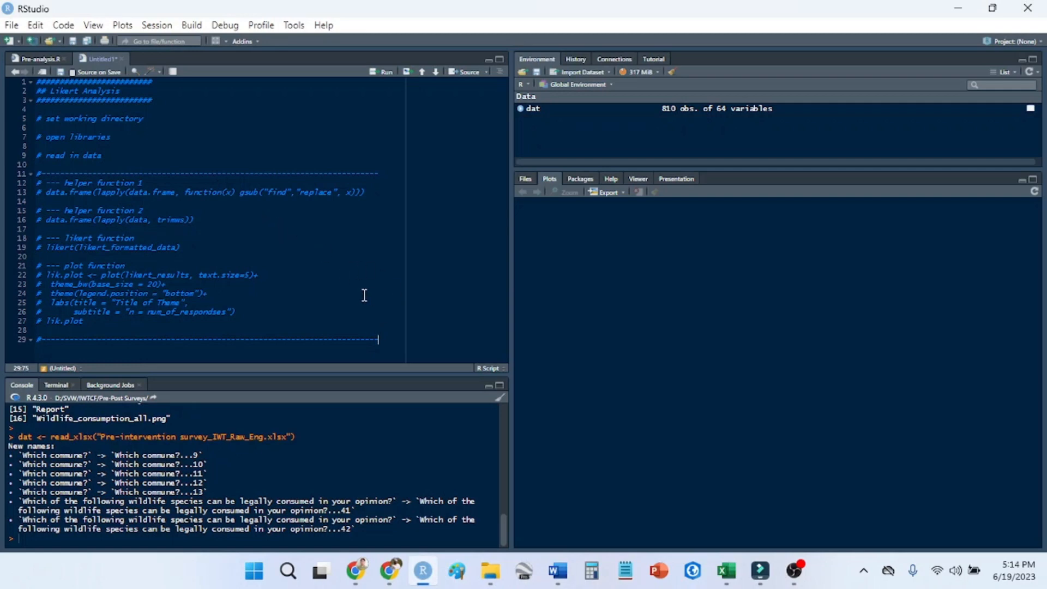
# Look up the D:\Code Snippets\Social Research folder, then add a blank line under the working-directory comment.
pyautogui.moveTo(166, 283); pyautogui.dragTo(377, 339)
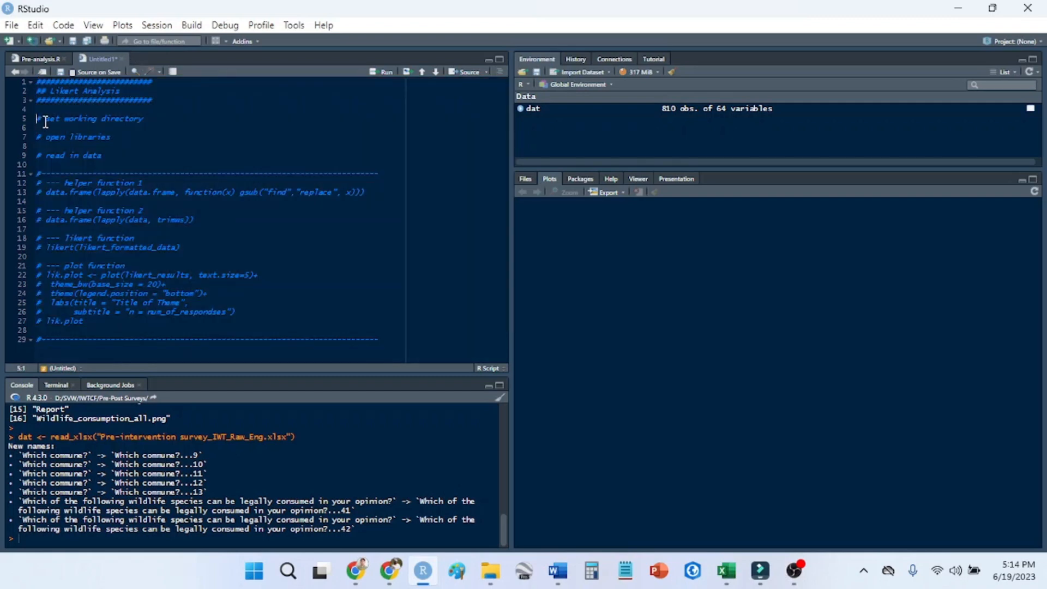
pyautogui.moveTo(39, 119); pyautogui.dragTo(142, 118)
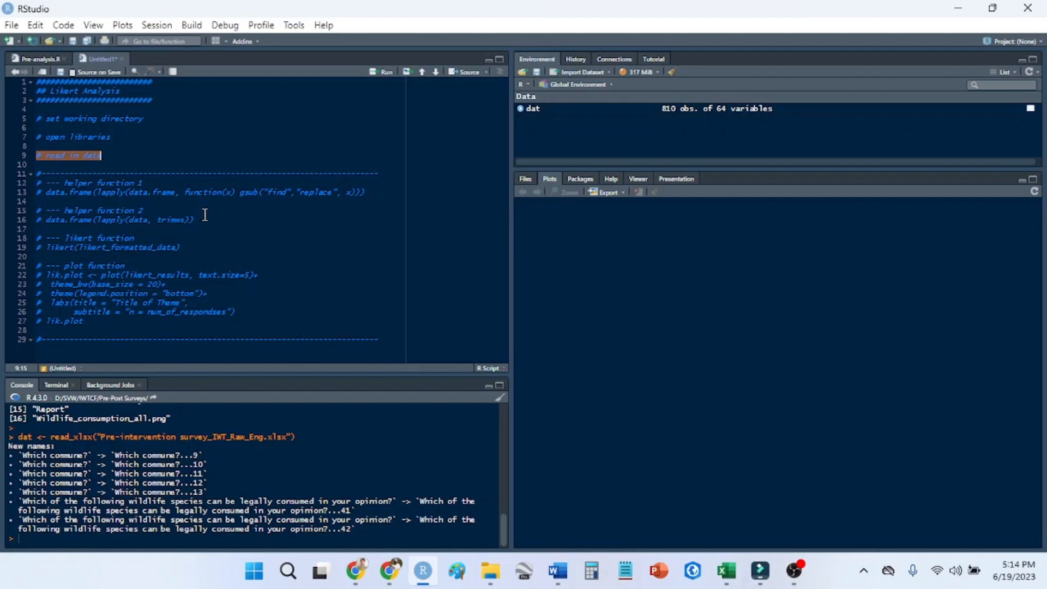
pyautogui.moveTo(209, 296)
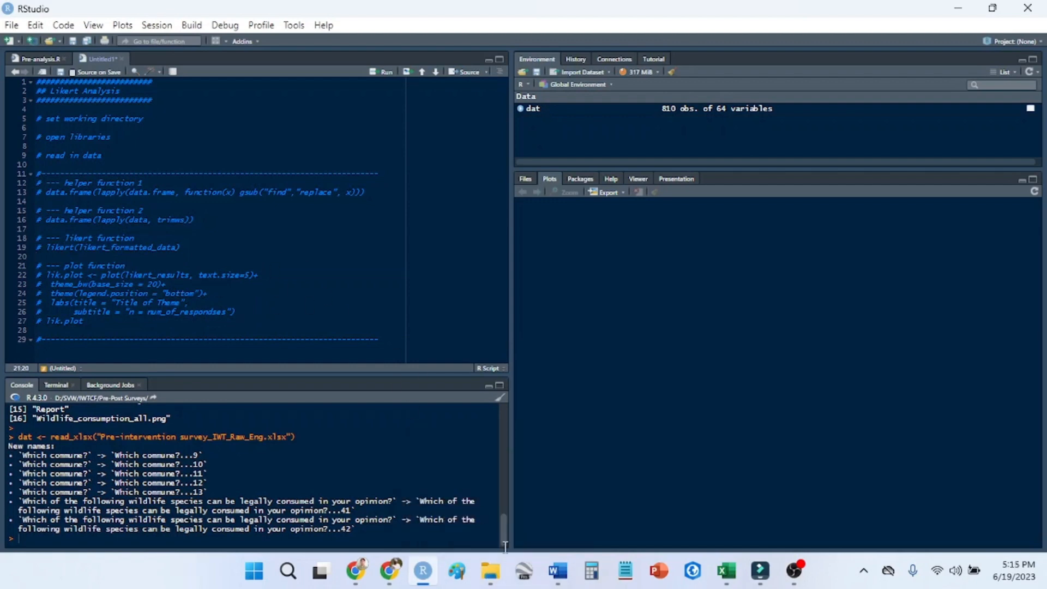
pyautogui.click(490, 571)
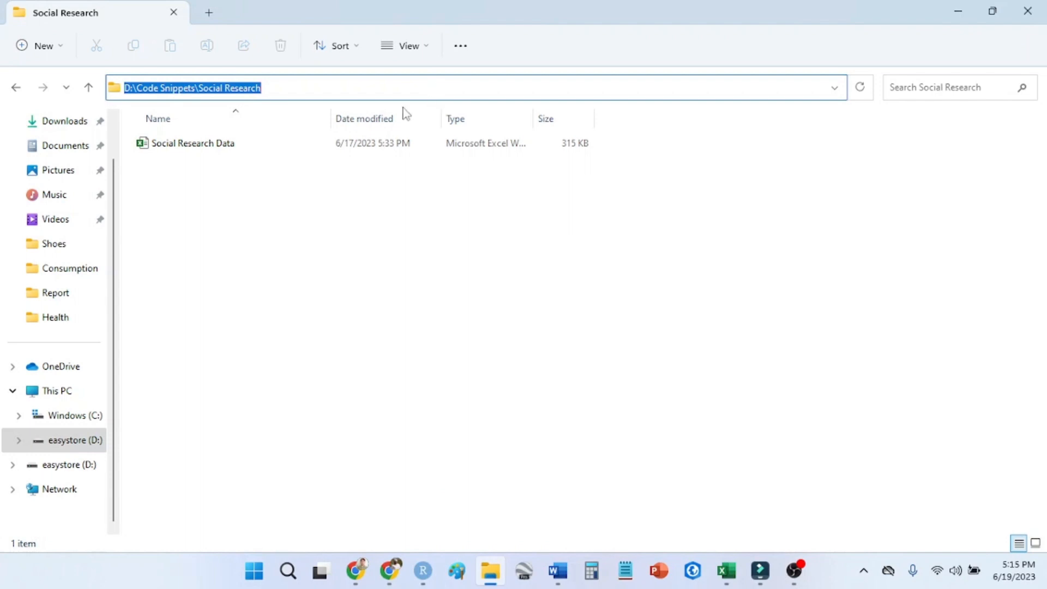
pyautogui.click(421, 571)
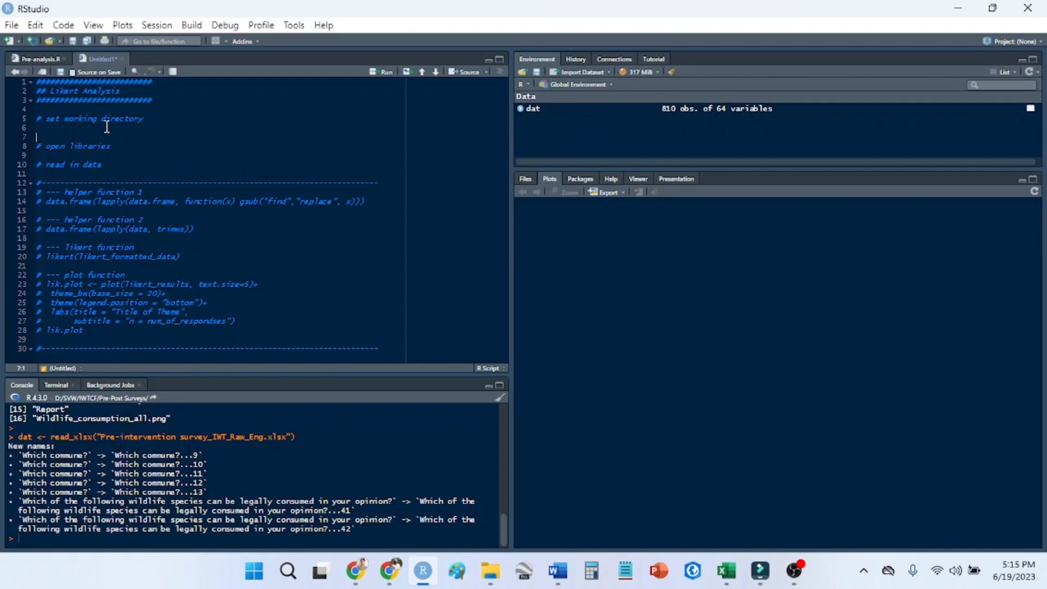
# Add setwd("D:\Code Snippets\Social Research") under the comment.
pyautogui.write('setwd(')
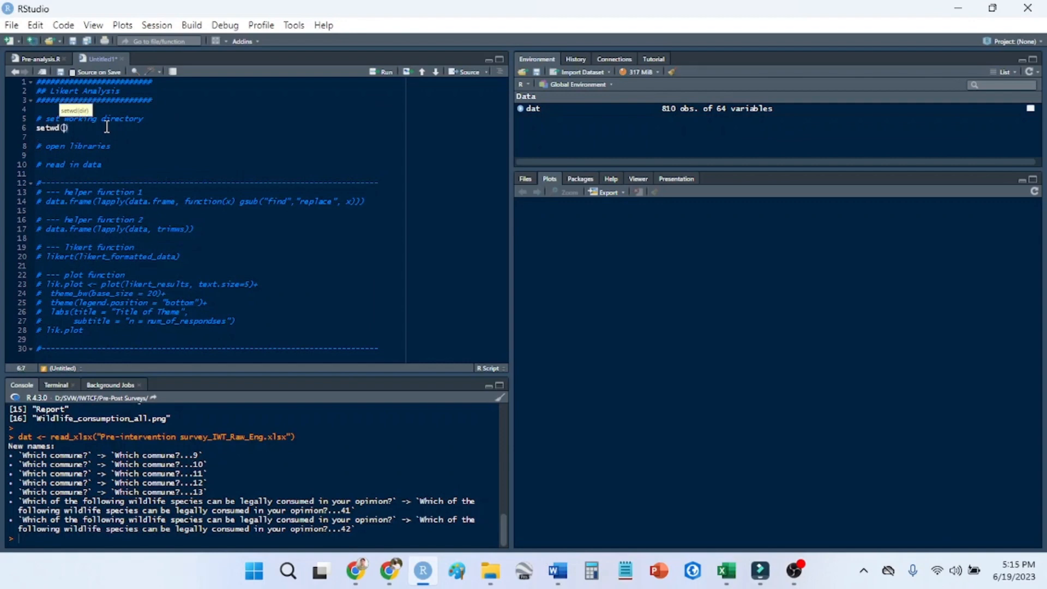
pyautogui.write('""')
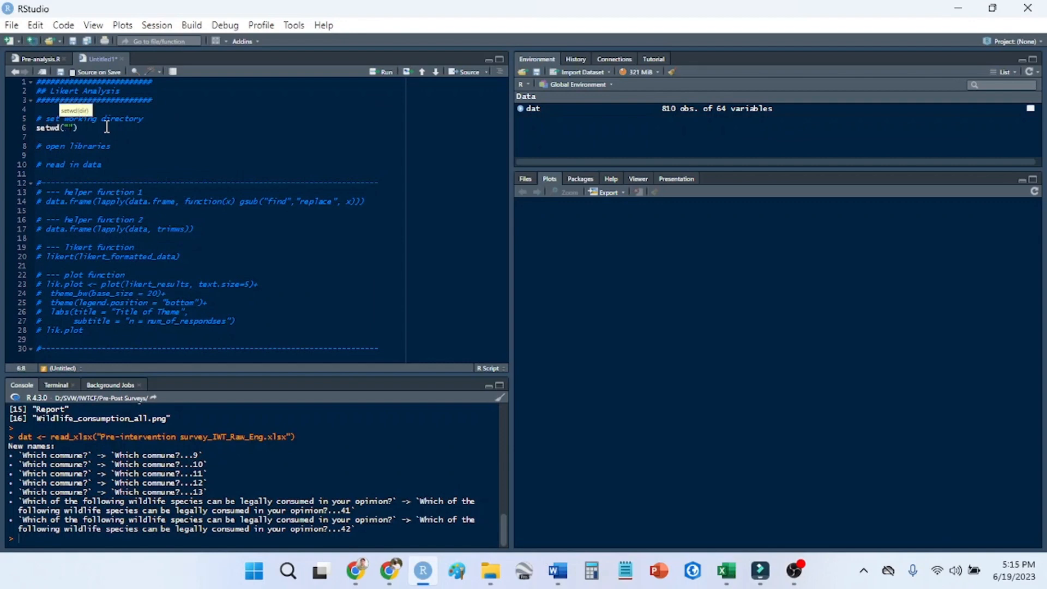
pyautogui.write('D:\\Code Snippets\\Social Research')
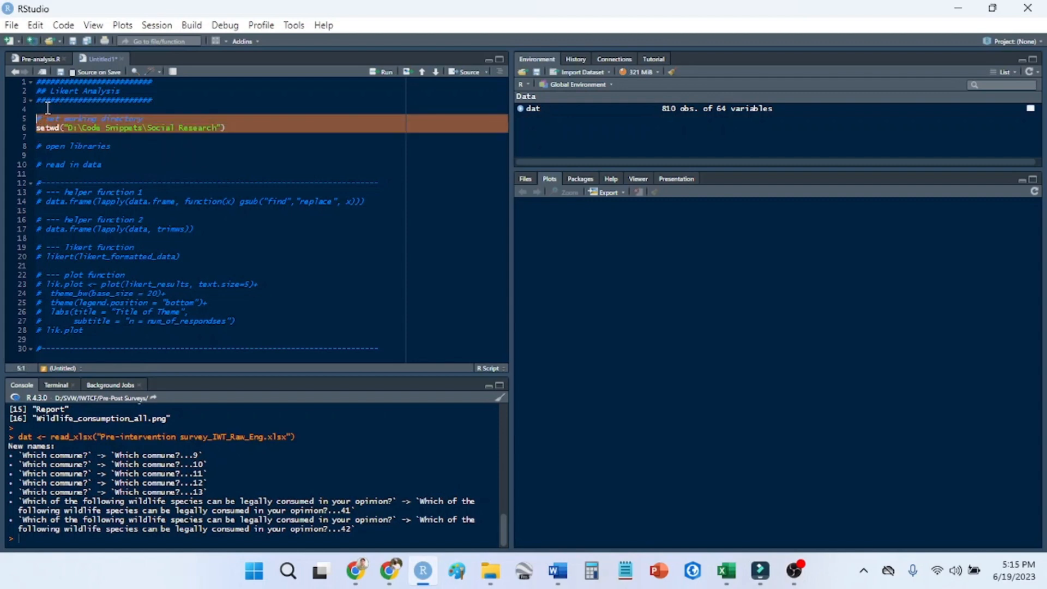
# Replace every backslash in the path with a forward slash.
pyautogui.press('Ctrl+f')
pyautogui.write('\\')
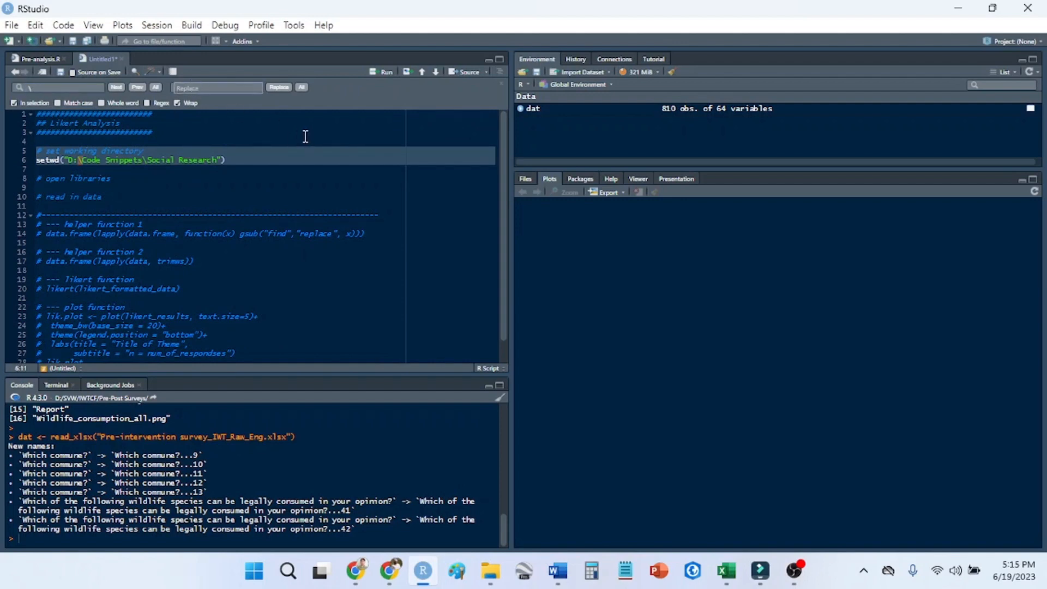
pyautogui.click(301, 87)
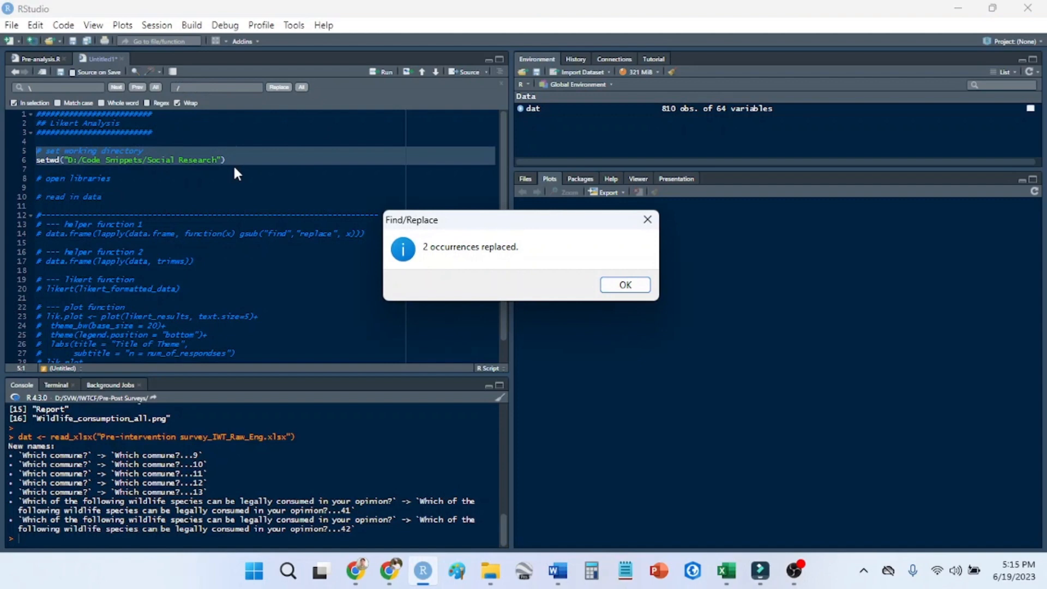
pyautogui.click(624, 285)
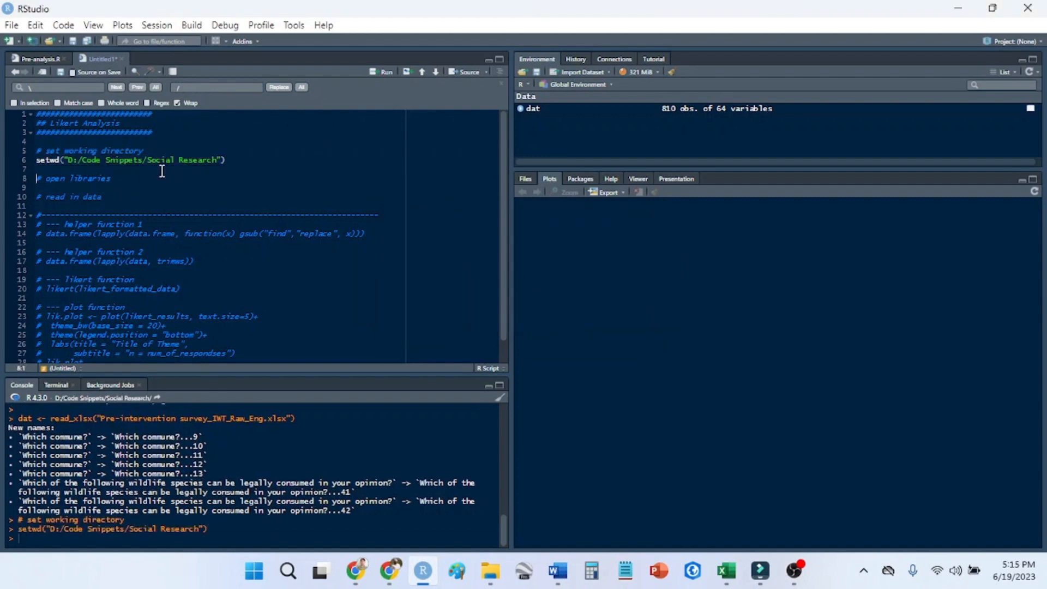
# Run list.files() and select Social Research Data.xlsx in the console output.
pyautogui.write('list.files(')
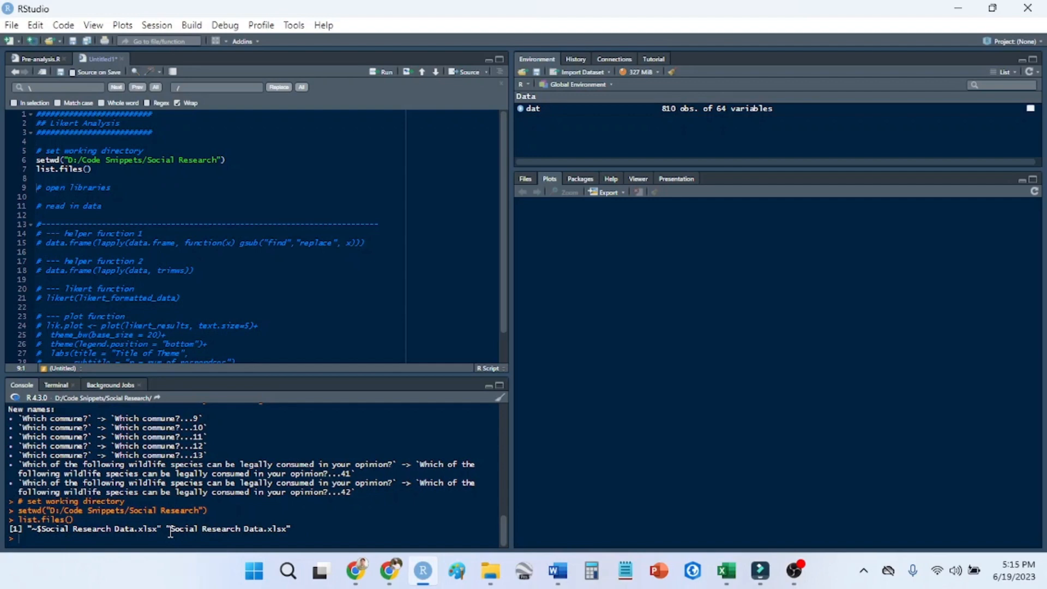
pyautogui.doubleClick(227, 529)
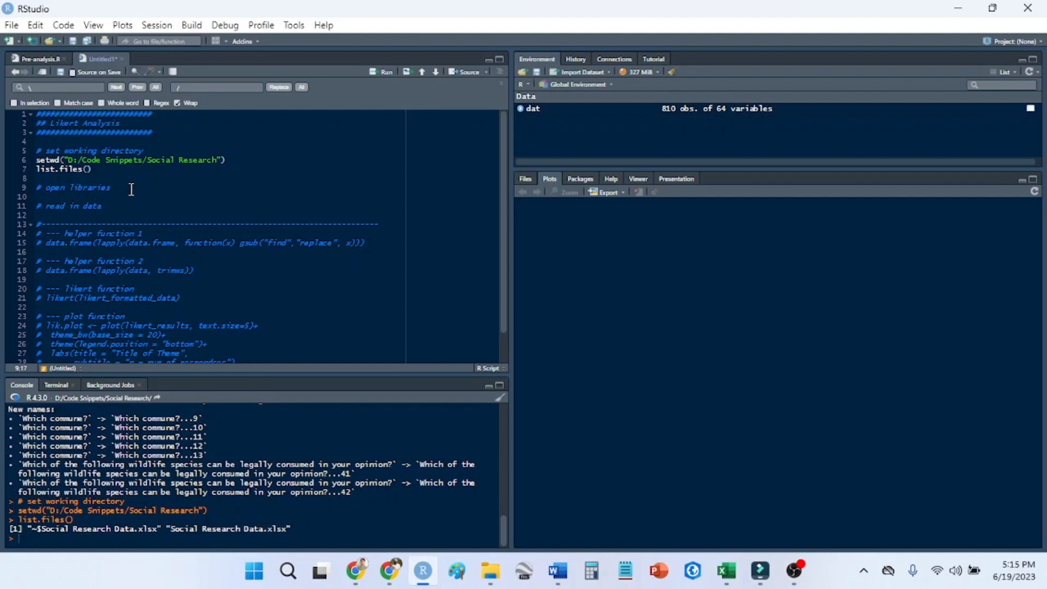
# Add library calls for ggplot2, likert and readxl.
pyautogui.write('library(ggplot2')
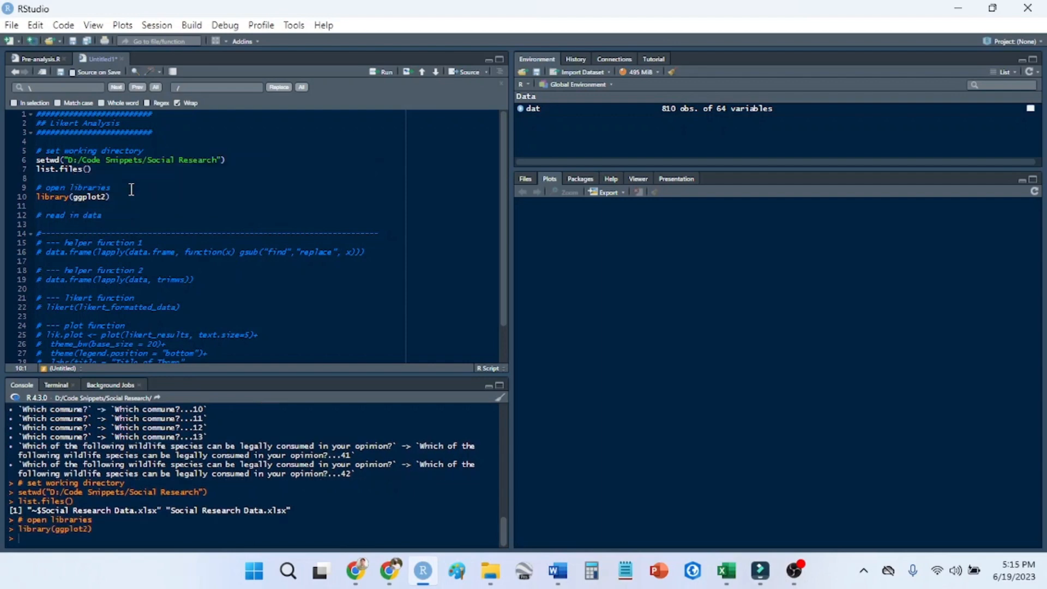
pyautogui.write('library(likert')
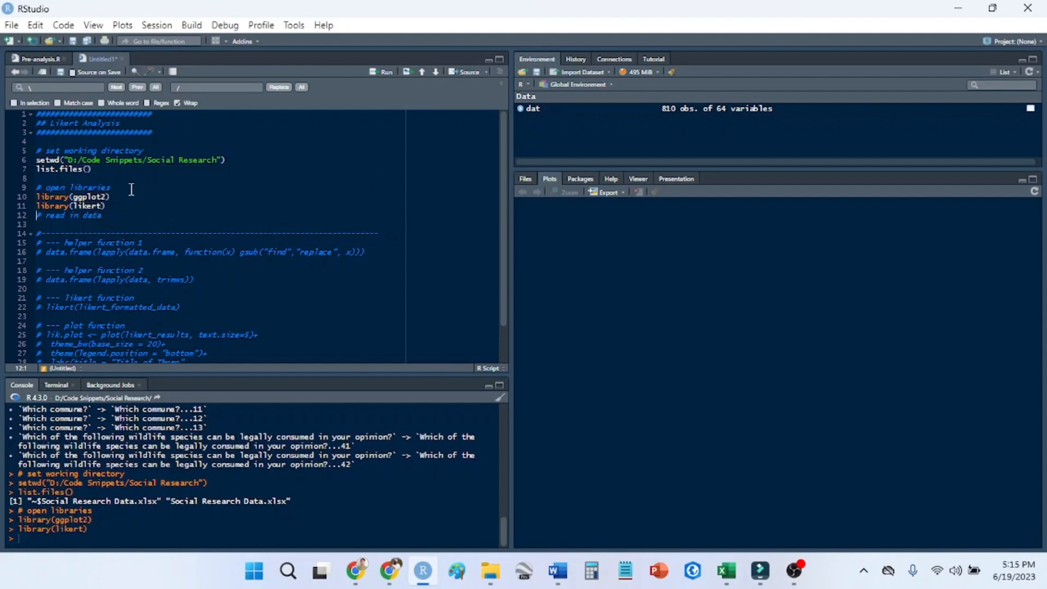
pyautogui.write('library(package')
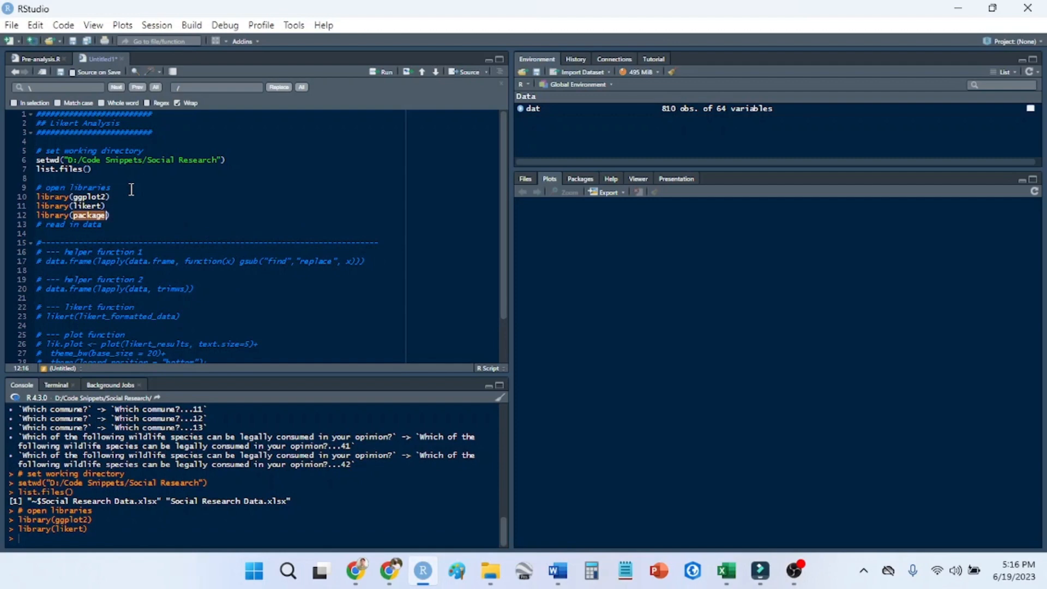
pyautogui.write('readx')
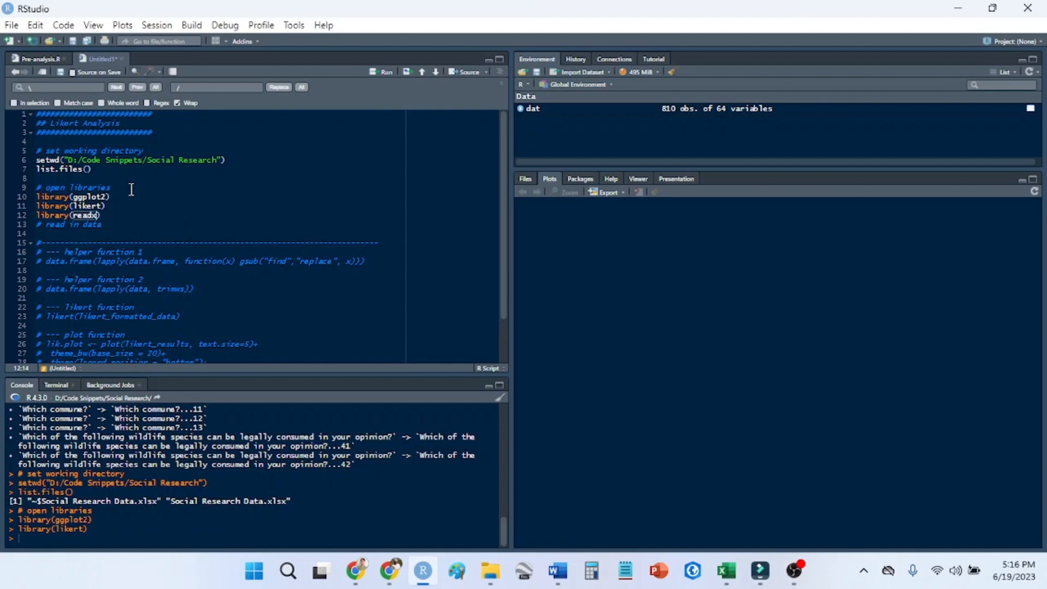
# Correct the misspelled readxl package name so it loads, then start a line under # read in data.
pyautogui.press('Backspace')
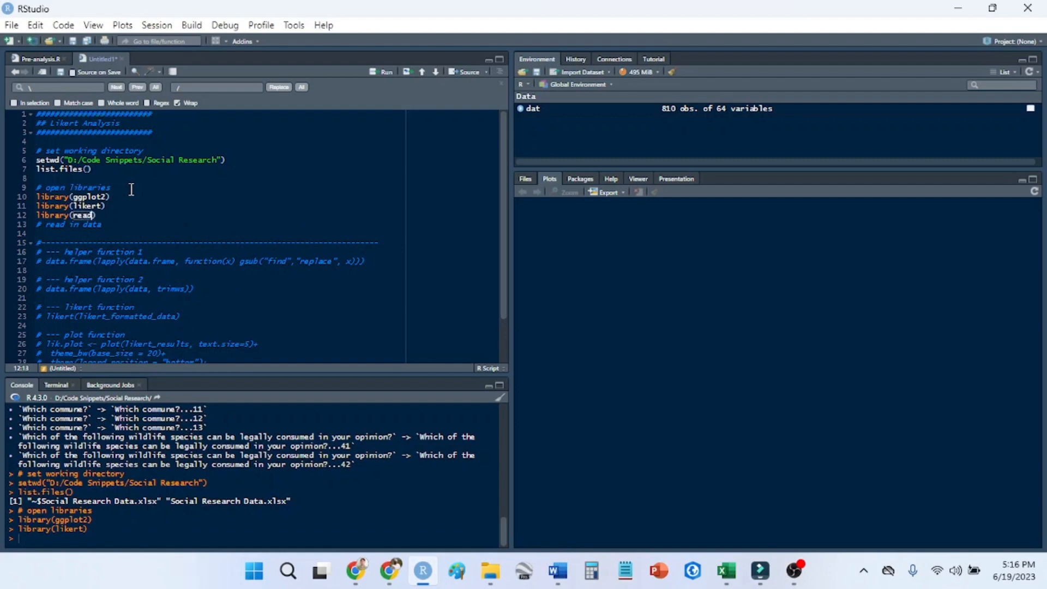
pyautogui.write('x')
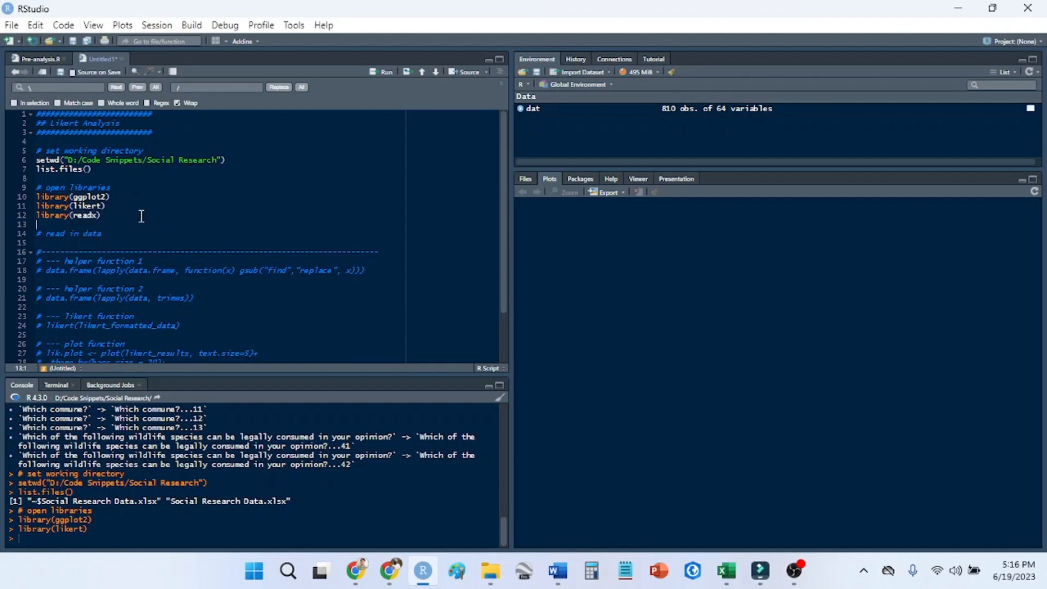
pyautogui.doubleClick(86, 215)
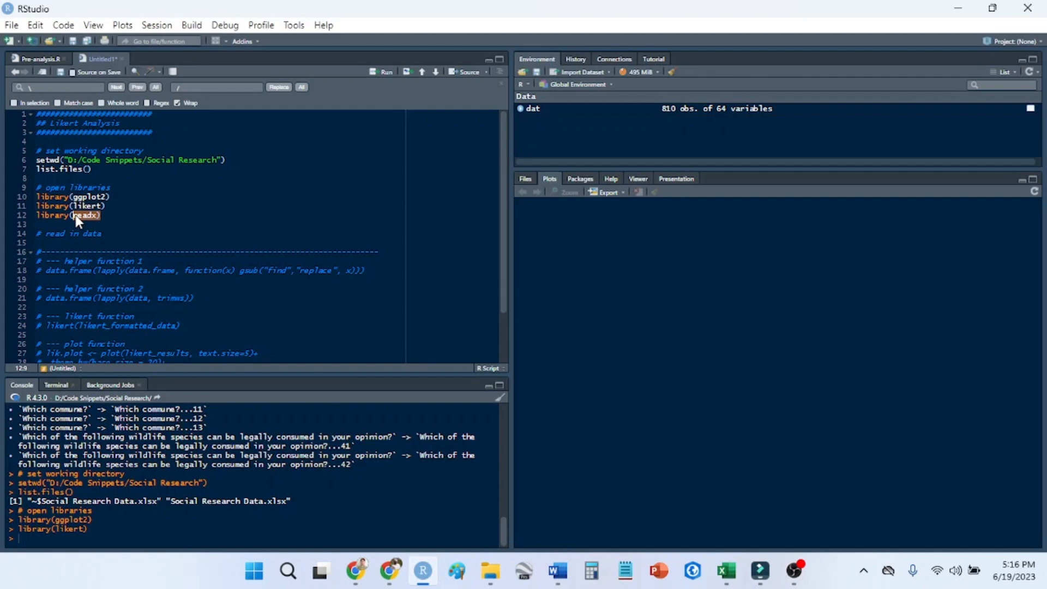
pyautogui.write('read')
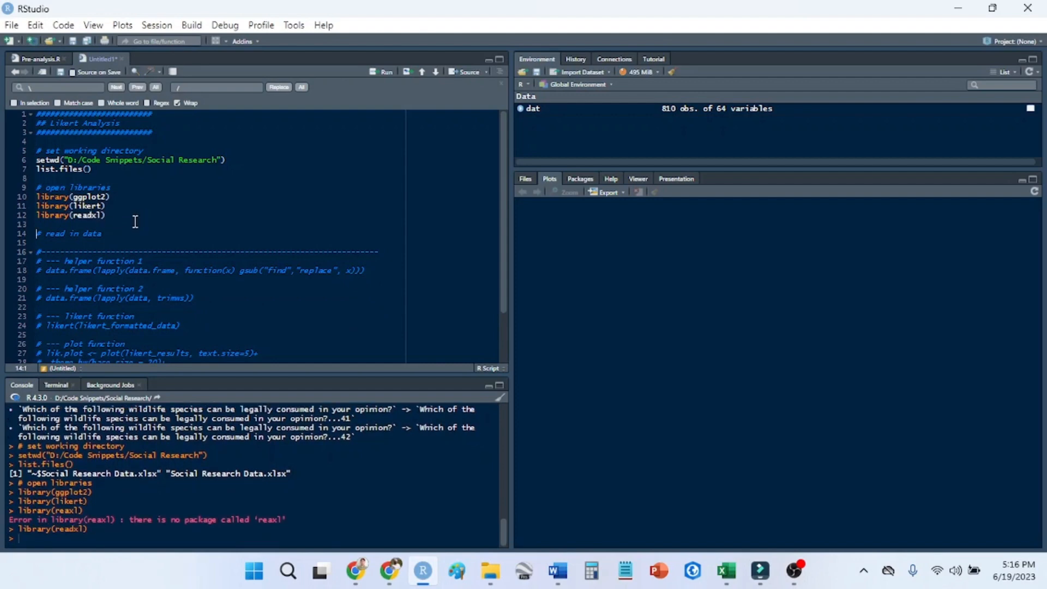
pyautogui.press('enter')
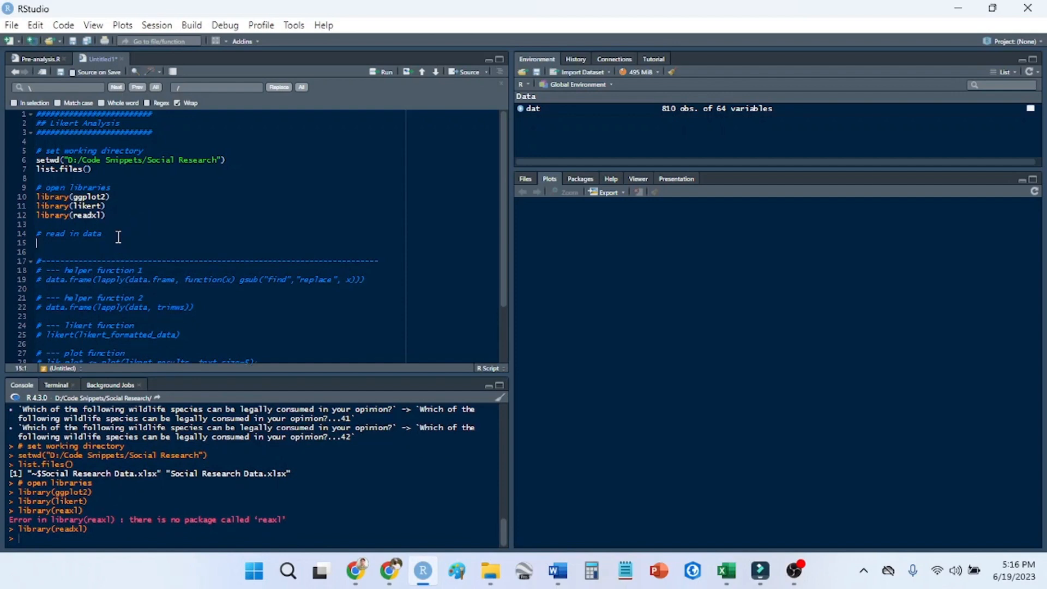
# Read "Social Research Data.xlsx" into dat with read_xlsx and view it.
pyautogui.write('data')
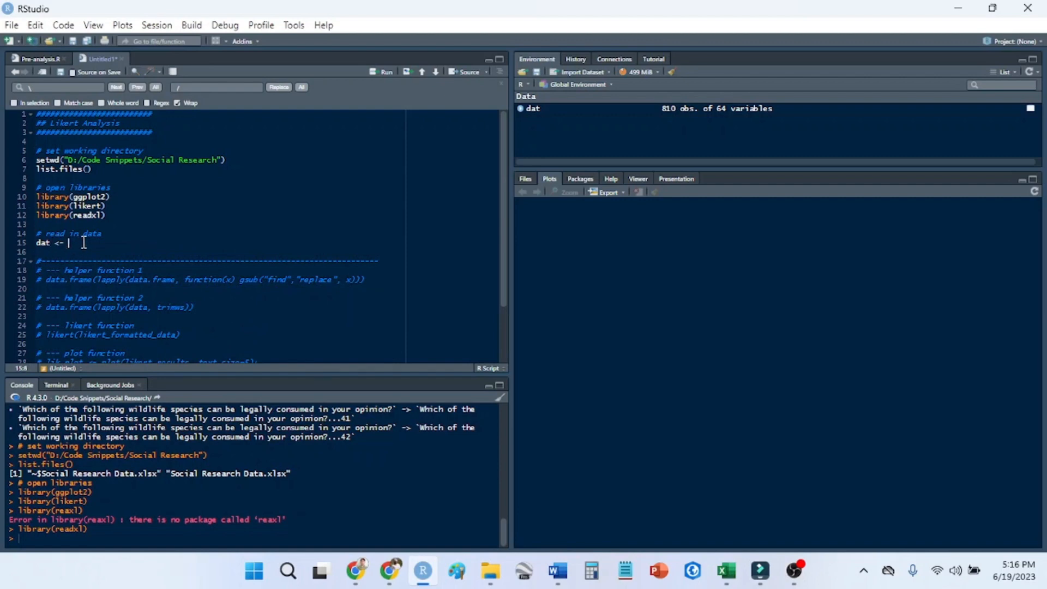
pyautogui.write('read')
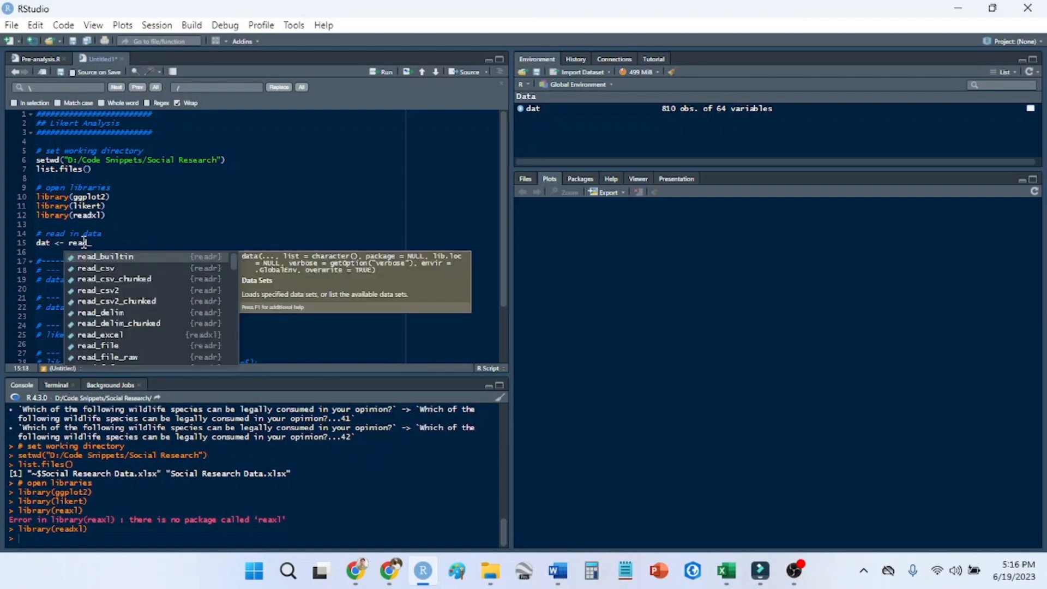
pyautogui.write('_xl')
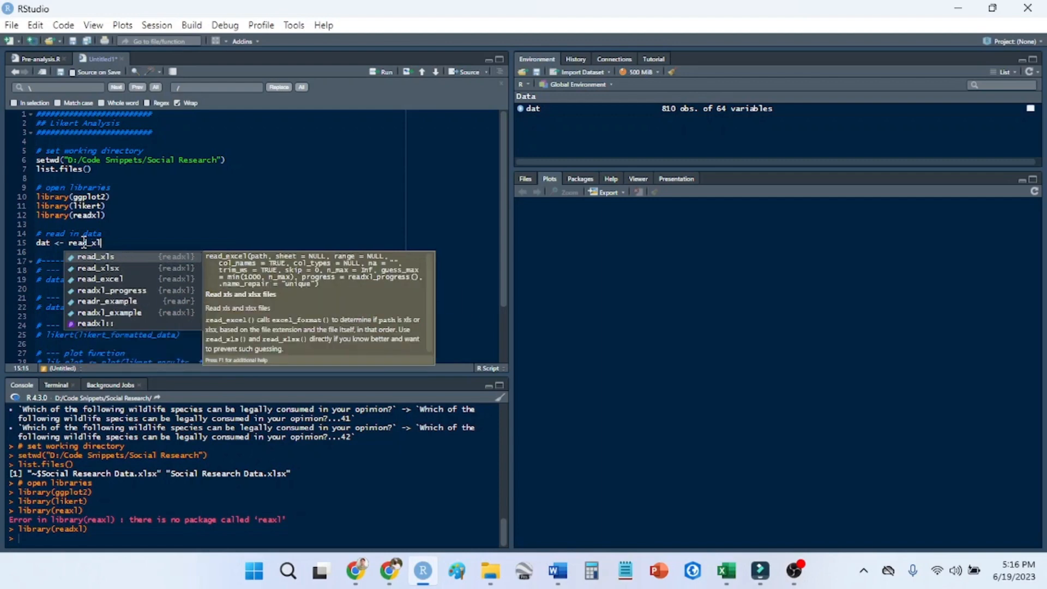
pyautogui.click(98, 268)
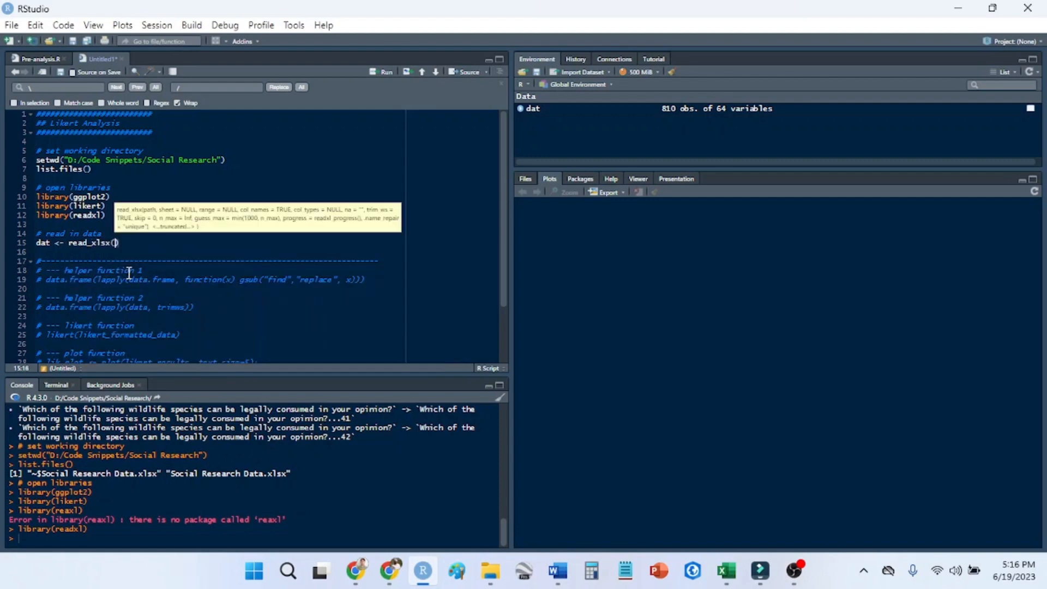
pyautogui.write('"Social Research Data.xlsx"')
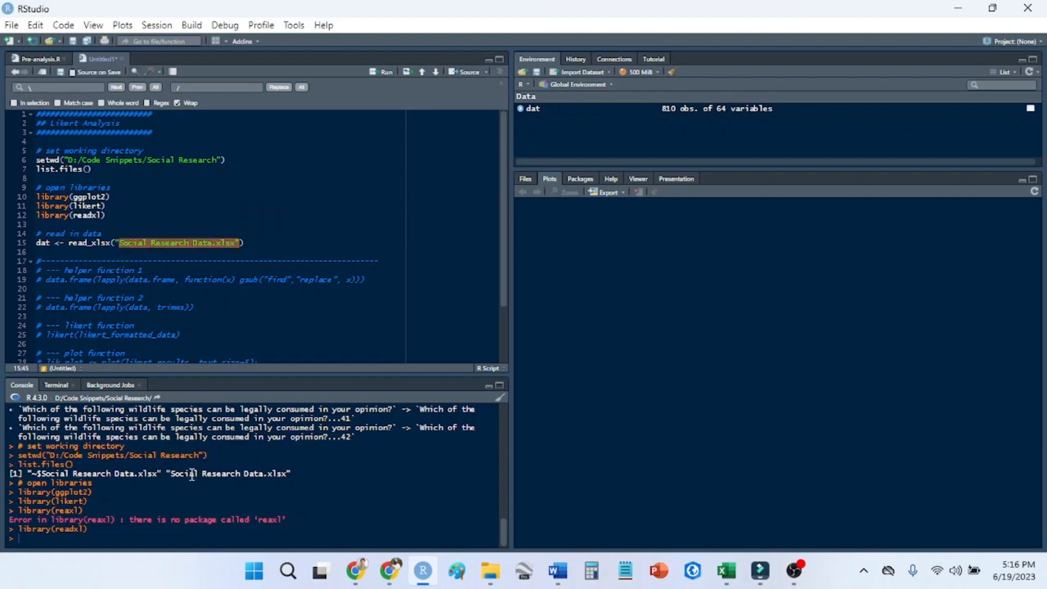
pyautogui.doubleClick(227, 473)
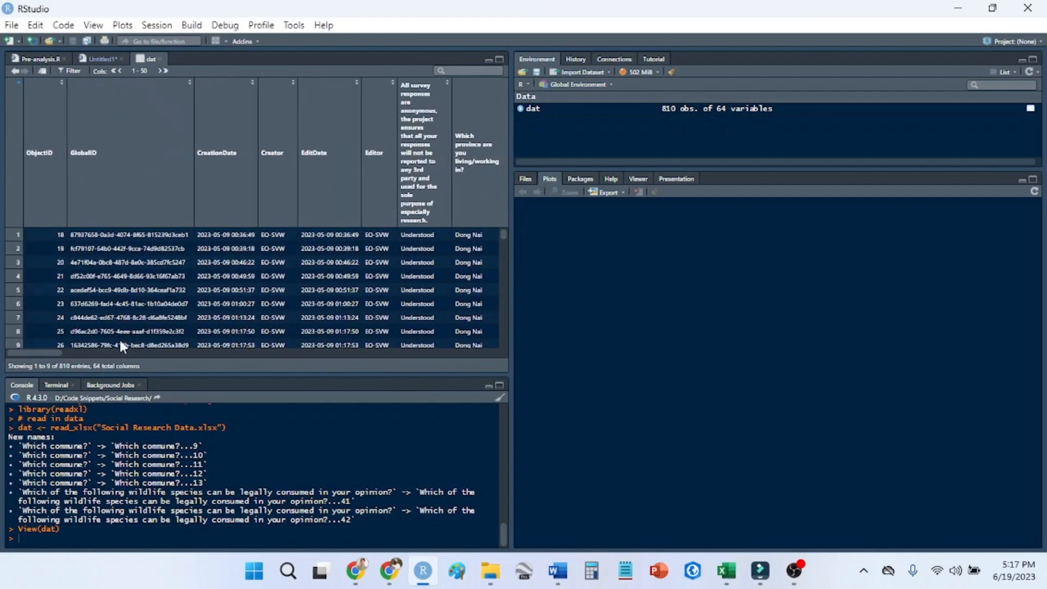
pyautogui.moveTo(40, 356)
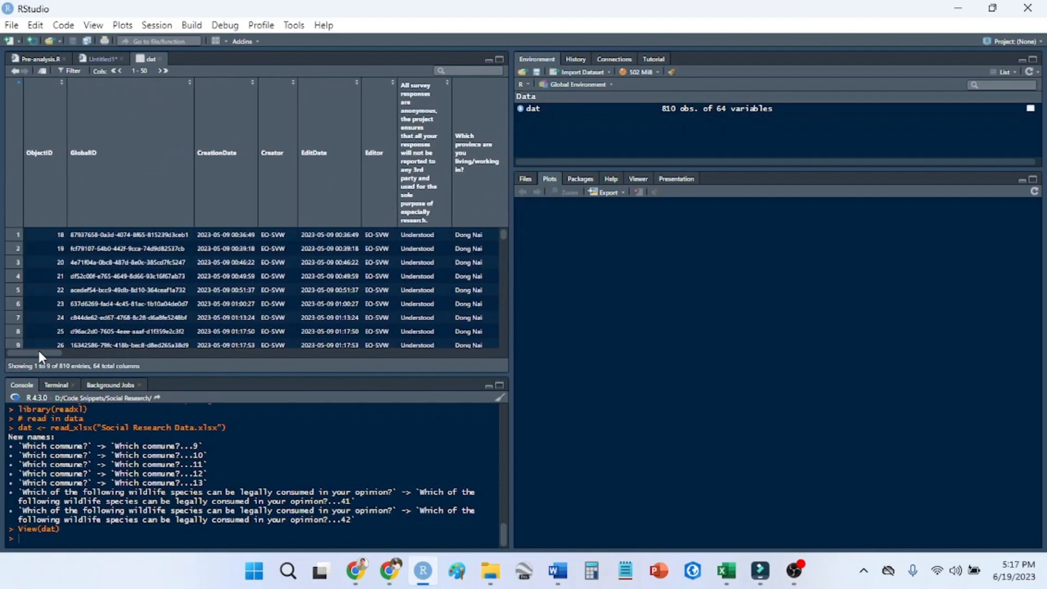
# Scroll the dat viewer across to the wildlife question columns 22–26.
pyautogui.hscroll(3)
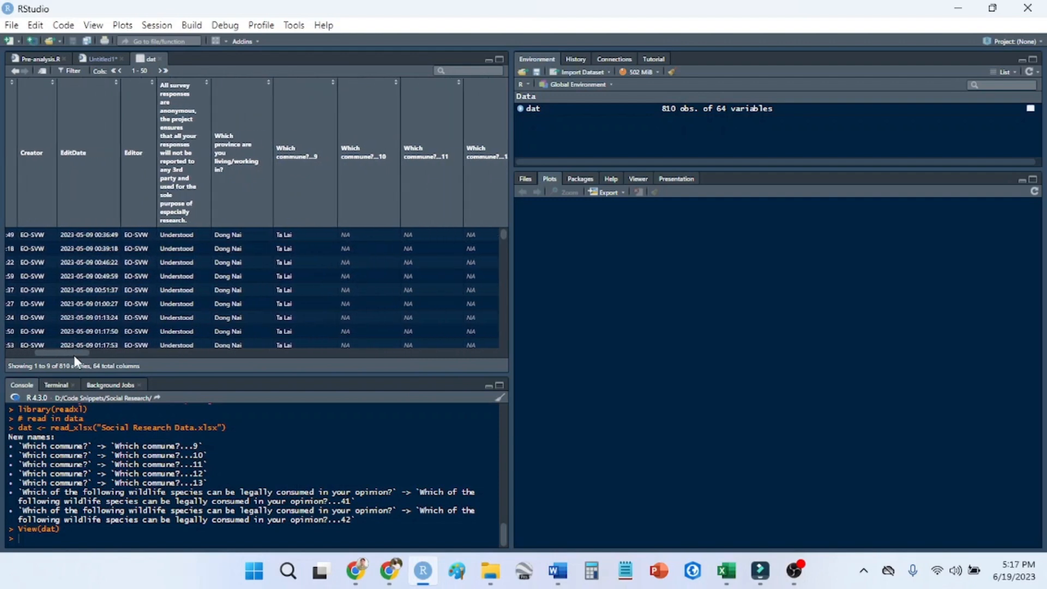
pyautogui.hscroll(3)
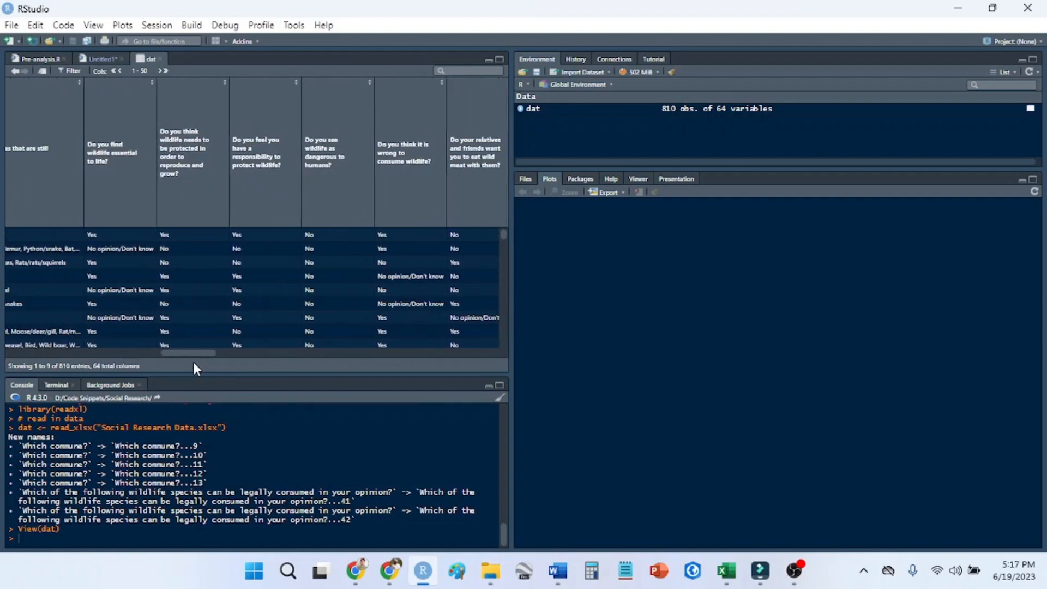
pyautogui.moveTo(110, 151)
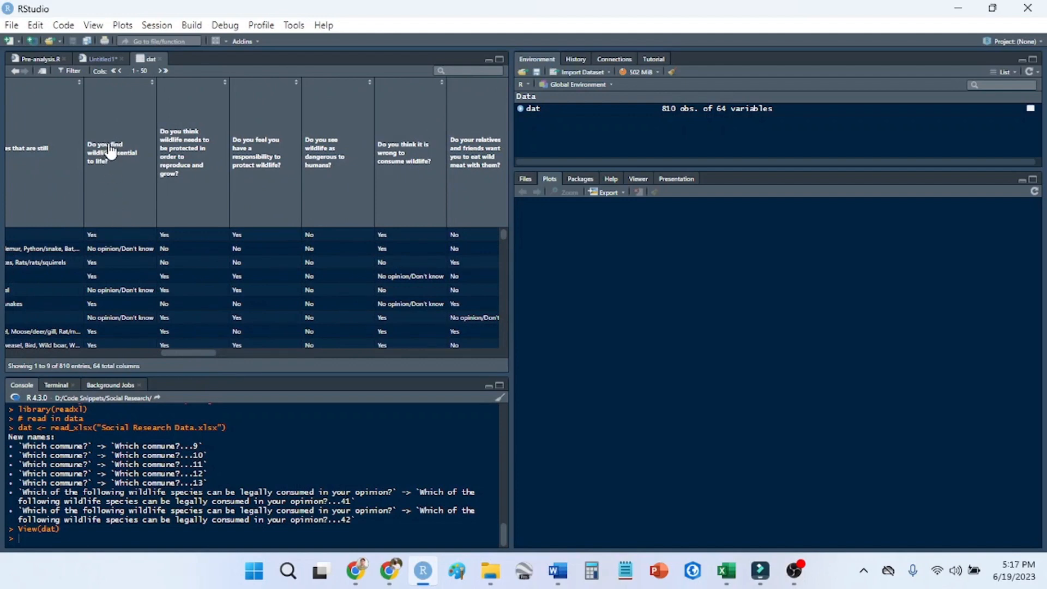
pyautogui.moveTo(109, 176)
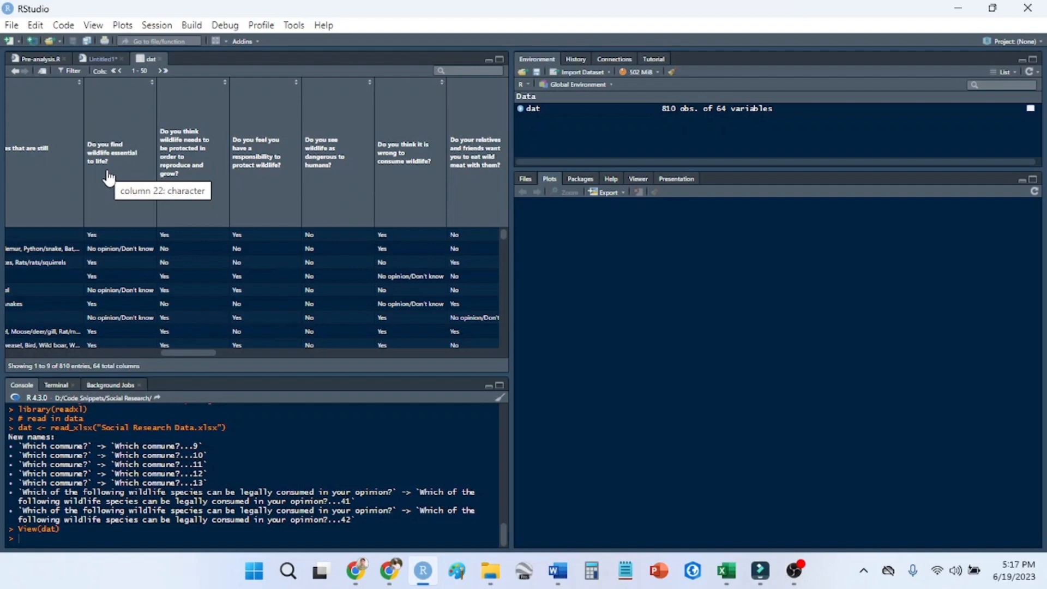
pyautogui.moveTo(189, 185)
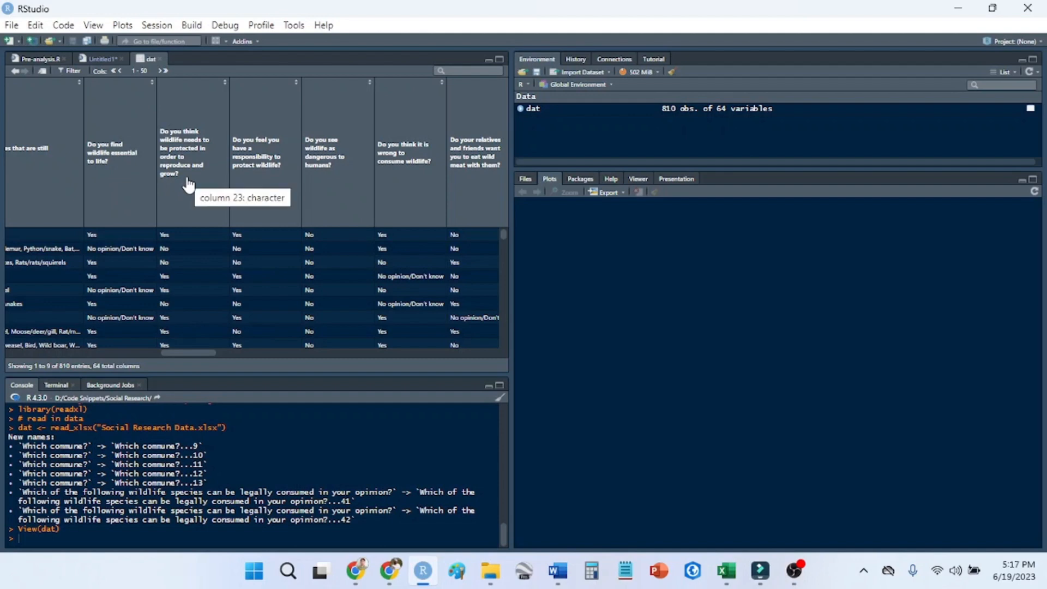
pyautogui.moveTo(332, 193)
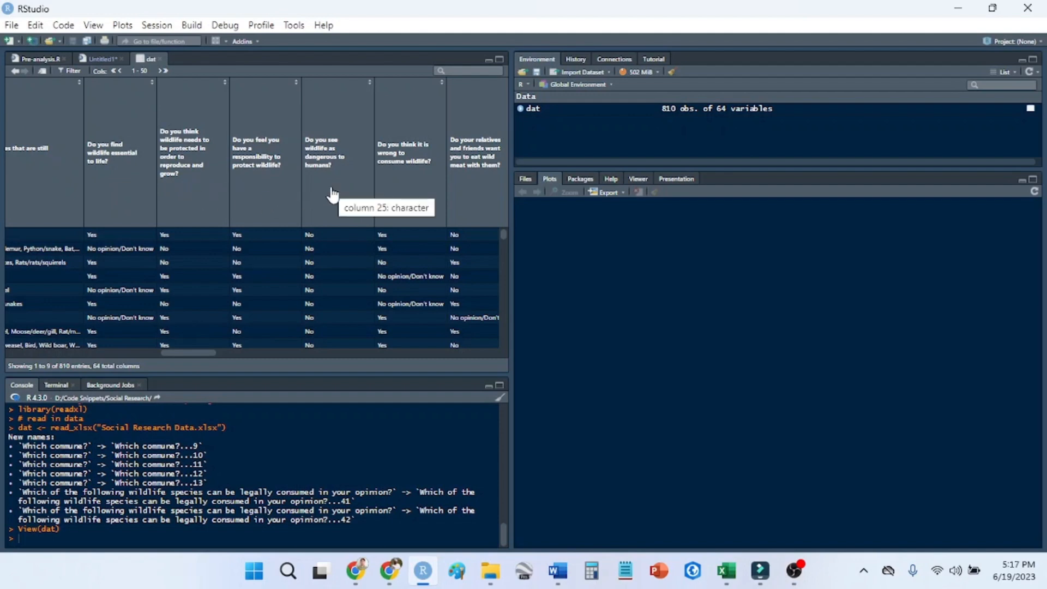
pyautogui.moveTo(327, 138)
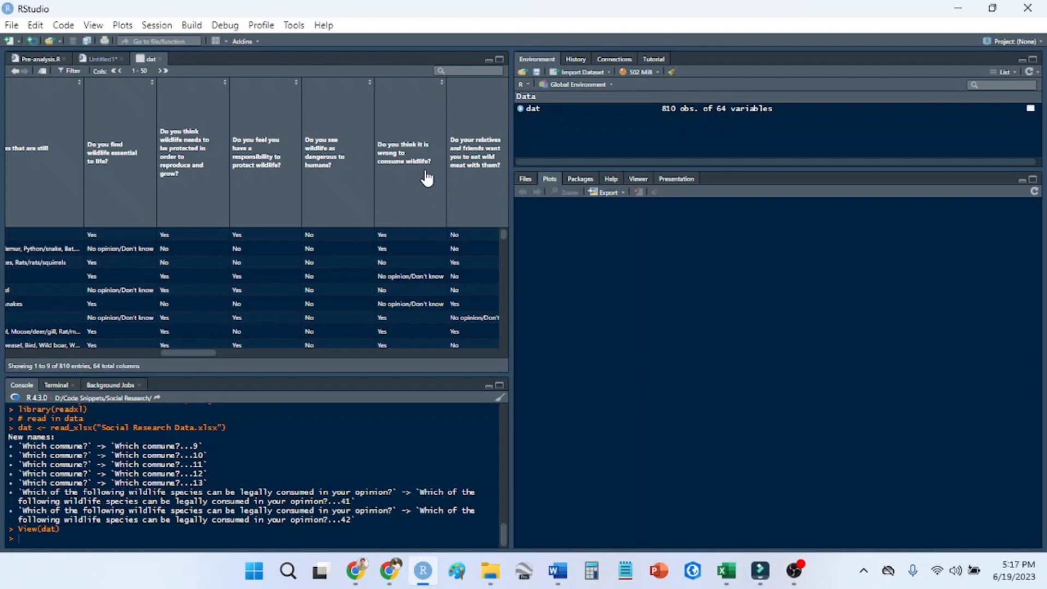
pyautogui.moveTo(200, 353); pyautogui.dragTo(194, 353)
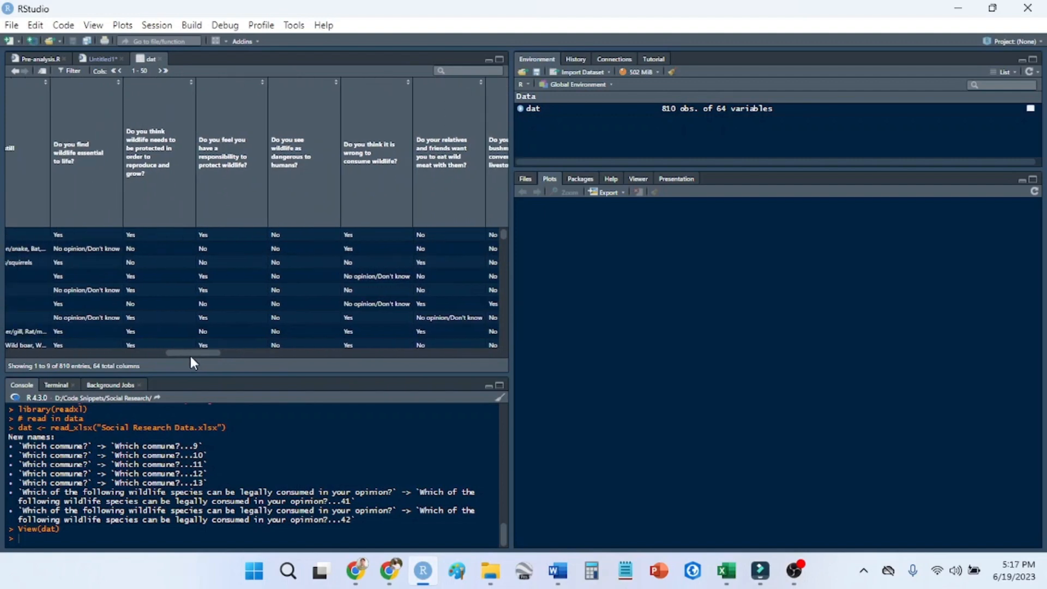
pyautogui.moveTo(345, 176)
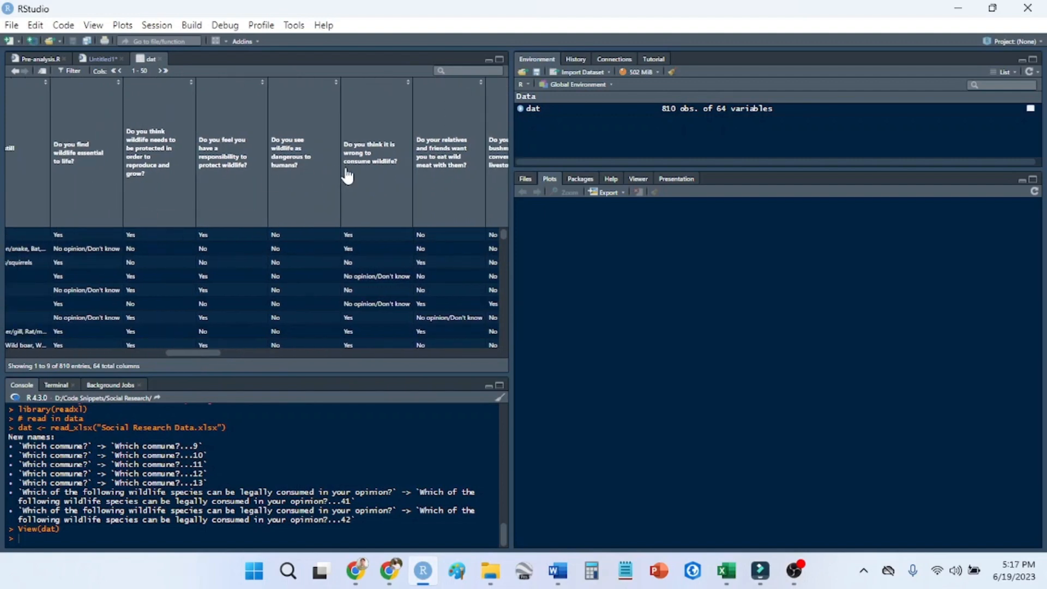
pyautogui.moveTo(367, 175)
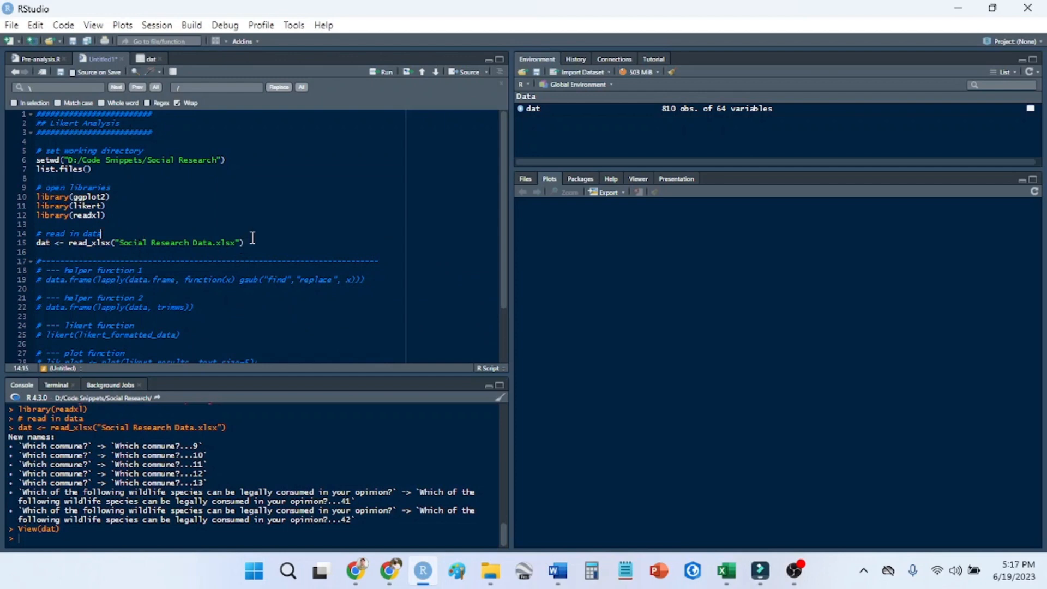
# Add and run lik <- dat[ ,c(23:26)], giving 810 observations of 4 variables.
pyautogui.click(246, 242)
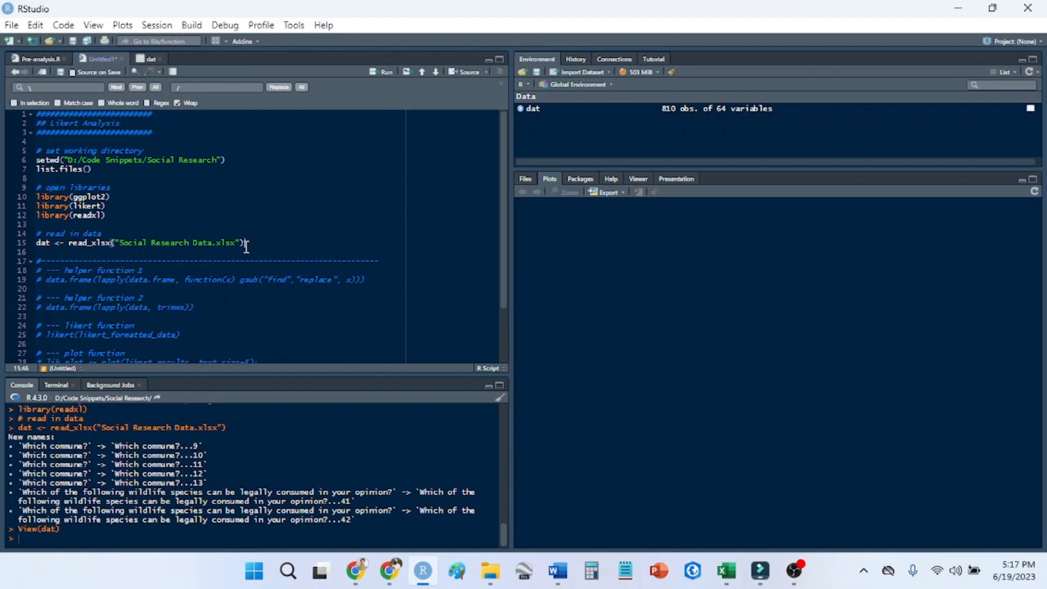
pyautogui.write('lik <- dat[')
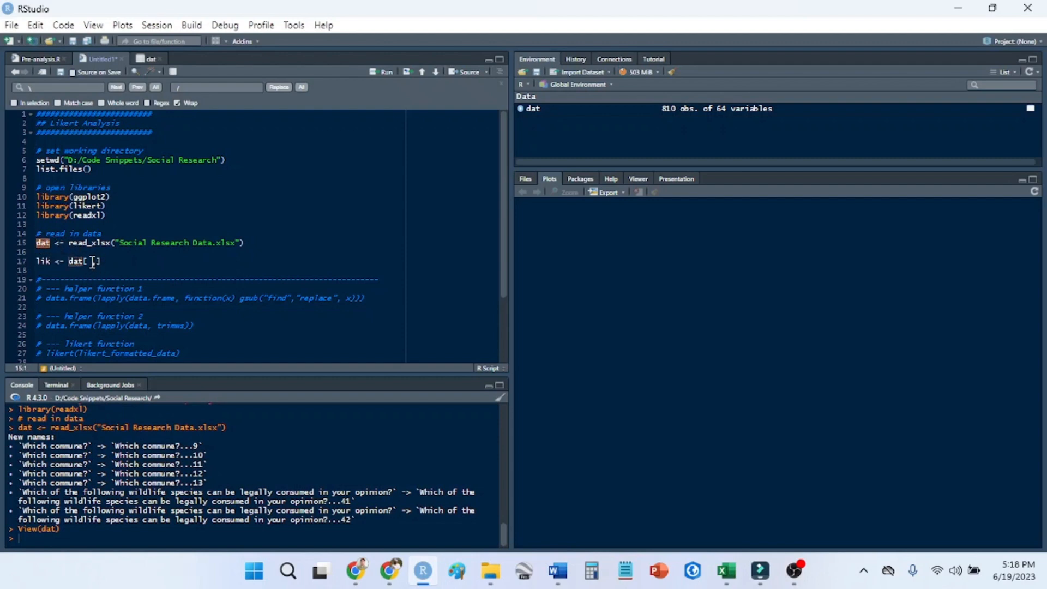
pyautogui.write(',')
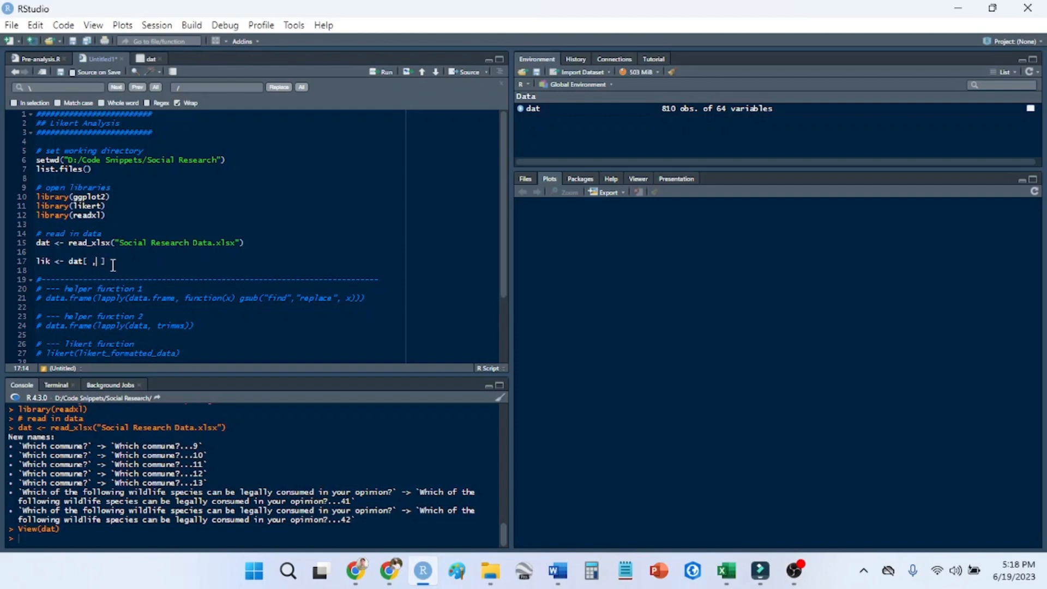
pyautogui.write('c(23')
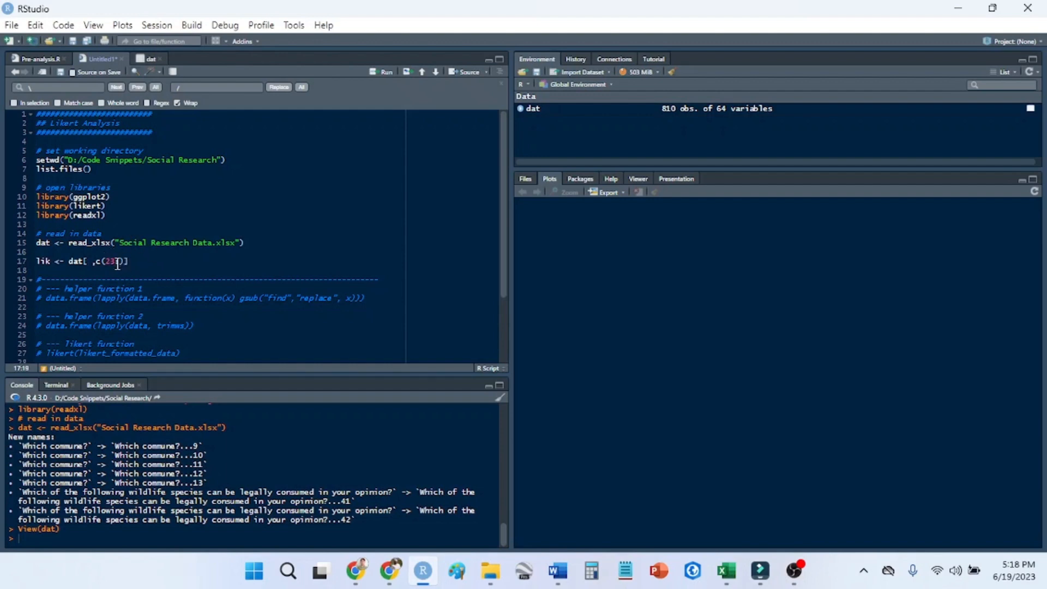
pyautogui.write(':26')
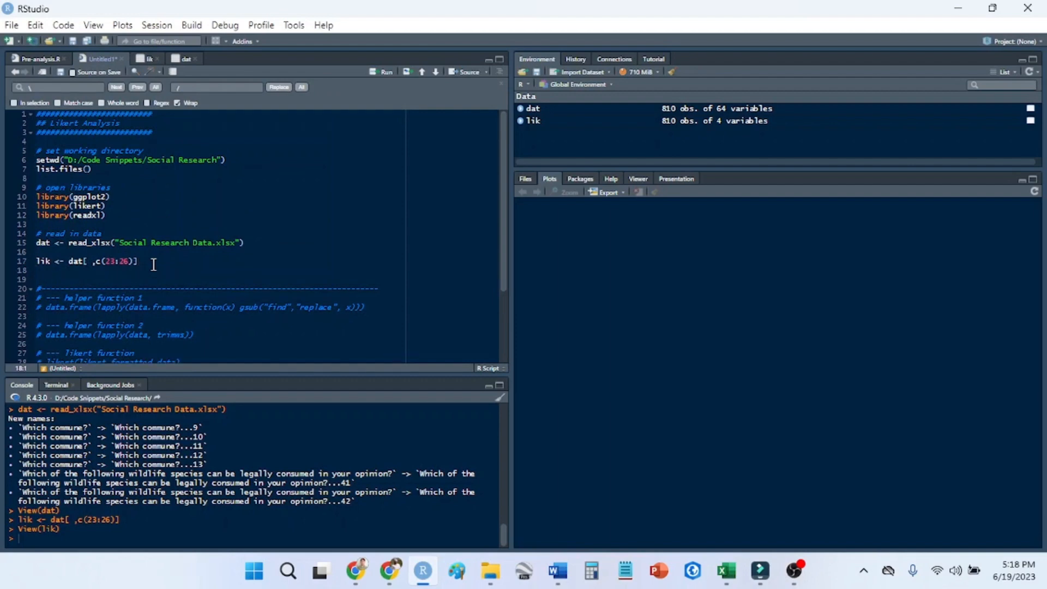
# Tabulate responses for lik's protection and responsibility questions with table().
pyautogui.write('table()')
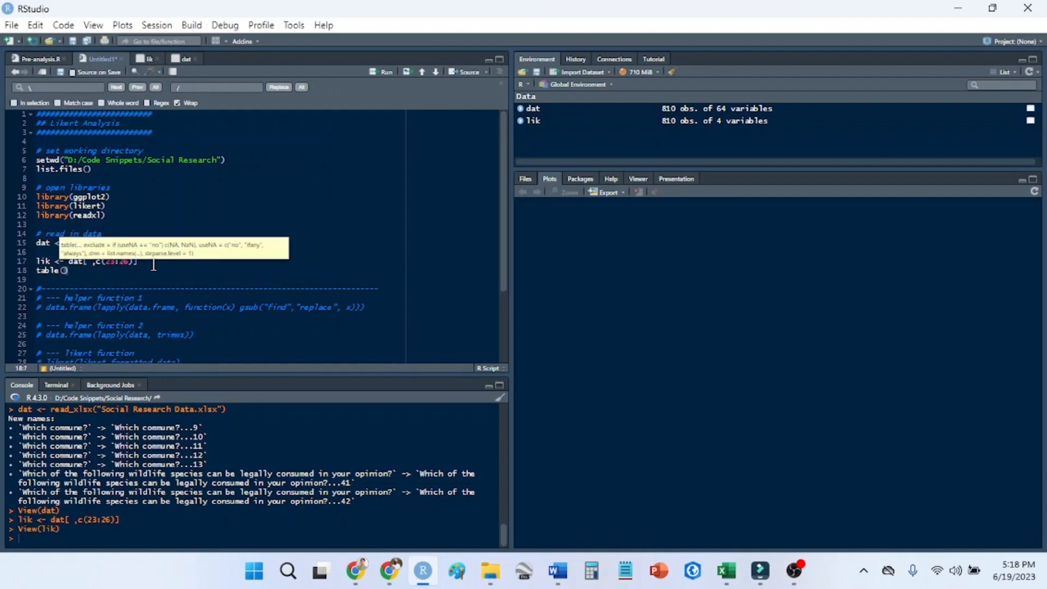
pyautogui.write('lik')
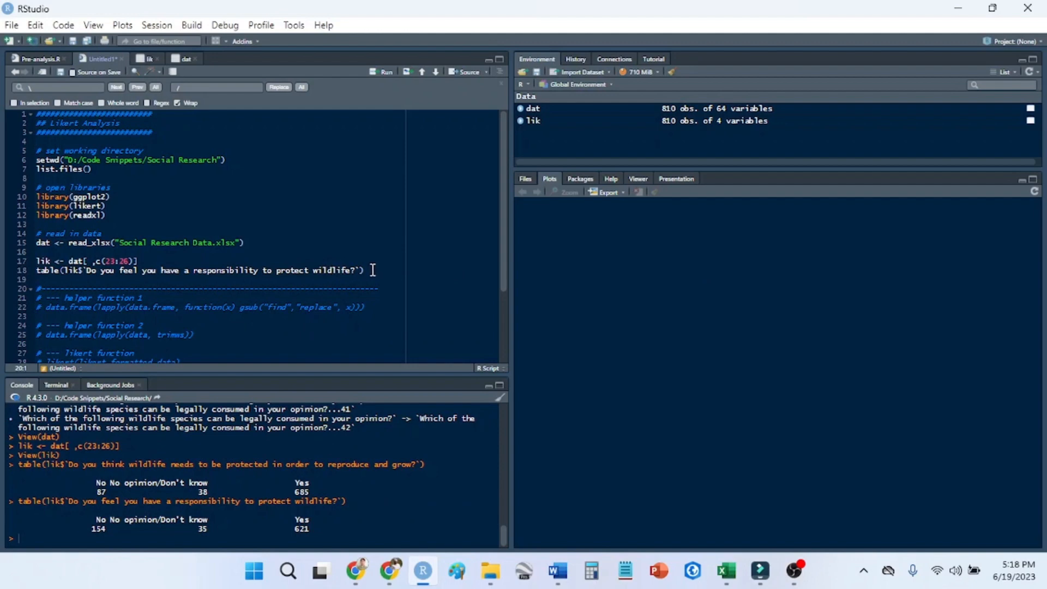
pyautogui.scroll(-3)
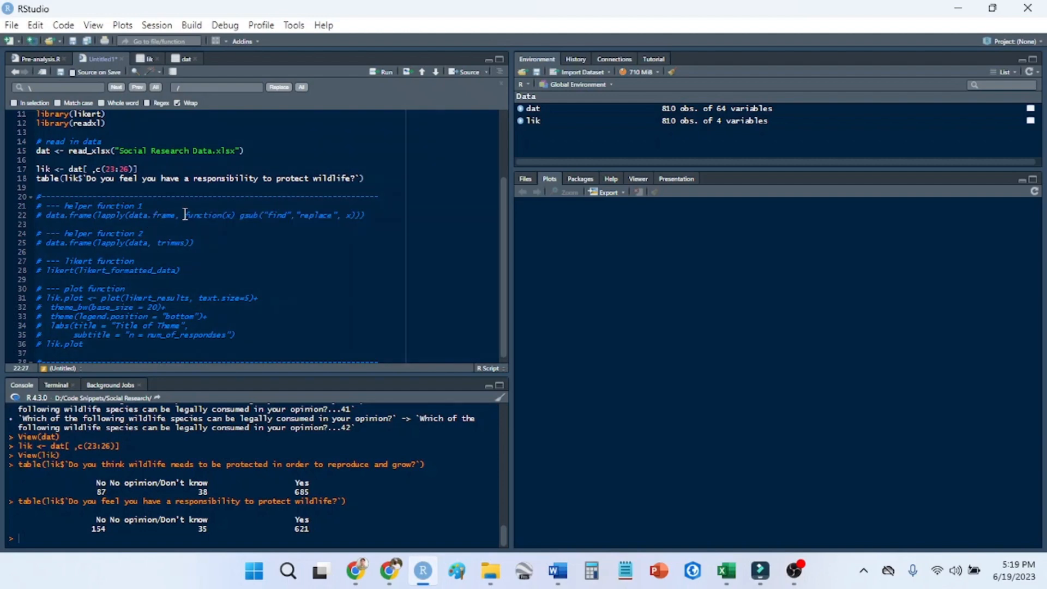
# Adapt the gsub helper on lik to recode No as Disagree.
pyautogui.doubleClick(112, 215)
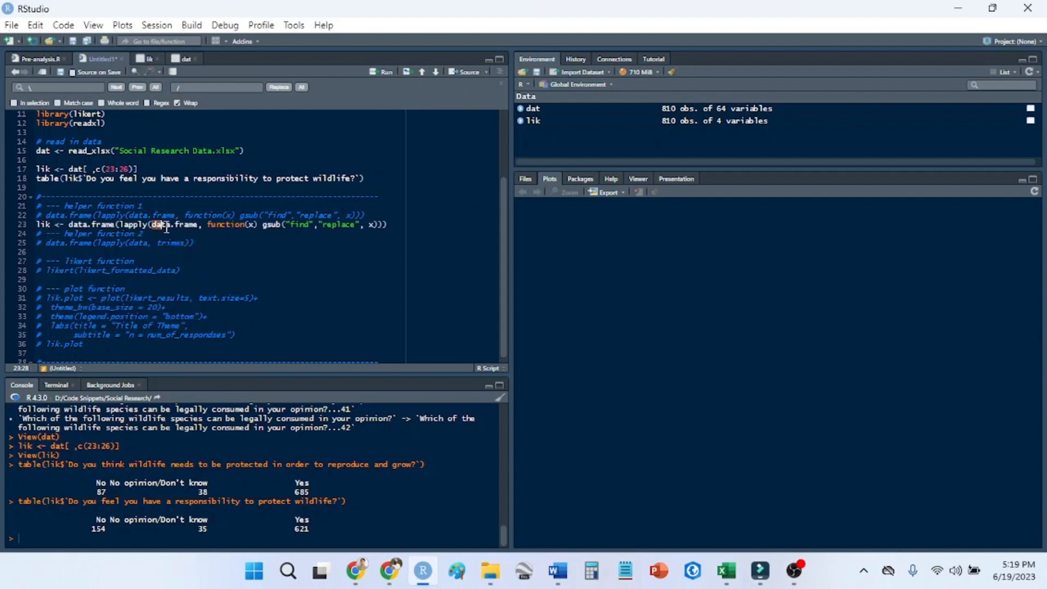
pyautogui.doubleClick(161, 224)
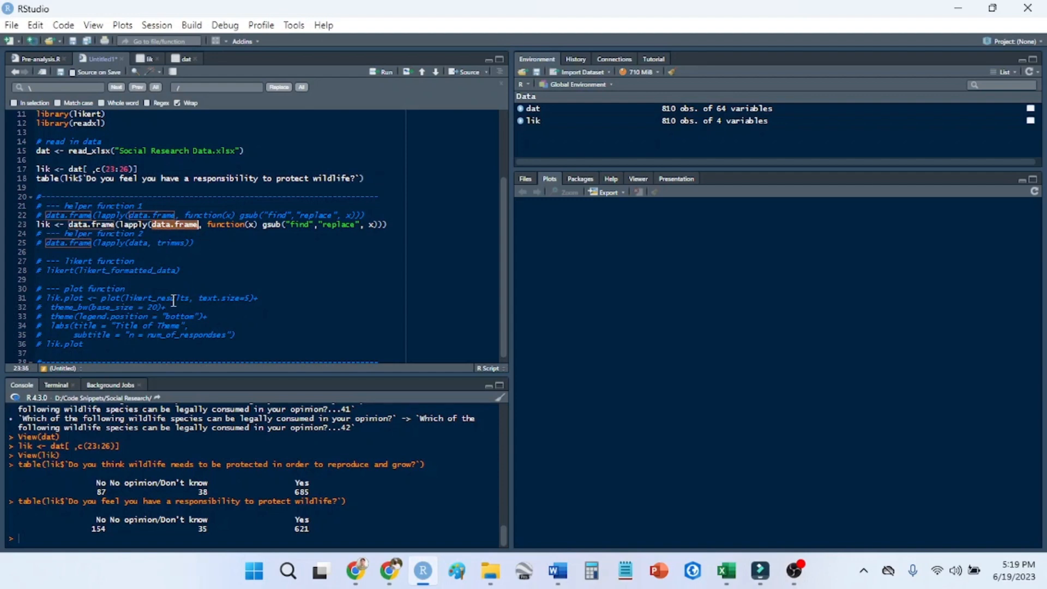
pyautogui.write('lik')
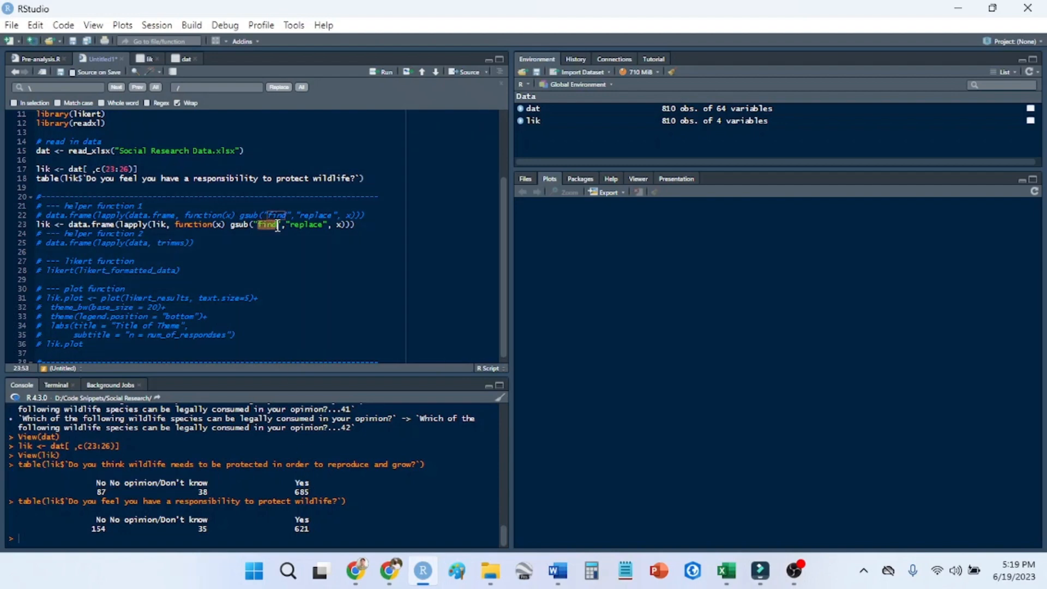
pyautogui.write('No')
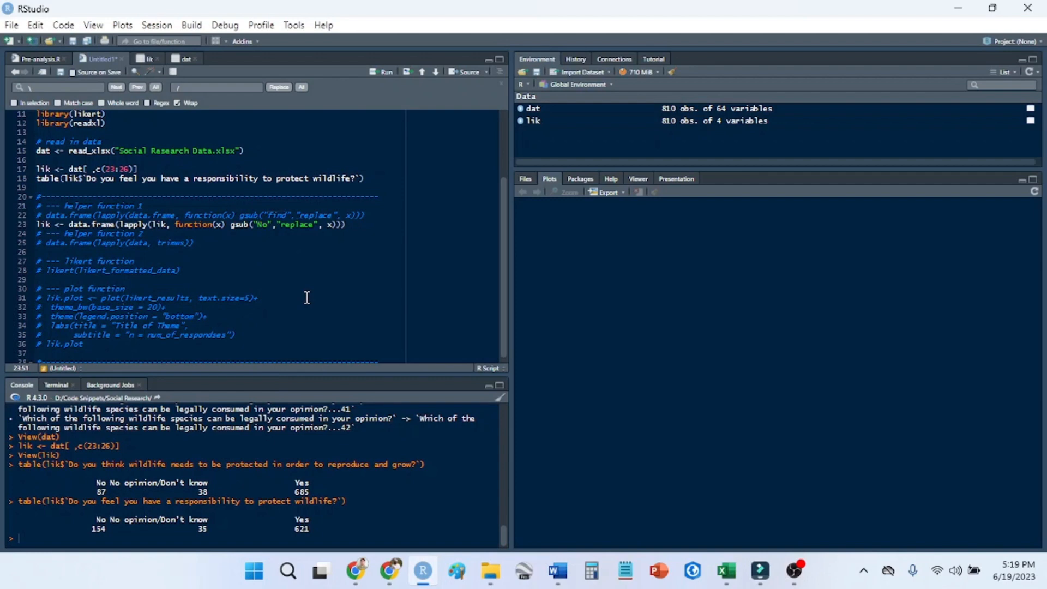
pyautogui.doubleClick(297, 224)
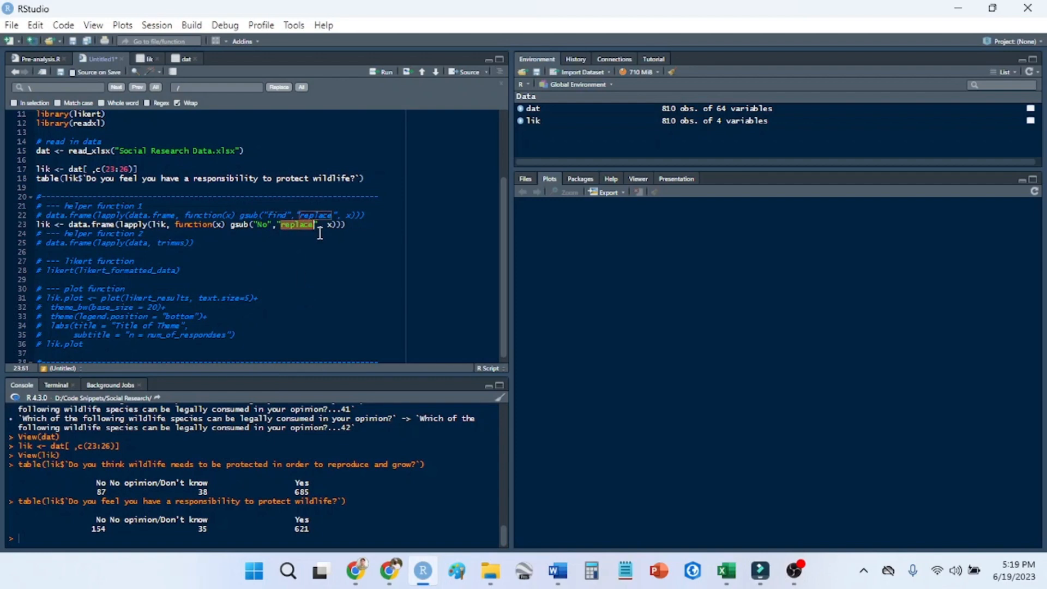
pyautogui.write('Disagree')
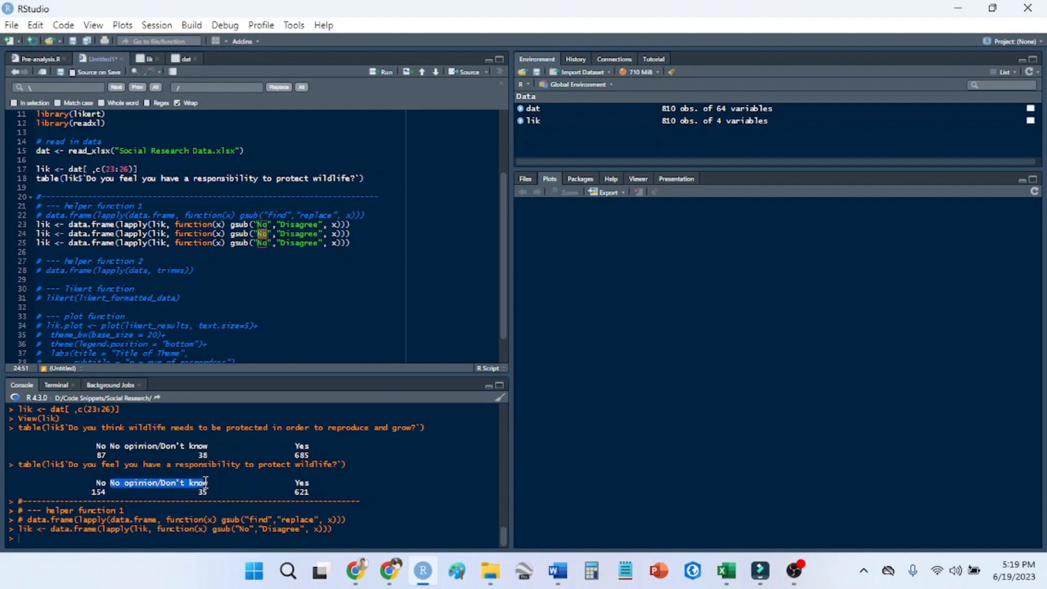
pyautogui.moveTo(260, 249)
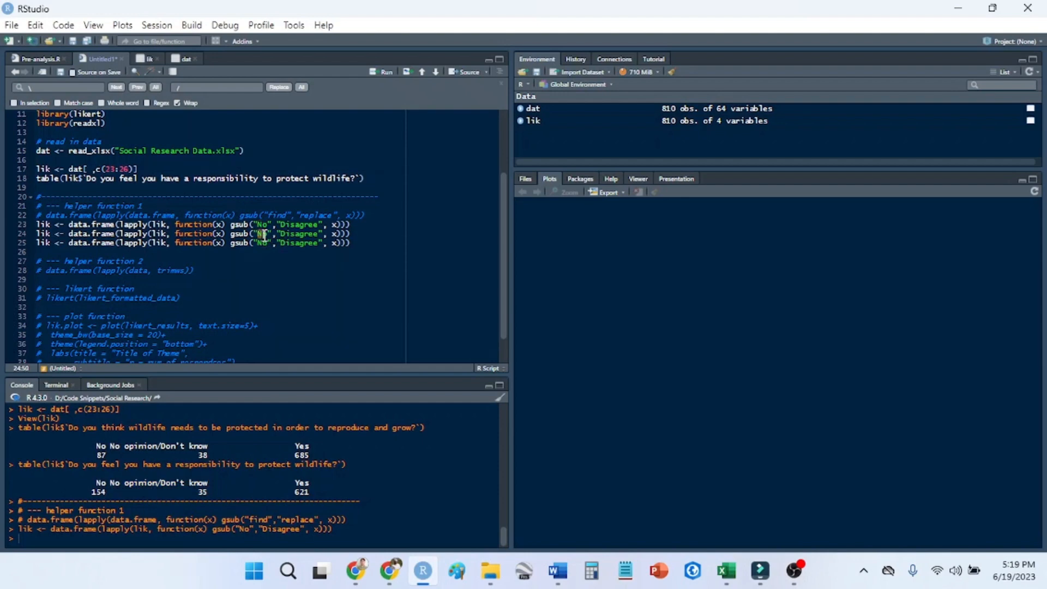
# Add a gsub line recoding No opinion/Don't know as Neutral.
pyautogui.write("No opinion/Don't know")
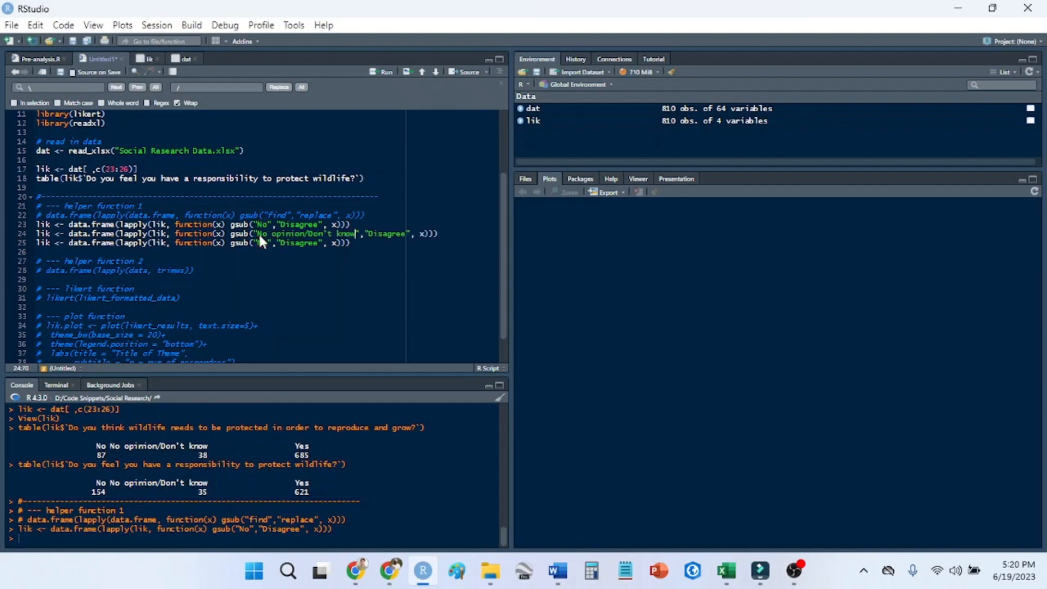
pyautogui.doubleClick(387, 233)
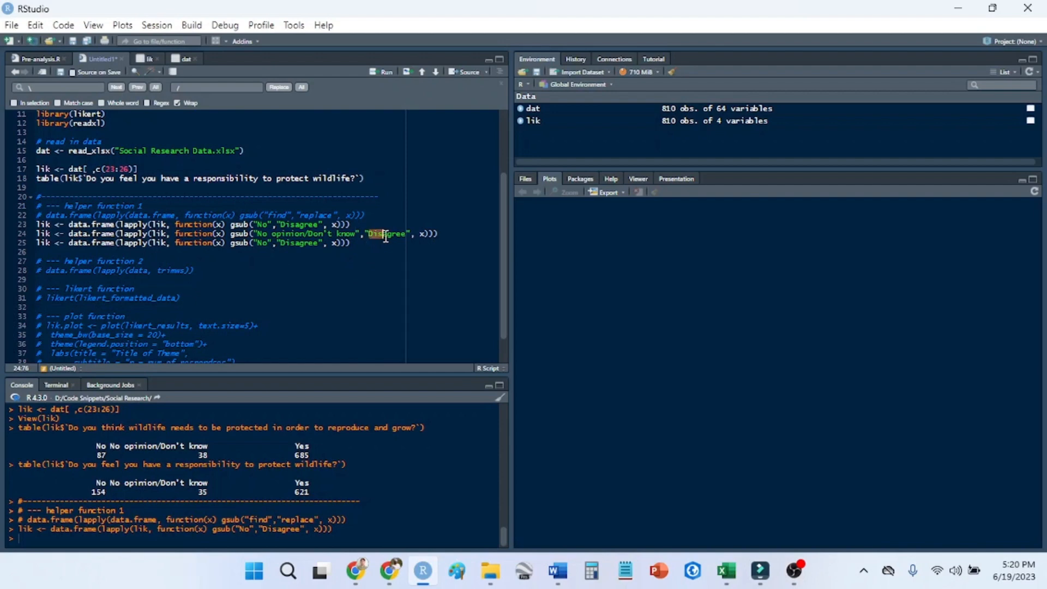
pyautogui.doubleClick(387, 234)
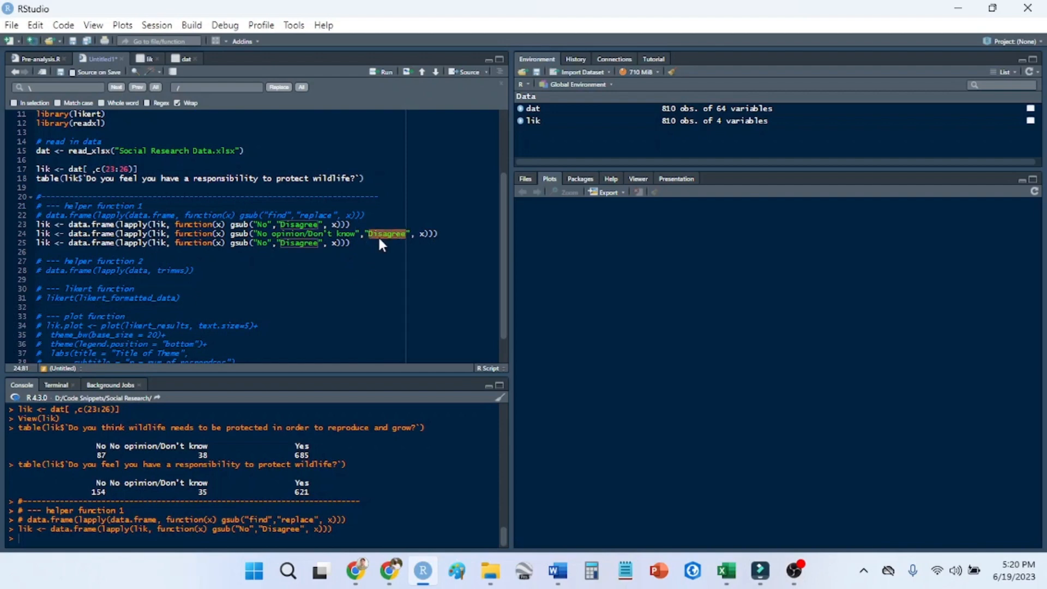
pyautogui.write('Neutral')
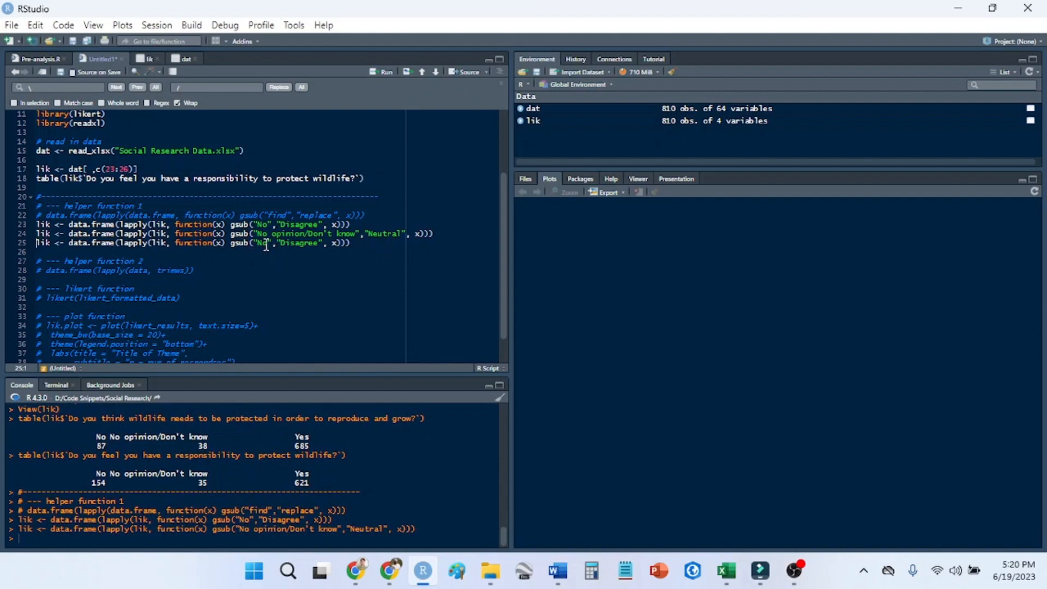
# Add a gsub line recoding Yes as Agree.
pyautogui.write('Yes')
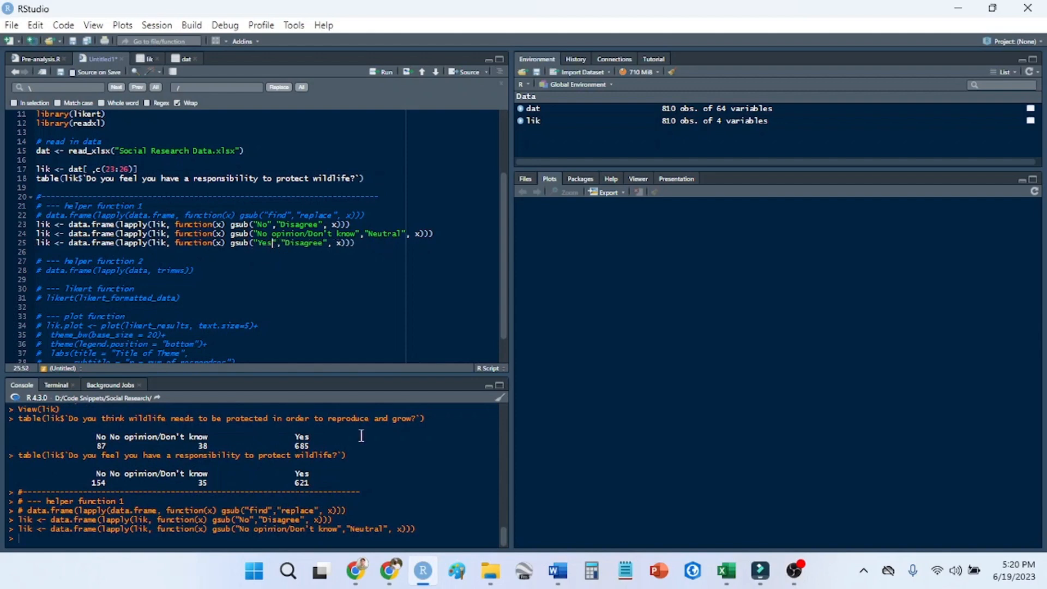
pyautogui.doubleClick(307, 242)
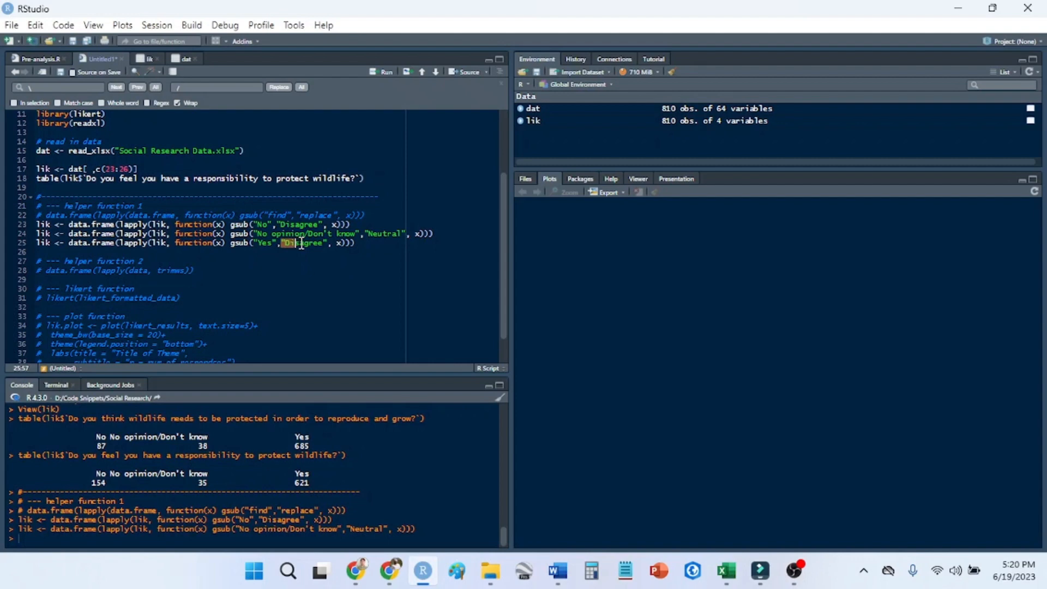
pyautogui.write('Agr')
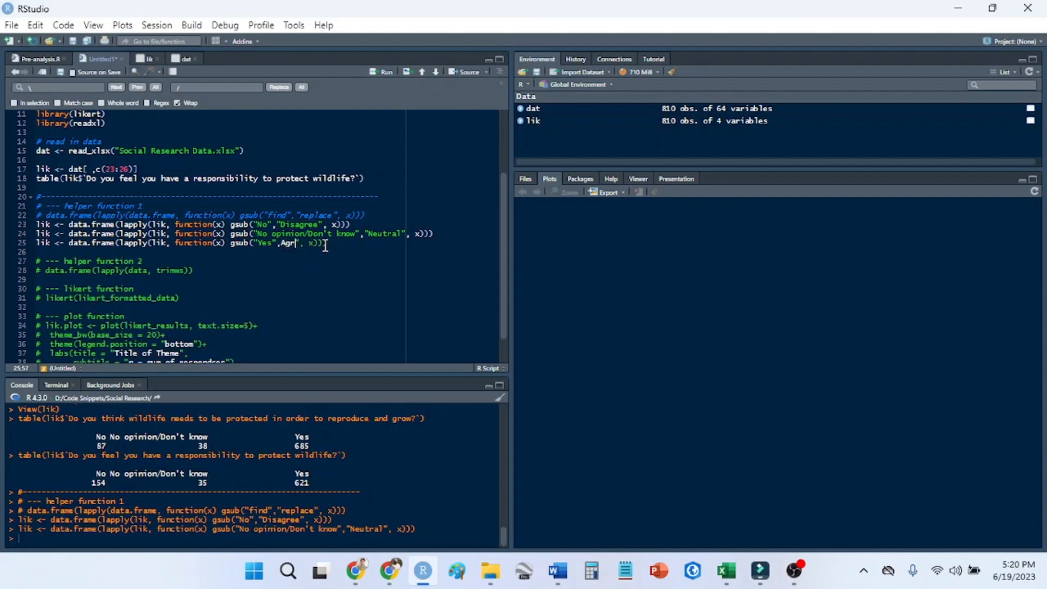
pyautogui.press('Backspace')
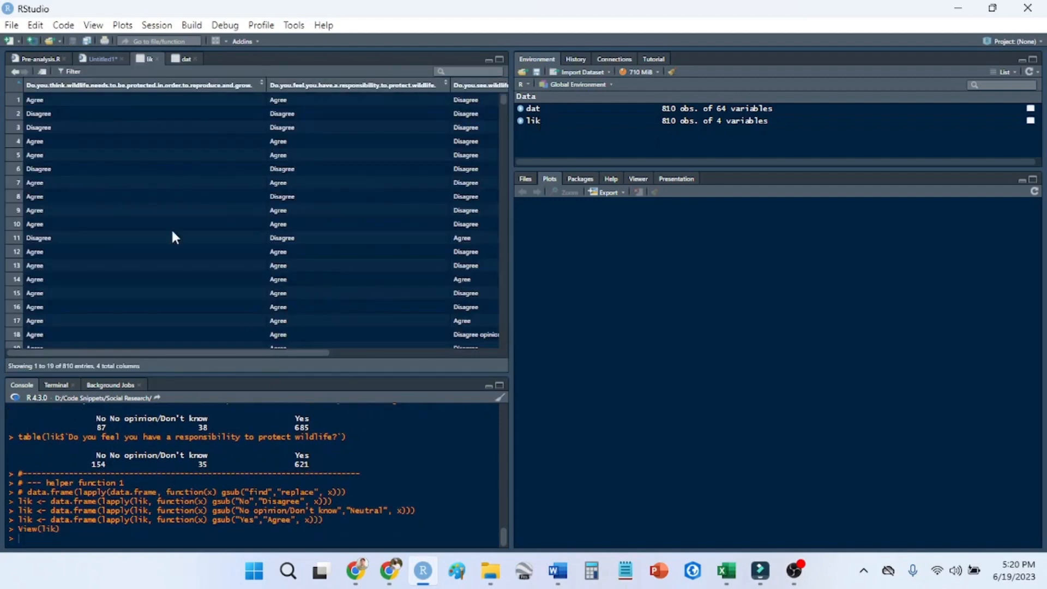
# Change line 26's replacement to Neutral, run it, and inspect the recoded lik data.
pyautogui.scroll(-3)
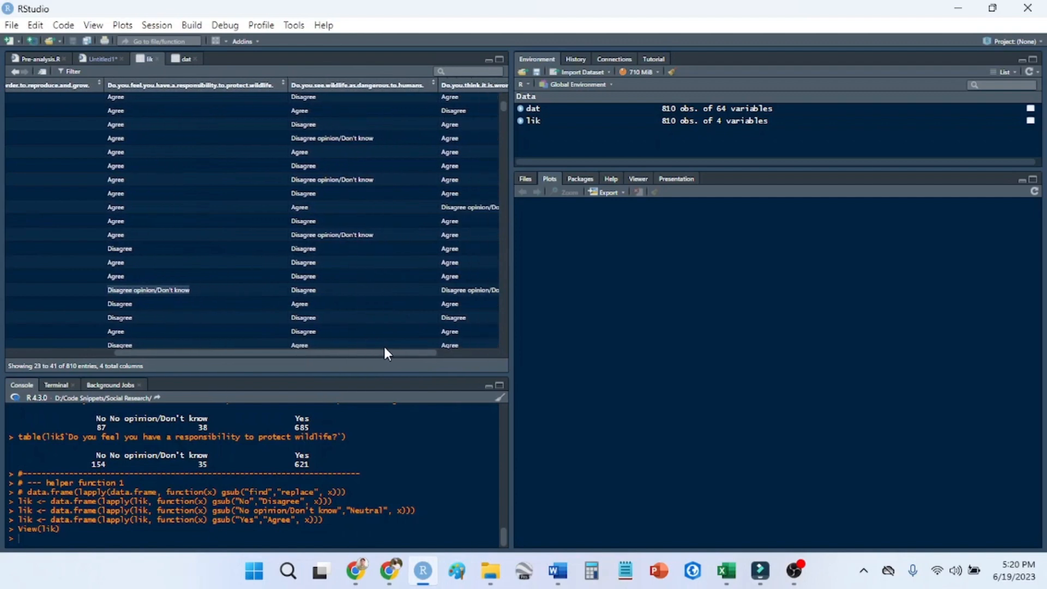
pyautogui.click(101, 59)
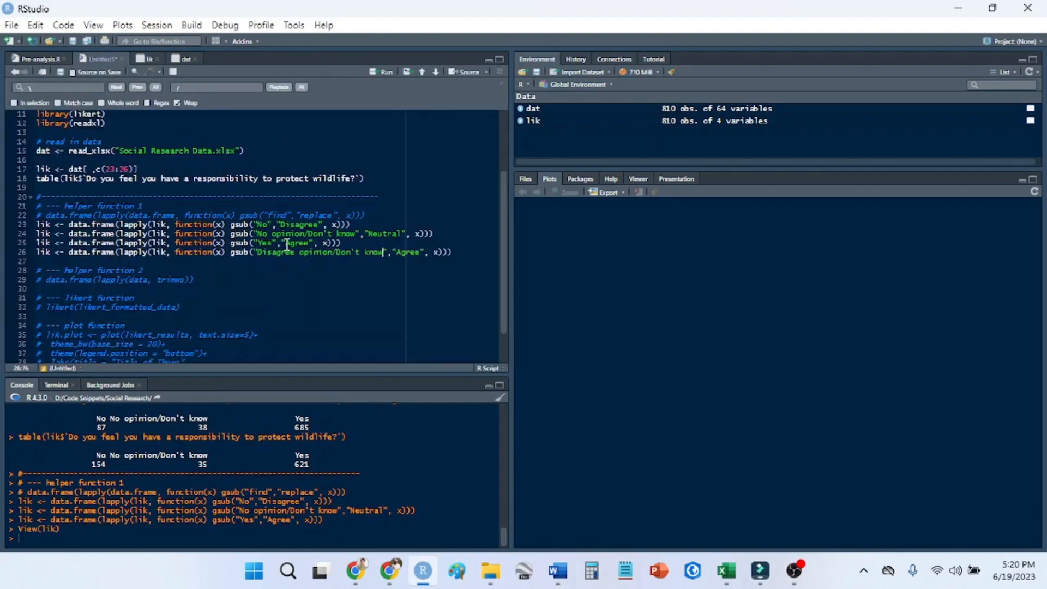
pyautogui.doubleClick(408, 253)
pyautogui.write('Neutral')
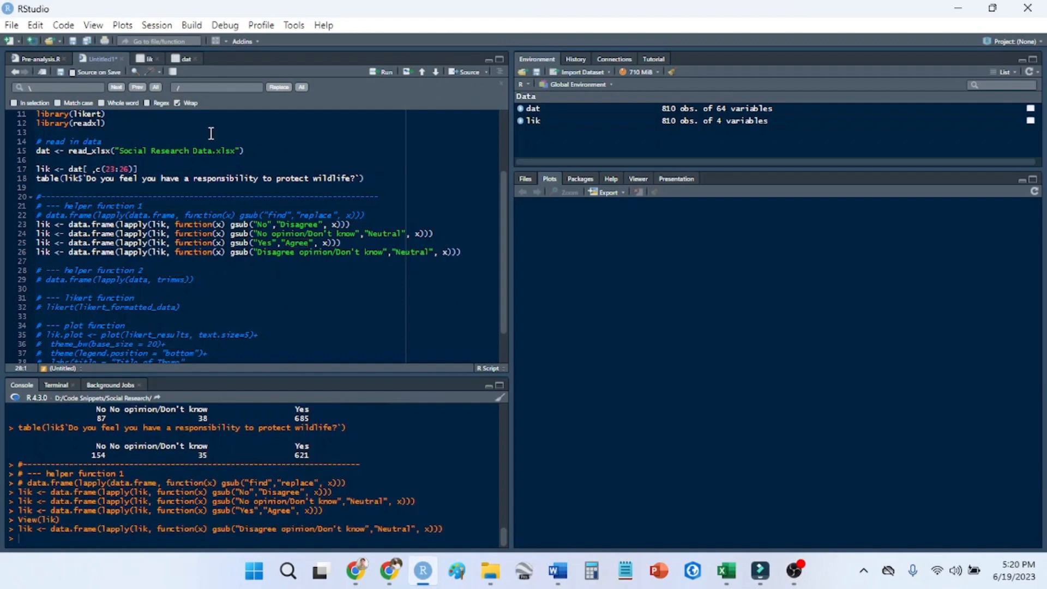
pyautogui.click(143, 59)
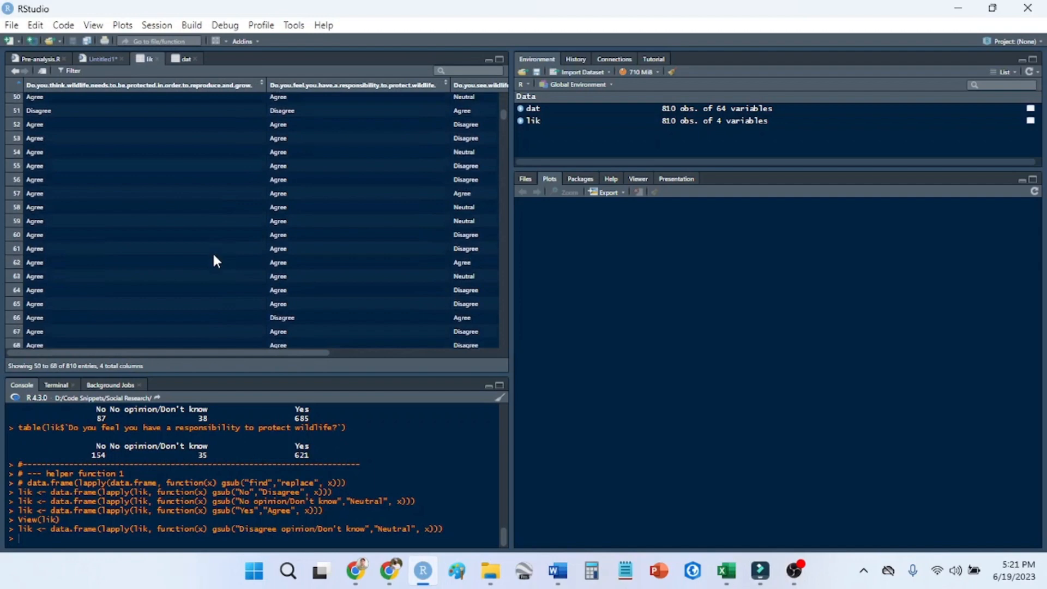
pyautogui.scroll(-3)
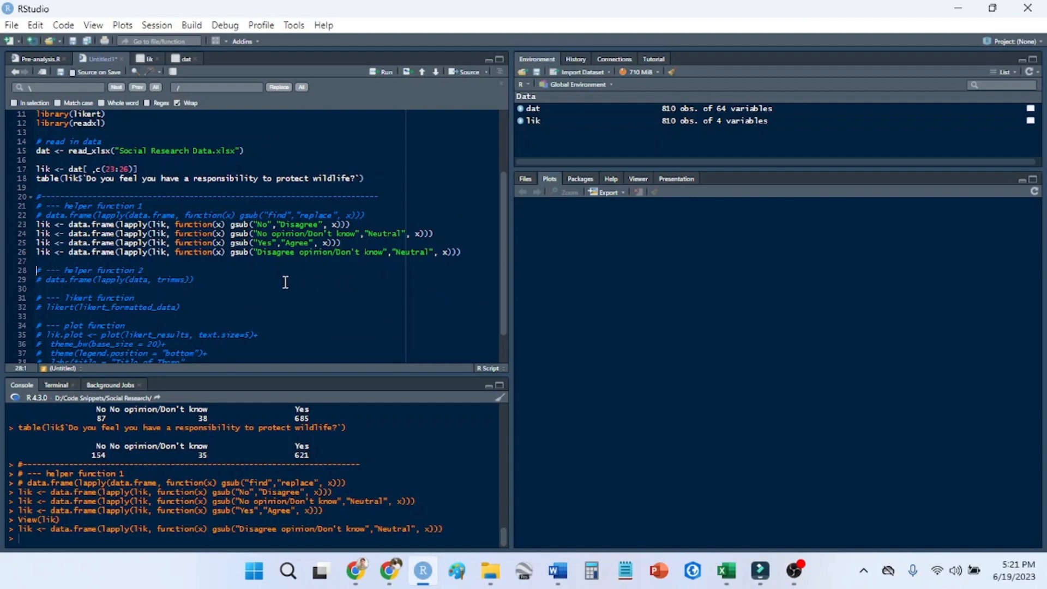
# Add and run `lik <- data.frame(lapply(lik, trimws))` to trim whitespace in every lik column.
pyautogui.scroll(-3)
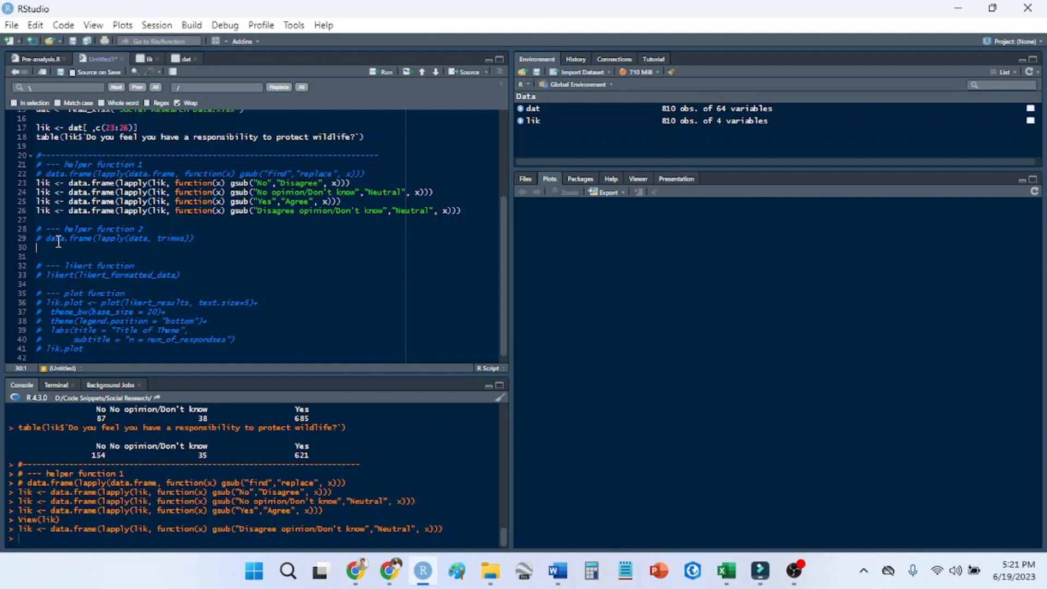
pyautogui.write('lik')
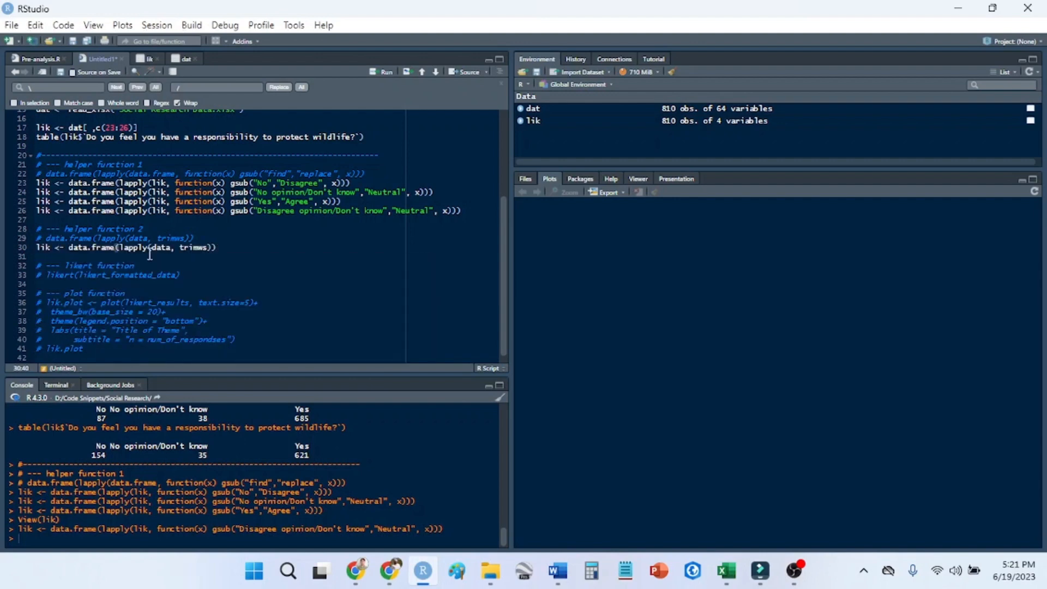
pyautogui.doubleClick(160, 247)
pyautogui.write('lik')
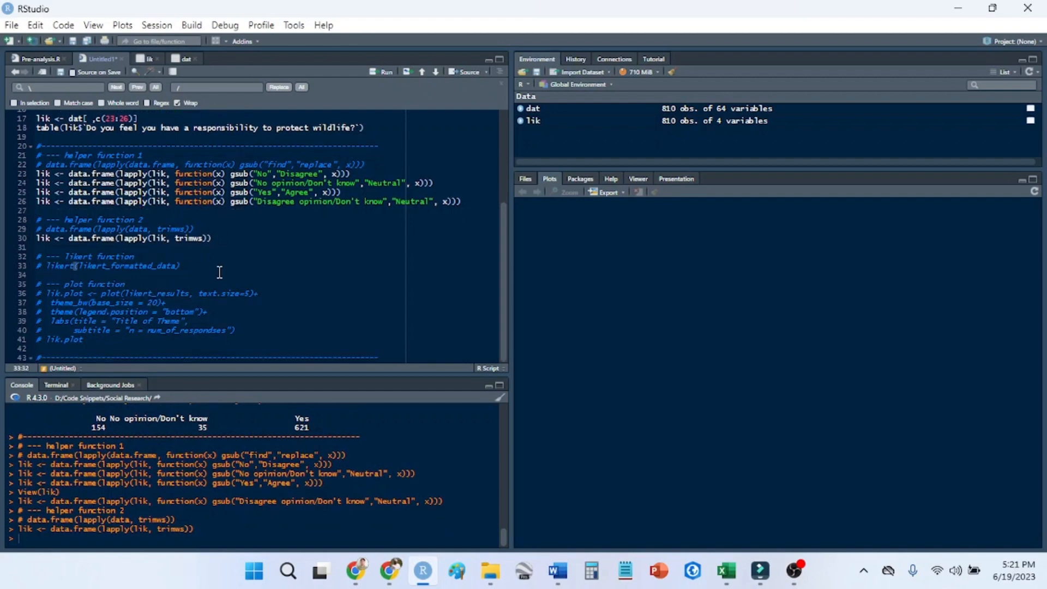
pyautogui.moveTo(205, 270)
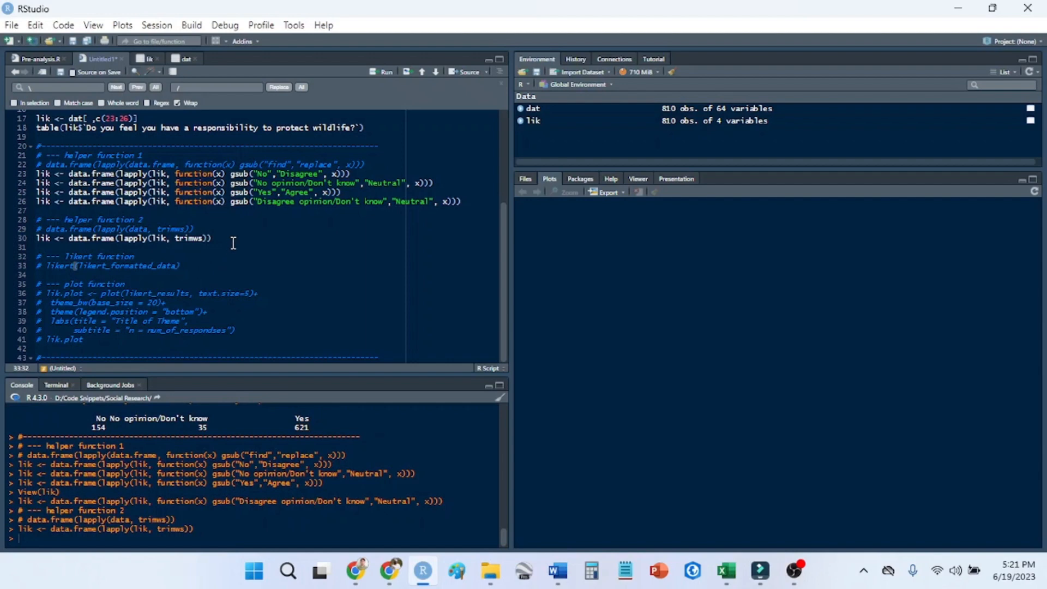
pyautogui.moveTo(250, 309)
pyautogui.write('# --- helper function')
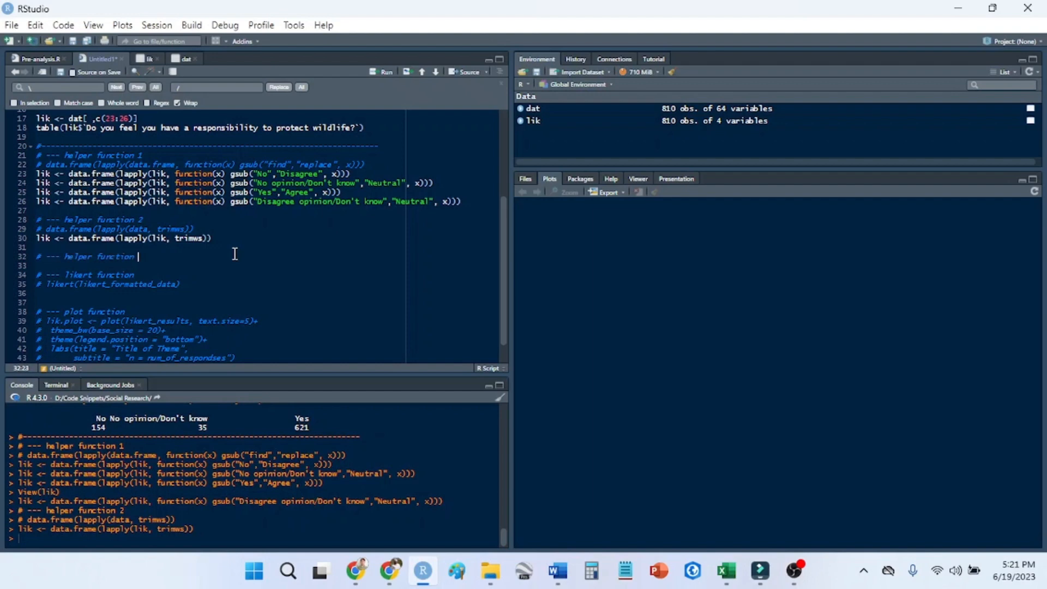
# Add a 'factor levels' comment and define levs as c("Disagree","Neutral","Agree").
pyautogui.write('3: se')
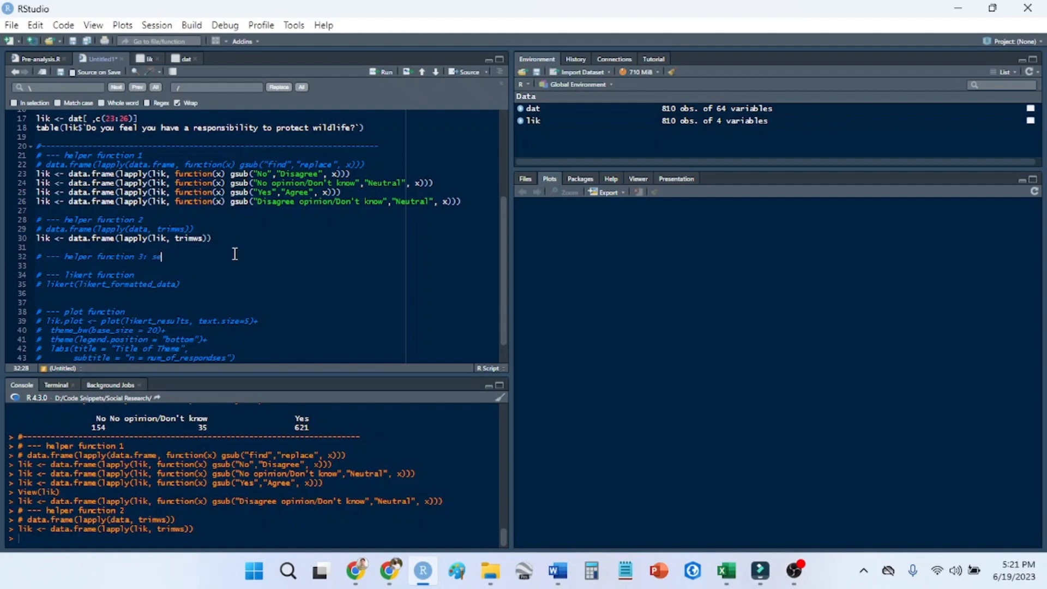
pyautogui.write('factor levels')
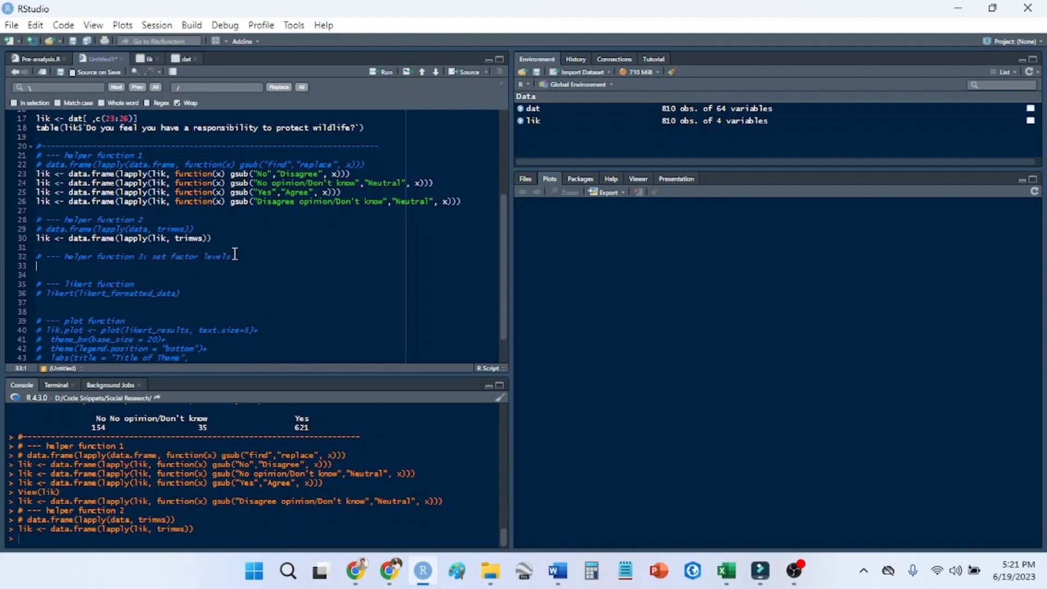
pyautogui.write('levs <-')
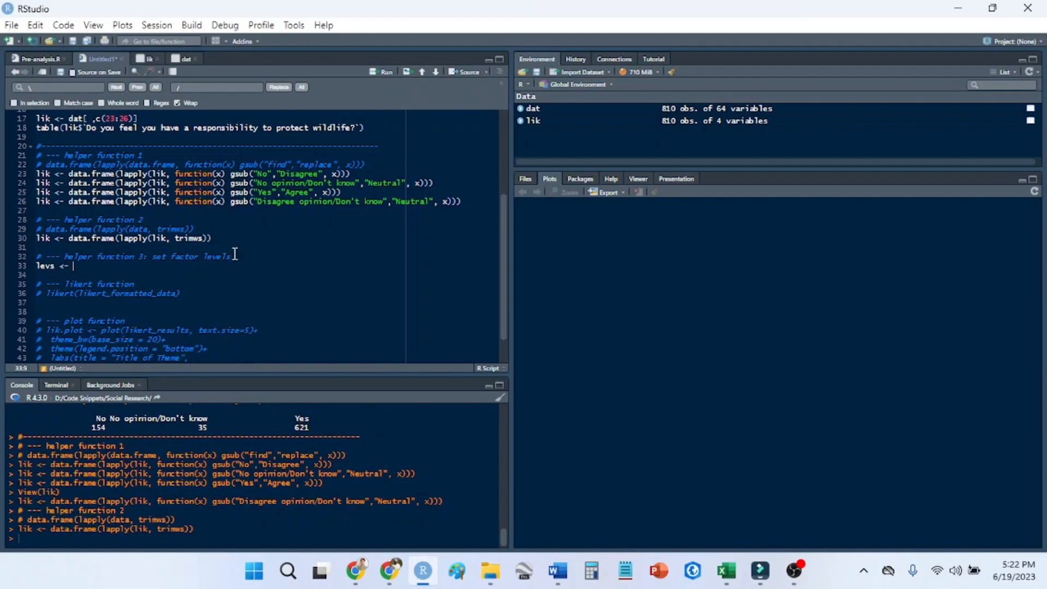
pyautogui.write('c()')
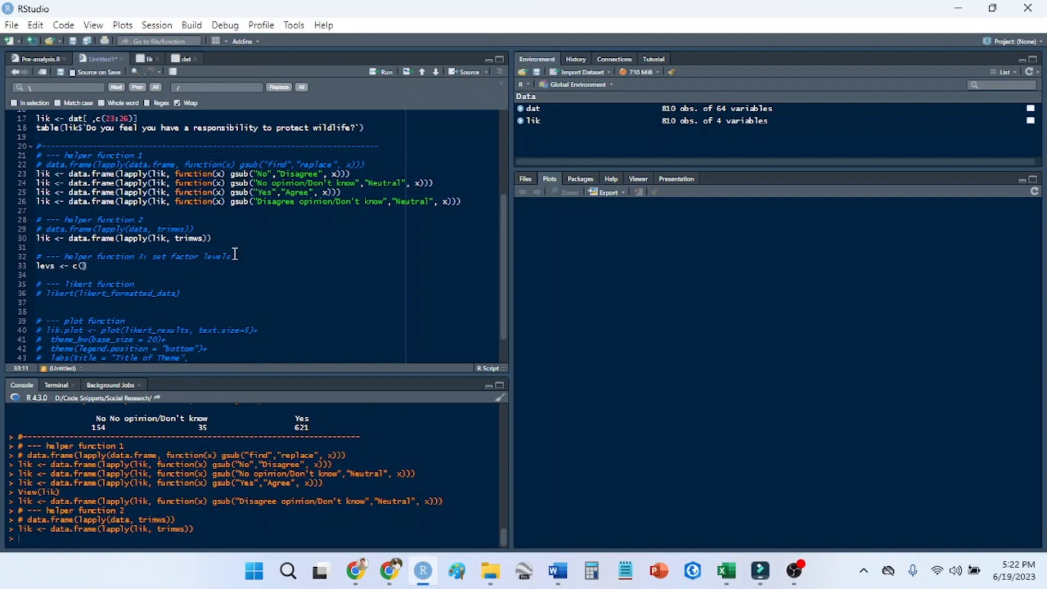
pyautogui.write('""')
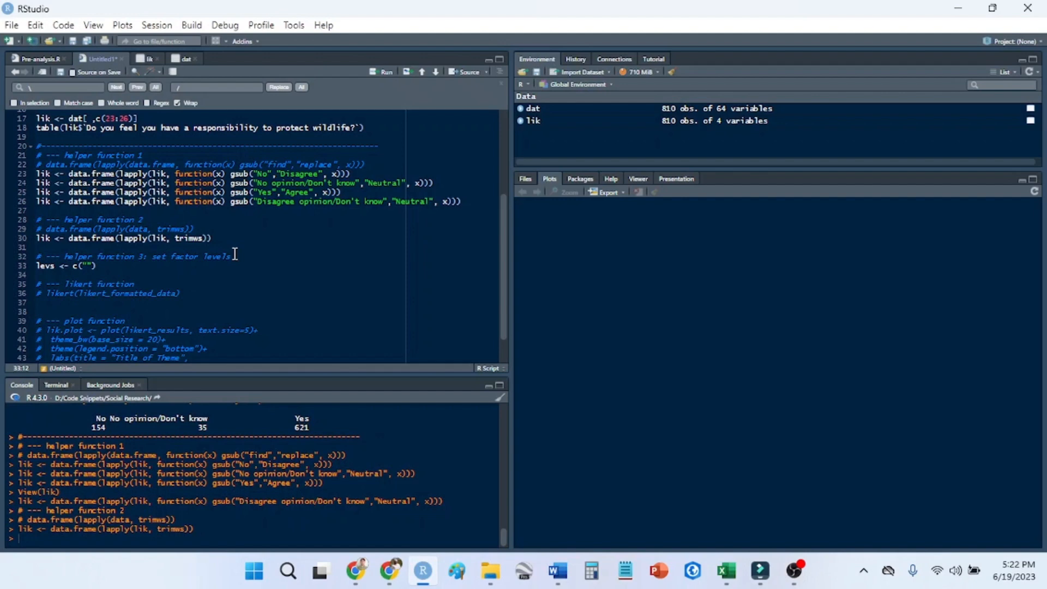
pyautogui.write('Disagree","Neutral","Agree')
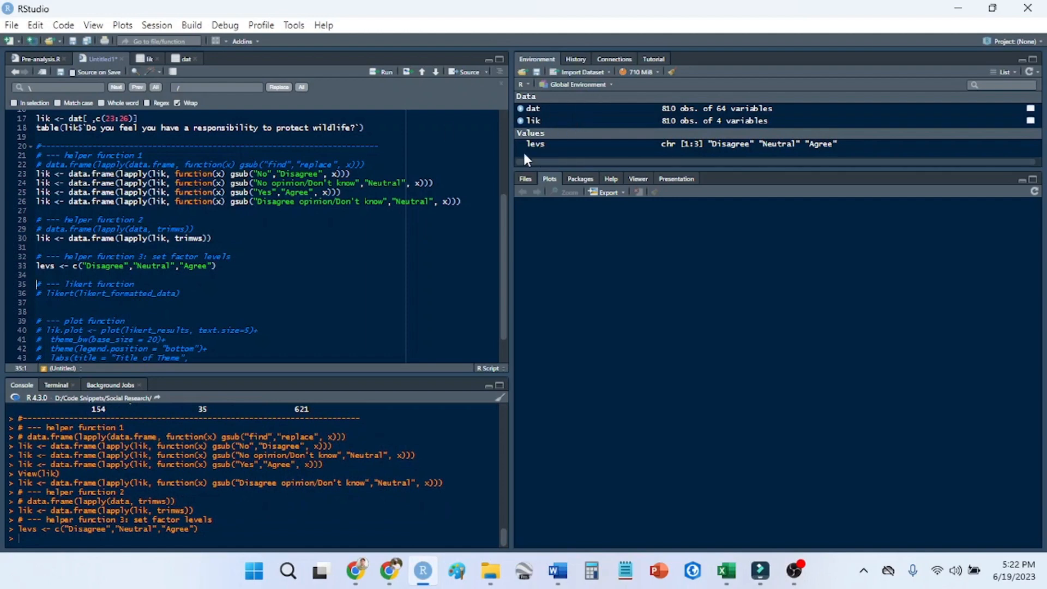
pyautogui.doubleClick(45, 265)
pyautogui.write('lik <- data.frame(lapply(lik, function(x) ')
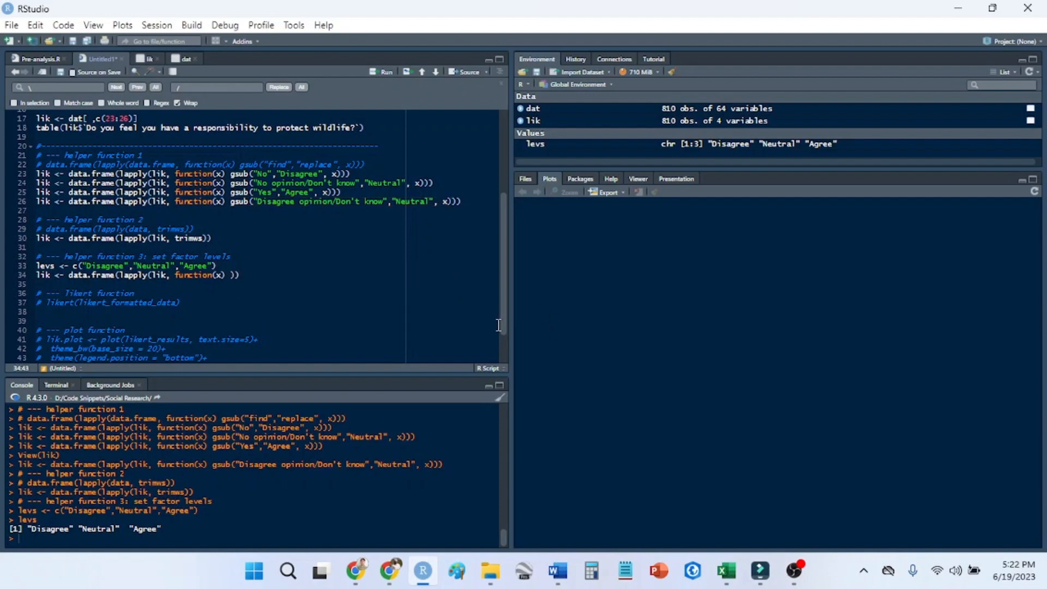
# Convert every lik column with factor(x, levels = levs).
pyautogui.write('factor(')
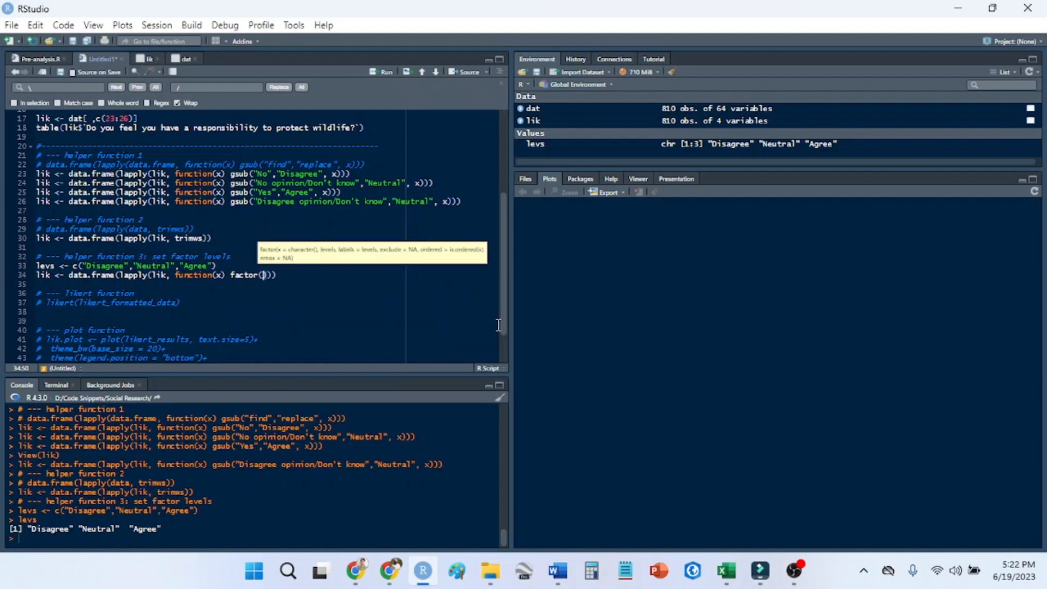
pyautogui.write('x,')
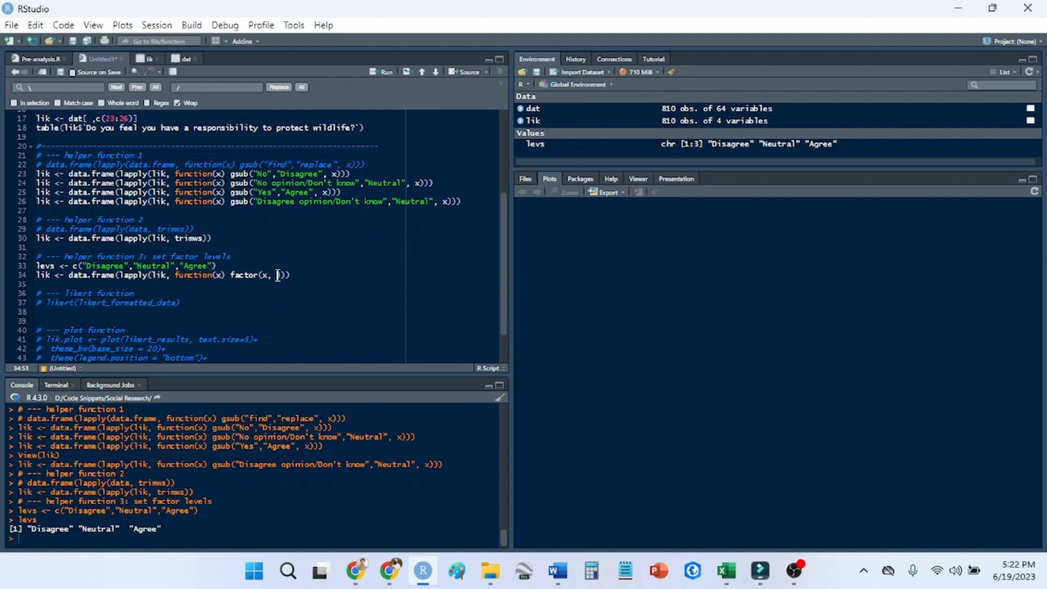
pyautogui.write('levels =')
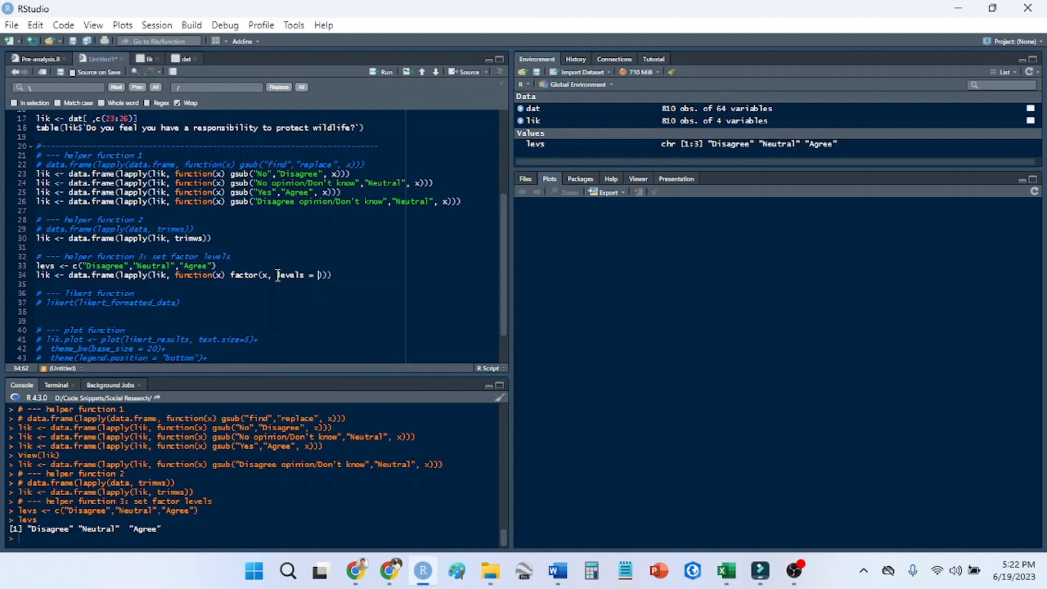
pyautogui.write('lev')
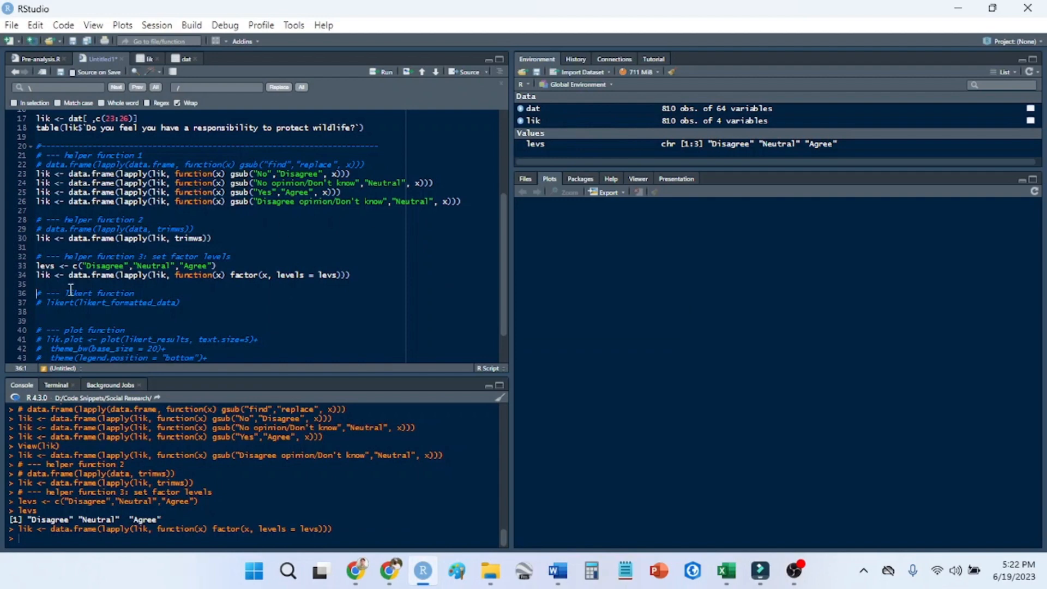
# Run str(lik) to check the four columns are 3-level factors, then return to the script.
pyautogui.write('str(')
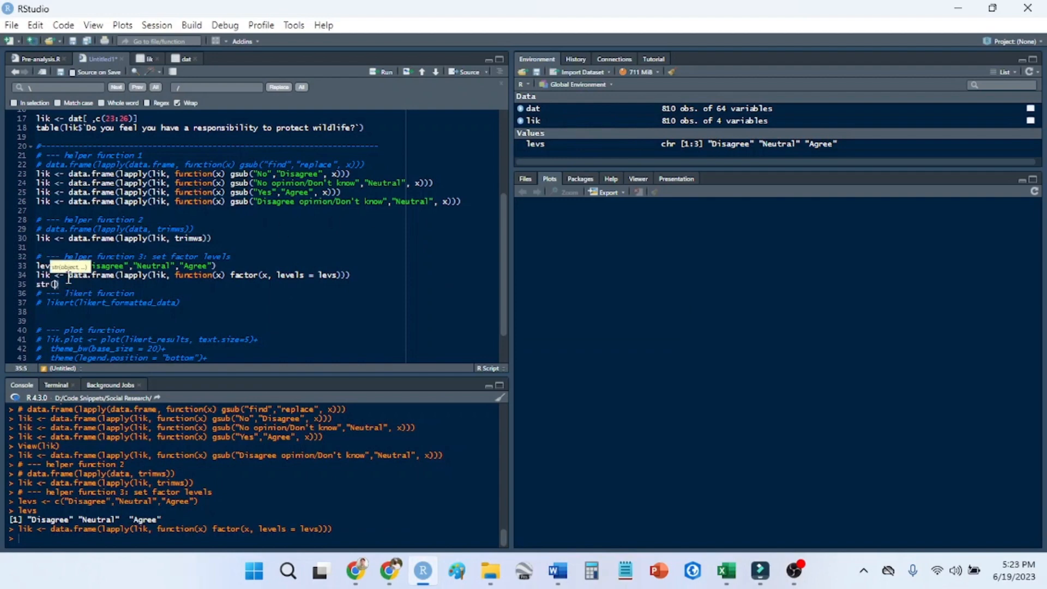
pyautogui.write('lik')
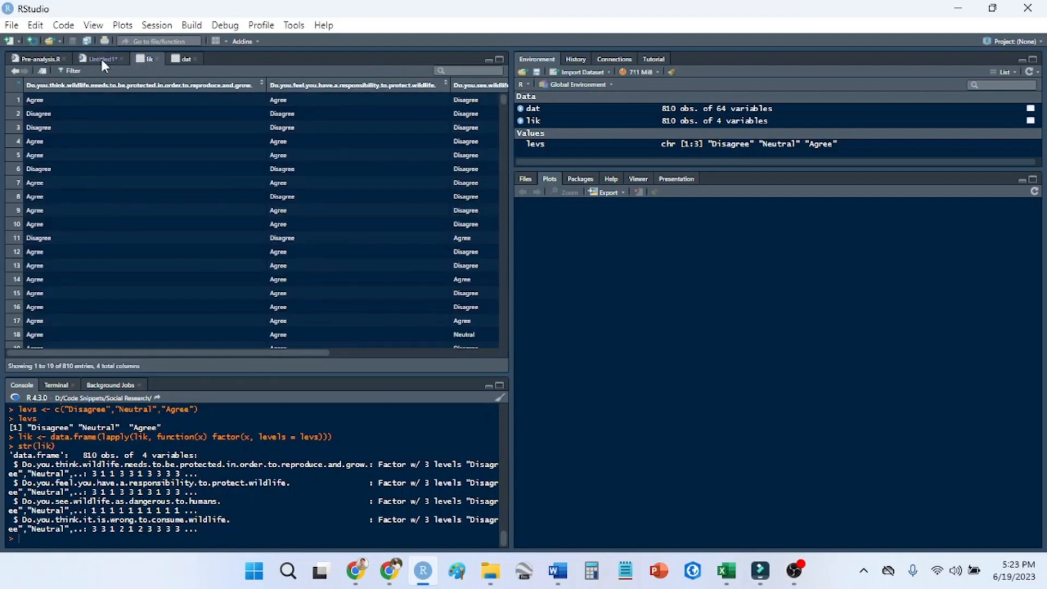
pyautogui.click(100, 59)
pyautogui.write('# --- h')
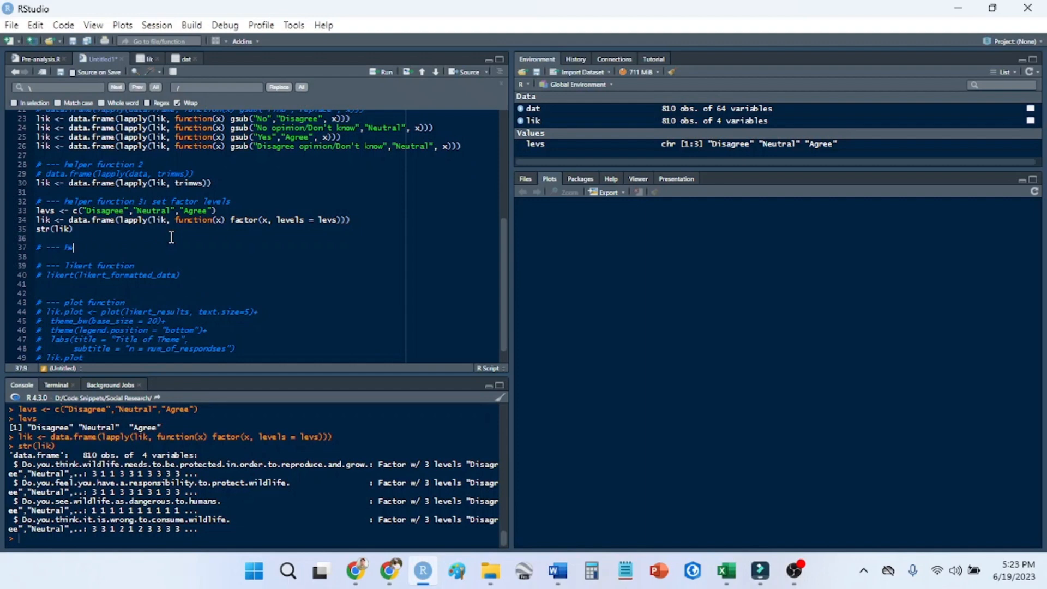
# Add a 'helper function set names' comment and print names(lik)'s four question columns.
pyautogui.write('elper fu')
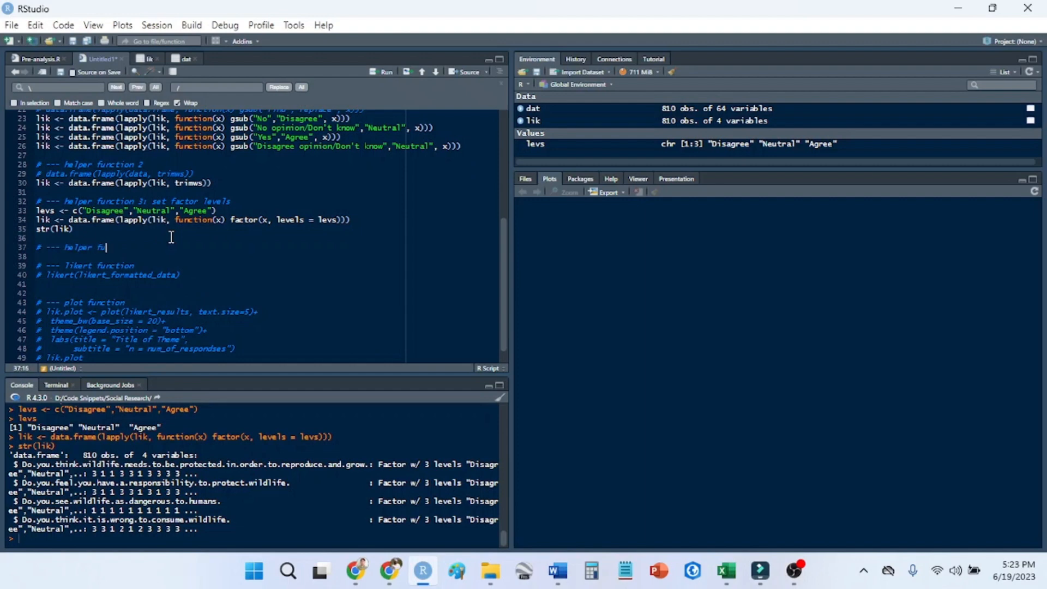
pyautogui.write('nction 4:')
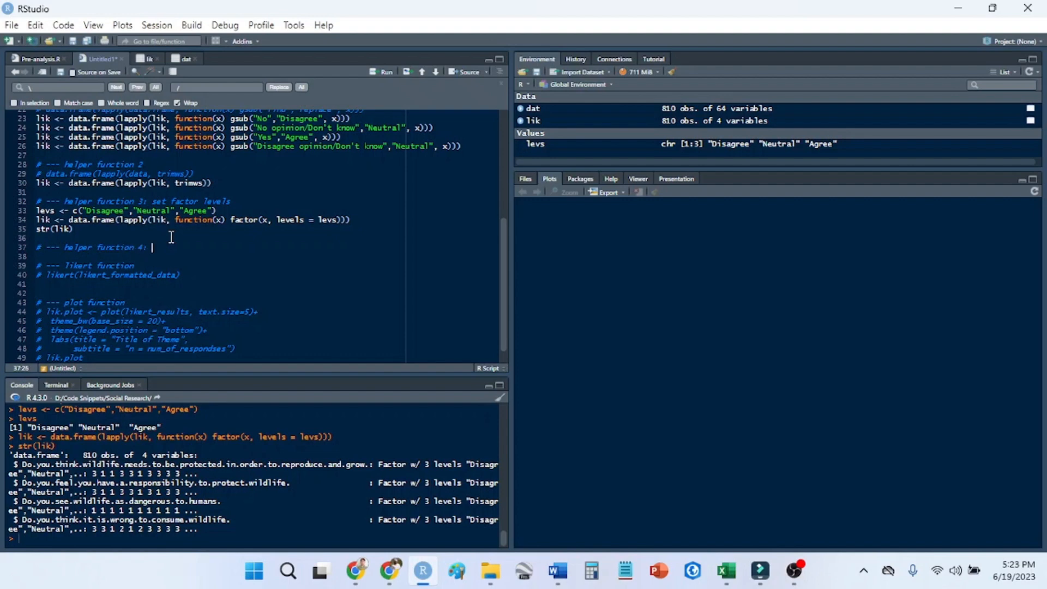
pyautogui.write('set names')
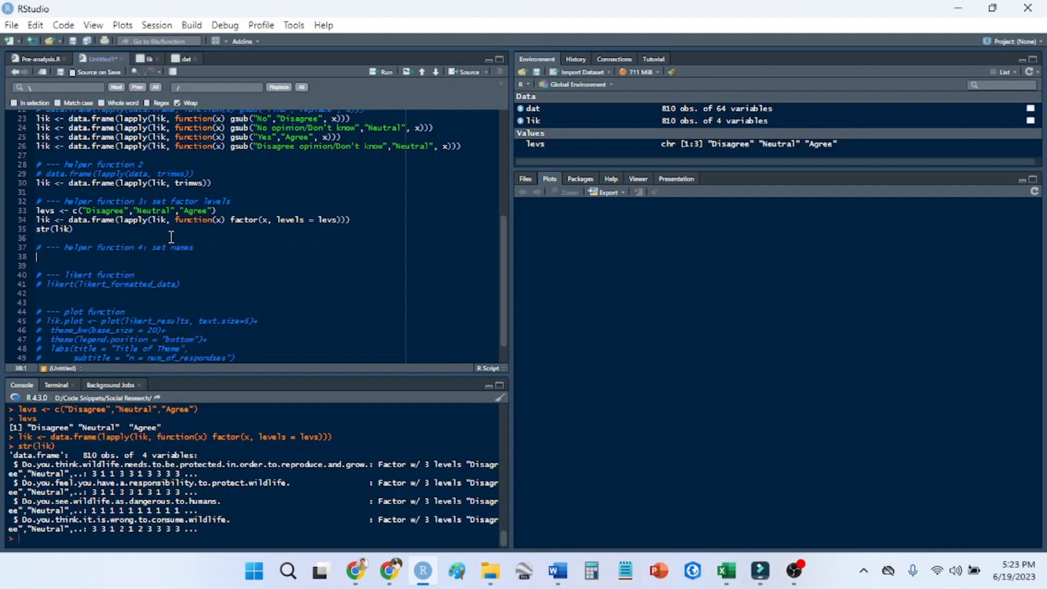
pyautogui.write('names(lik')
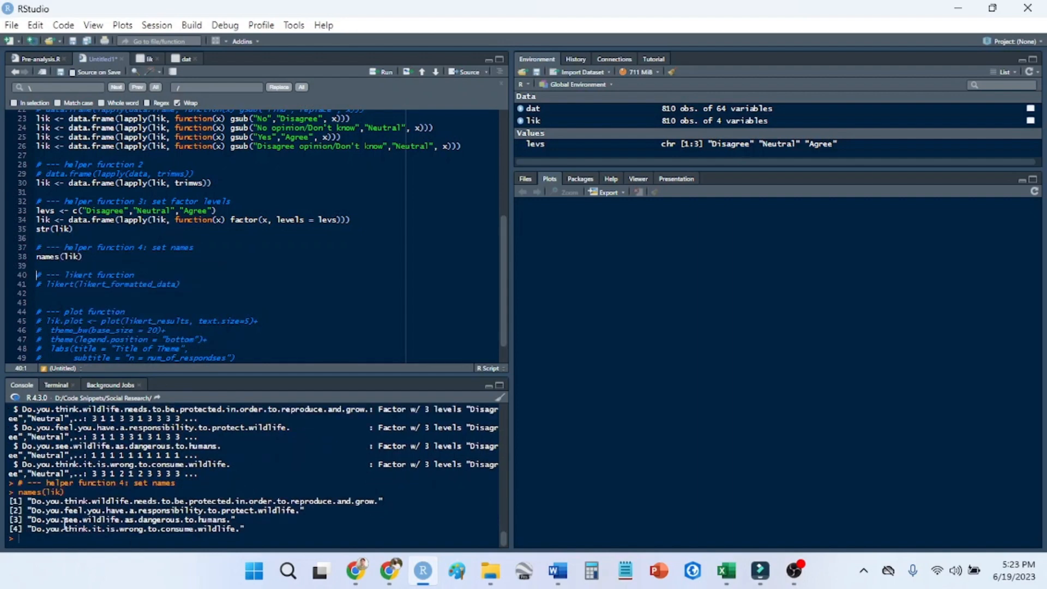
pyautogui.moveTo(23, 500); pyautogui.dragTo(247, 529)
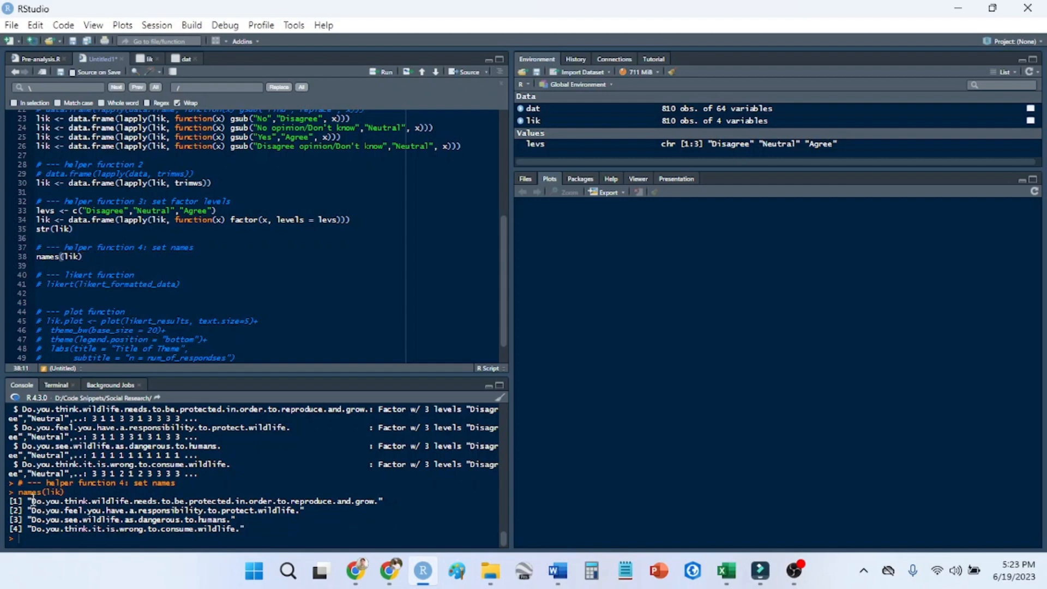
pyautogui.moveTo(30, 501); pyautogui.dragTo(247, 529)
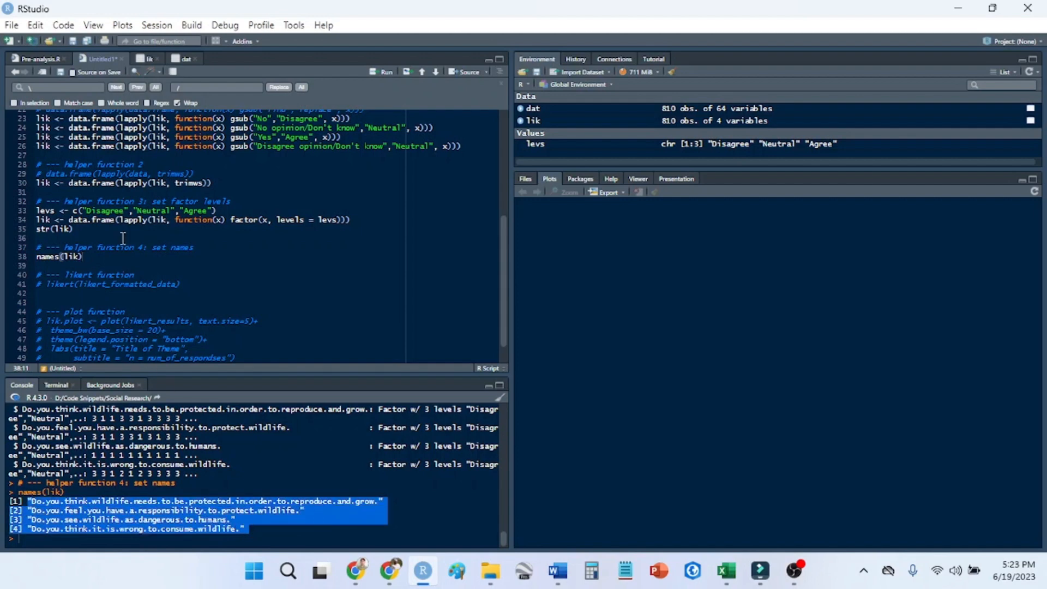
# Rename lik's columns with a gsub call that replaces dots with spaces.
pyautogui.write('<- c(')
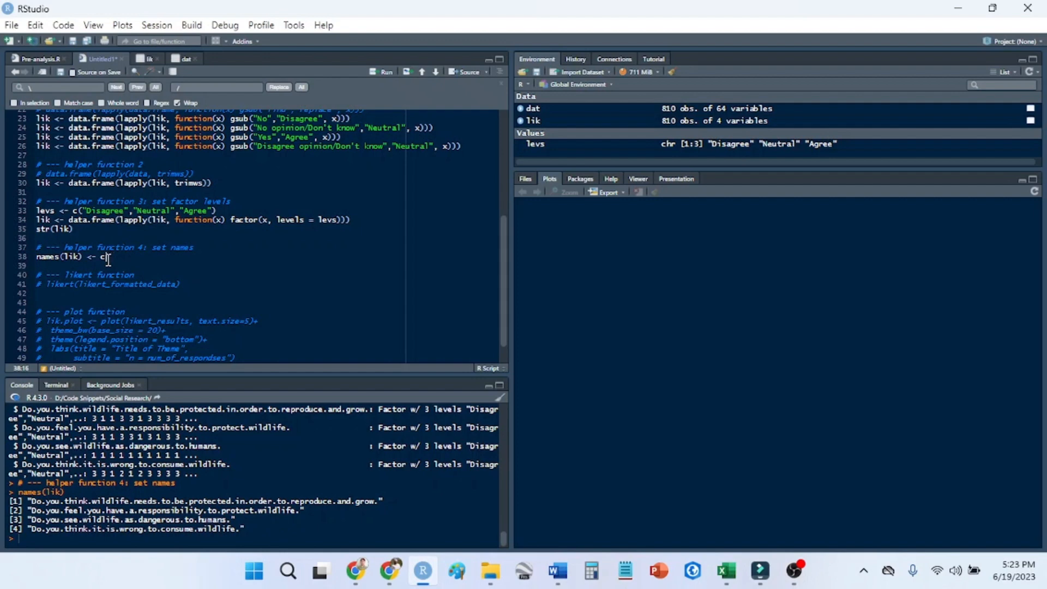
pyautogui.write('gsub')
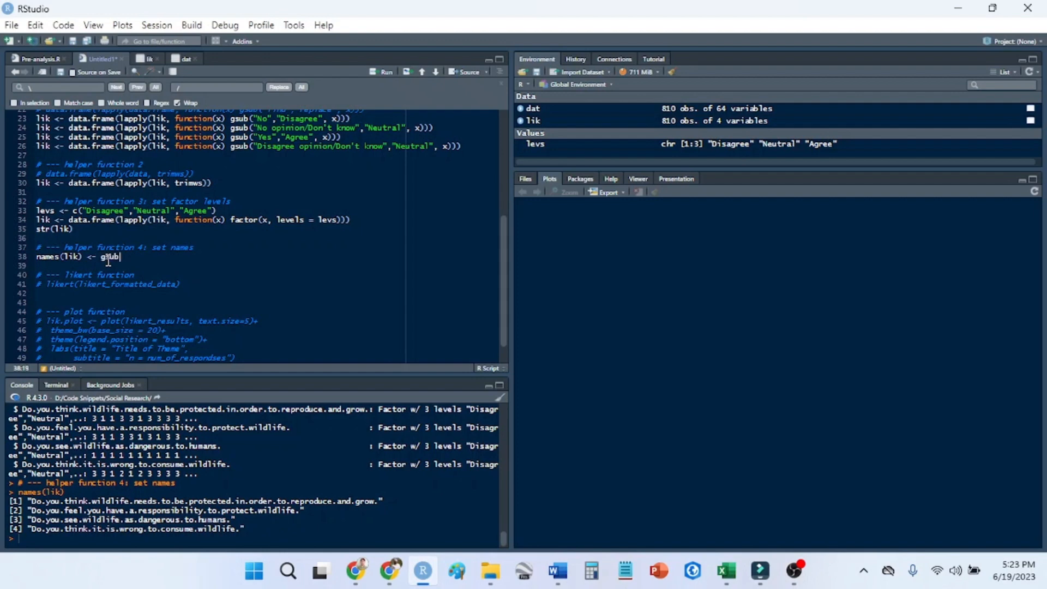
pyautogui.write('()')
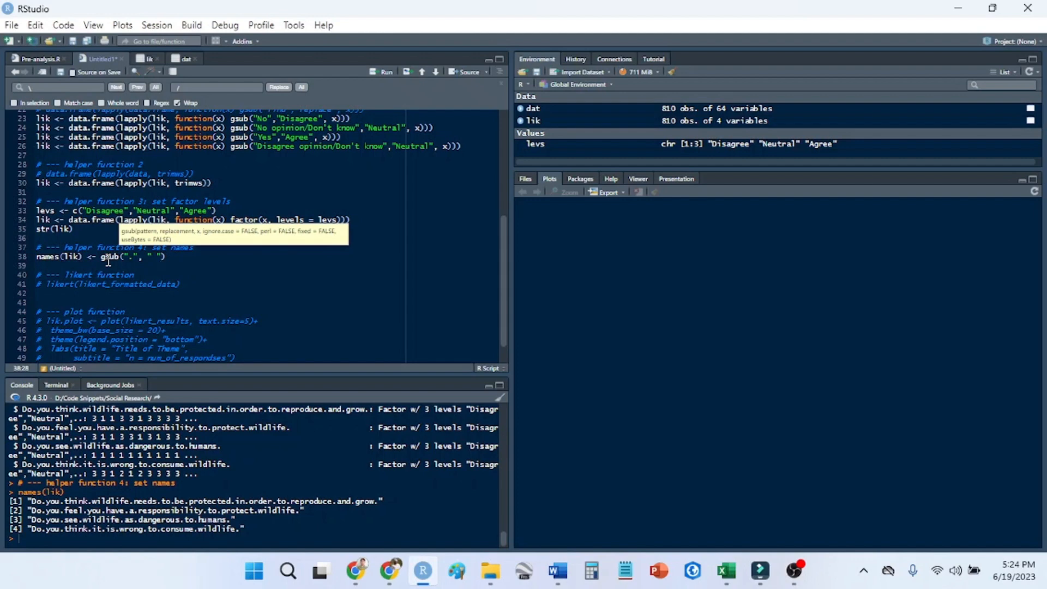
pyautogui.write('name)')
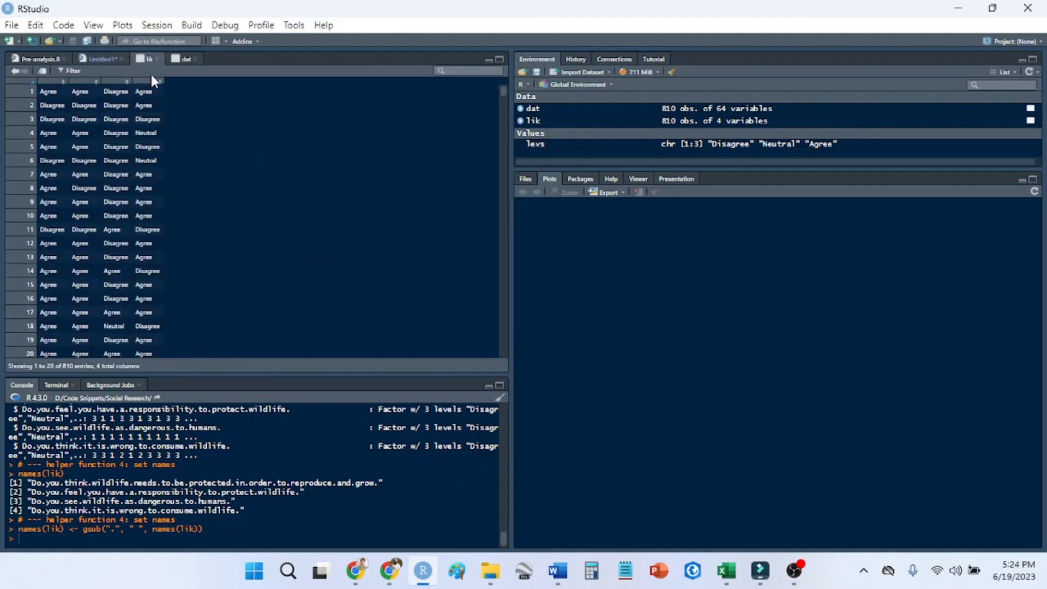
# Replace likert_formatted_data to create liker_results <- likert(lik) and view it.
pyautogui.click(99, 59)
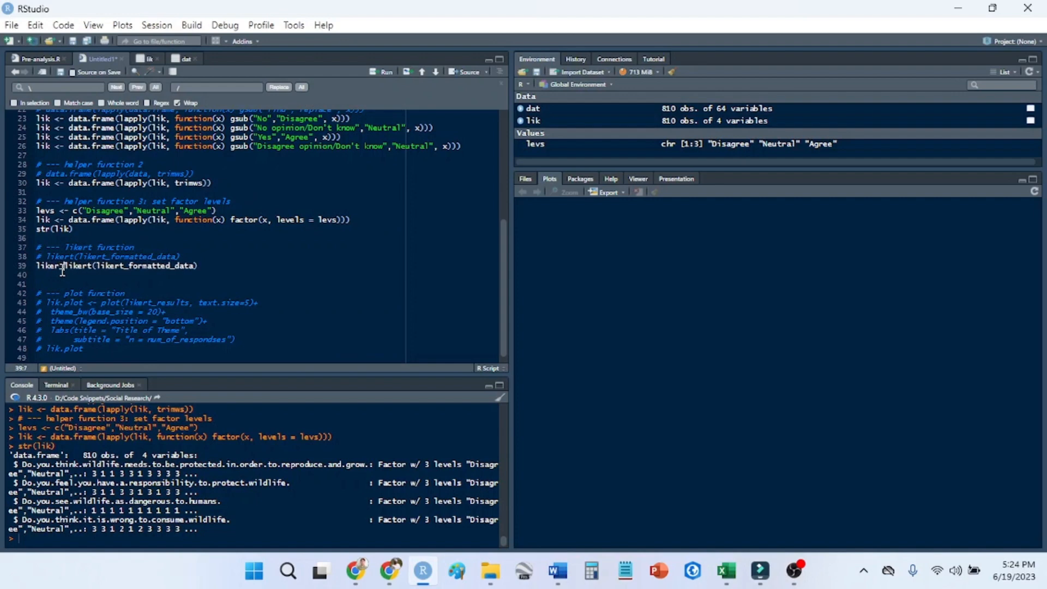
pyautogui.write('_results <-')
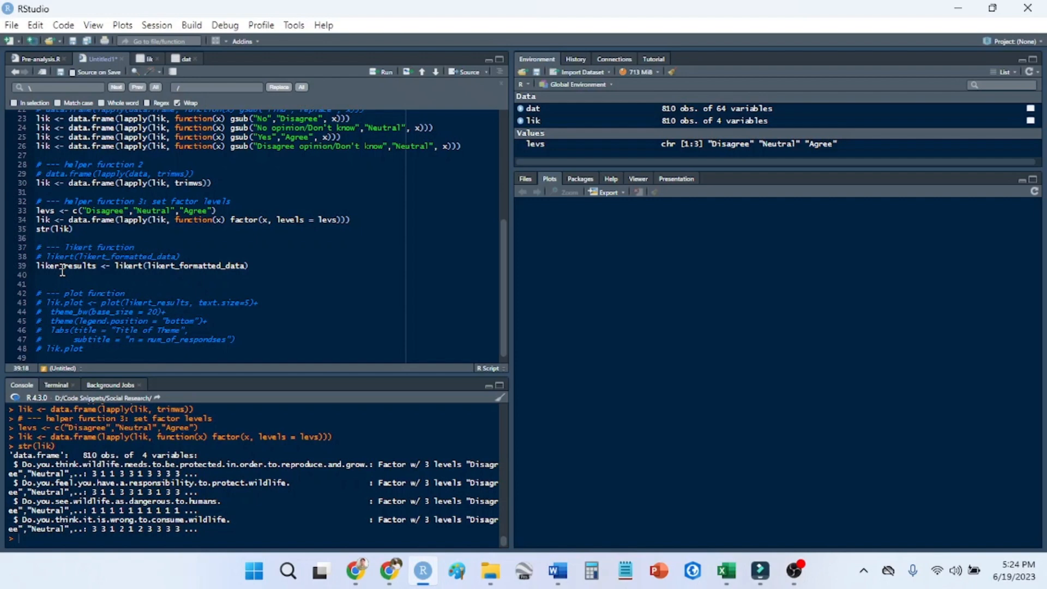
pyautogui.doubleClick(127, 265)
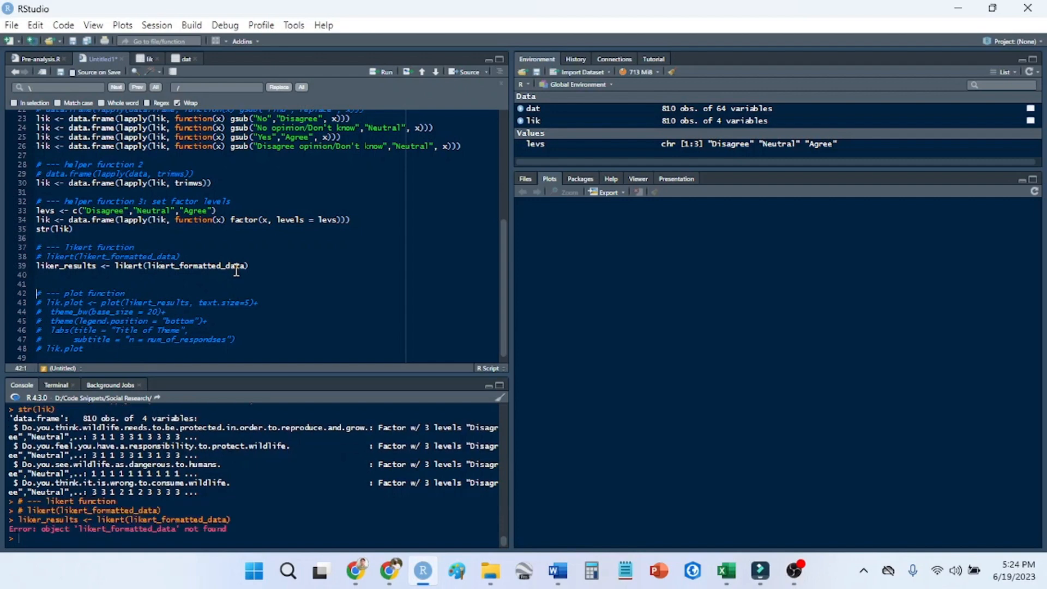
pyautogui.moveTo(238, 261)
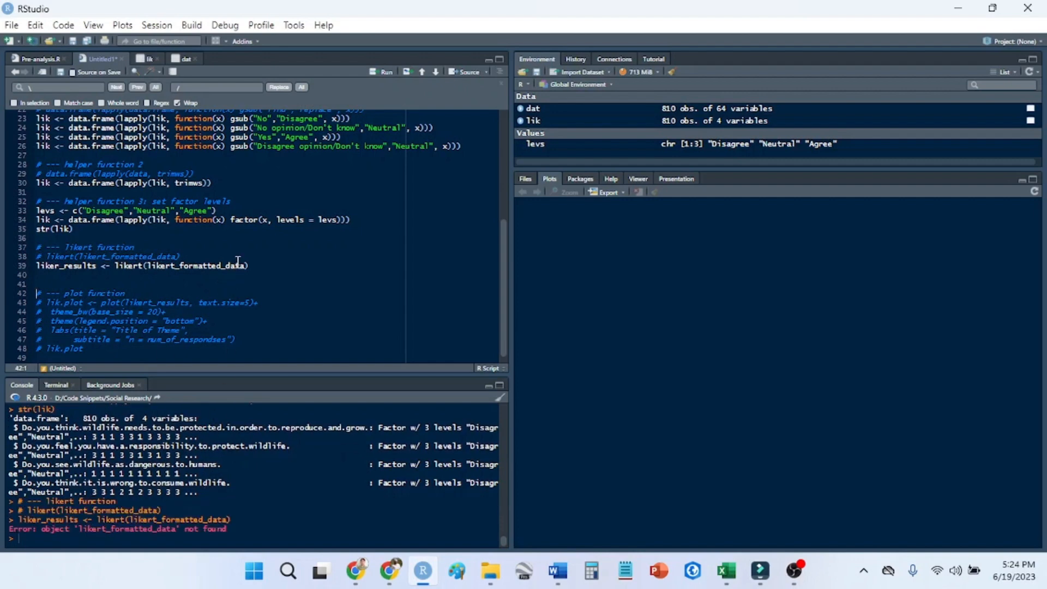
pyautogui.doubleClick(196, 265)
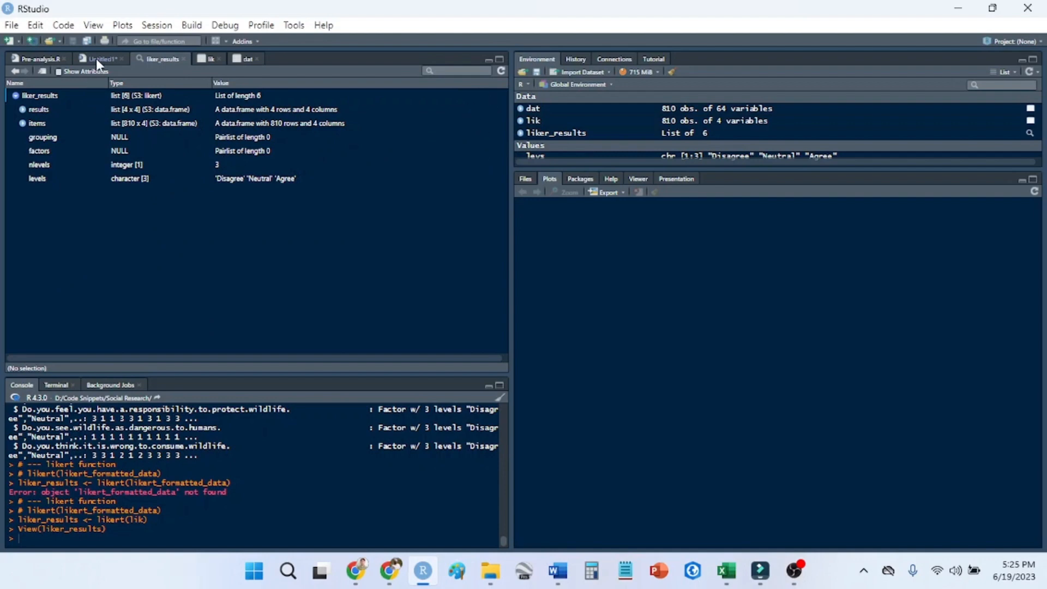
# Uncomment the plot function lines and replace 'Title of Theme' with 'Wildlife perspectives'.
pyautogui.click(101, 59)
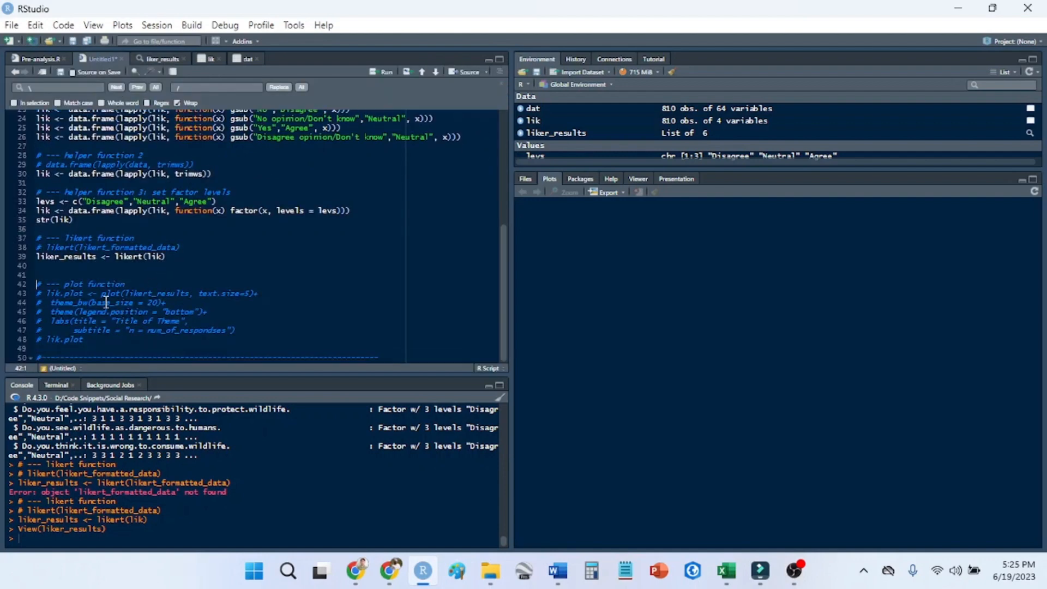
pyautogui.moveTo(38, 292); pyautogui.dragTo(83, 339)
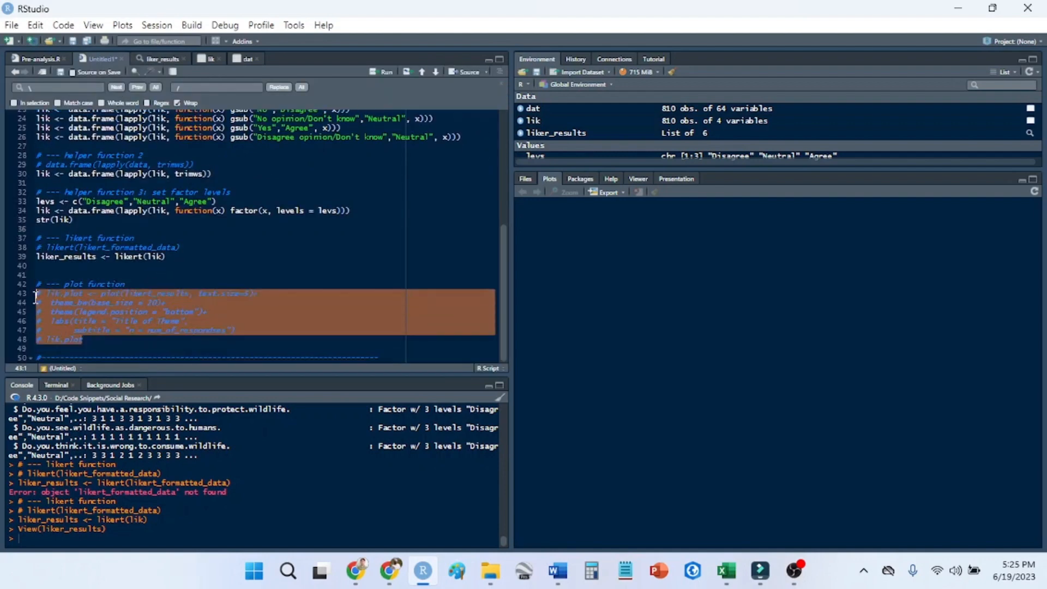
pyautogui.click(47, 293)
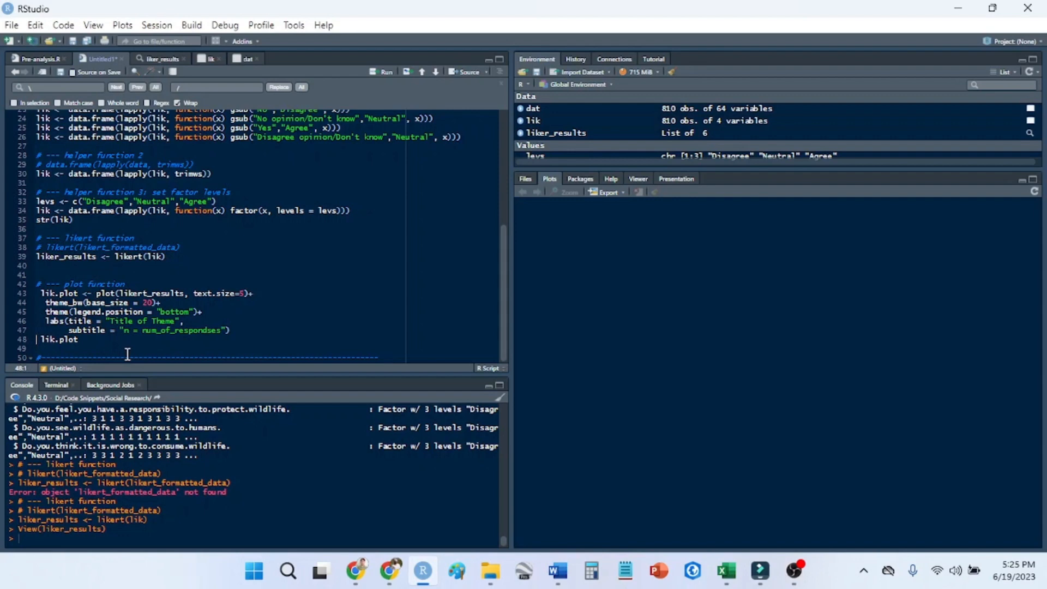
pyautogui.doubleClick(140, 321)
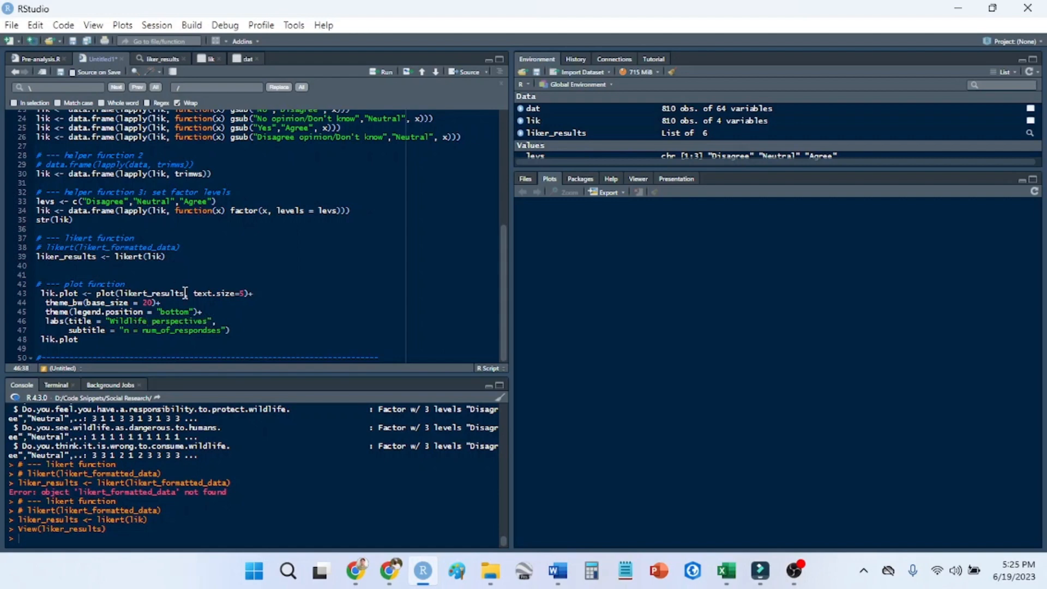
pyautogui.doubleClick(180, 330)
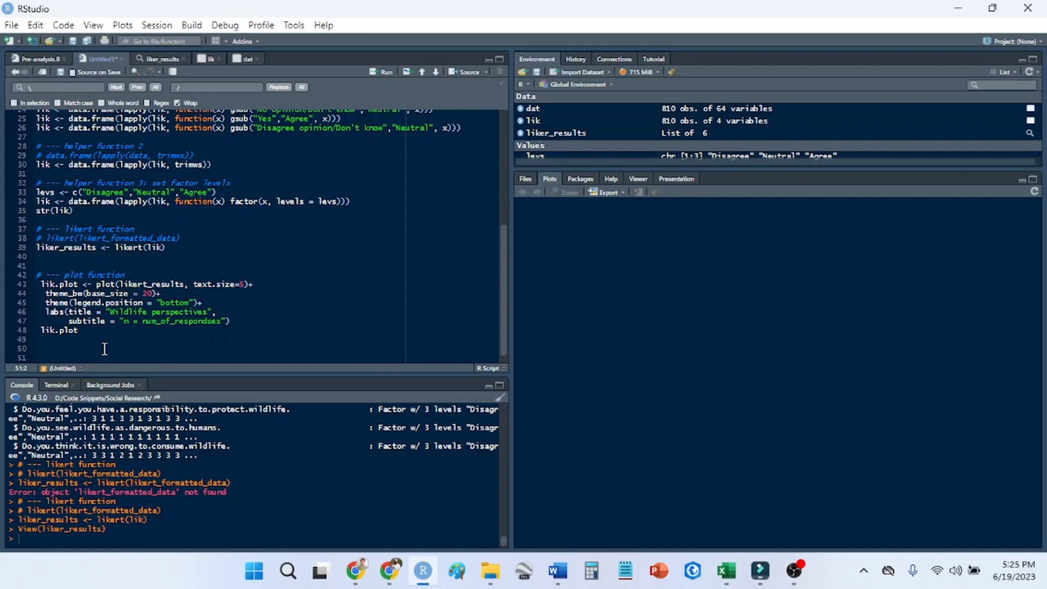
# Run length() on lik's first question, fixing the misspelling, then delete that line.
pyautogui.write('lenght()')
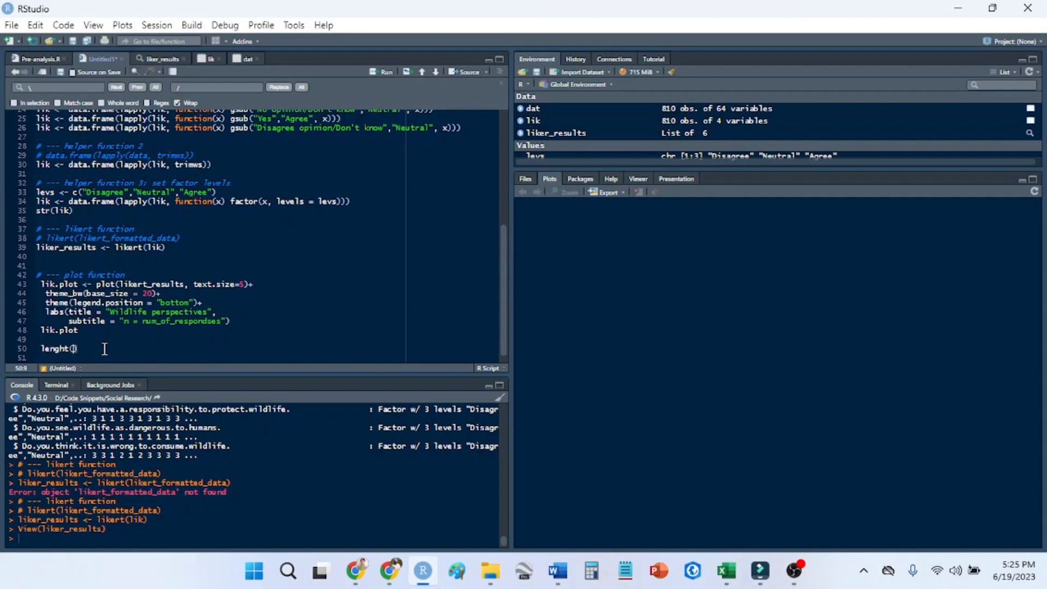
pyautogui.write('lik$Do.you.think.wildlife.needs.to.be.protected.in.order.to.reproduce.and.grow.')
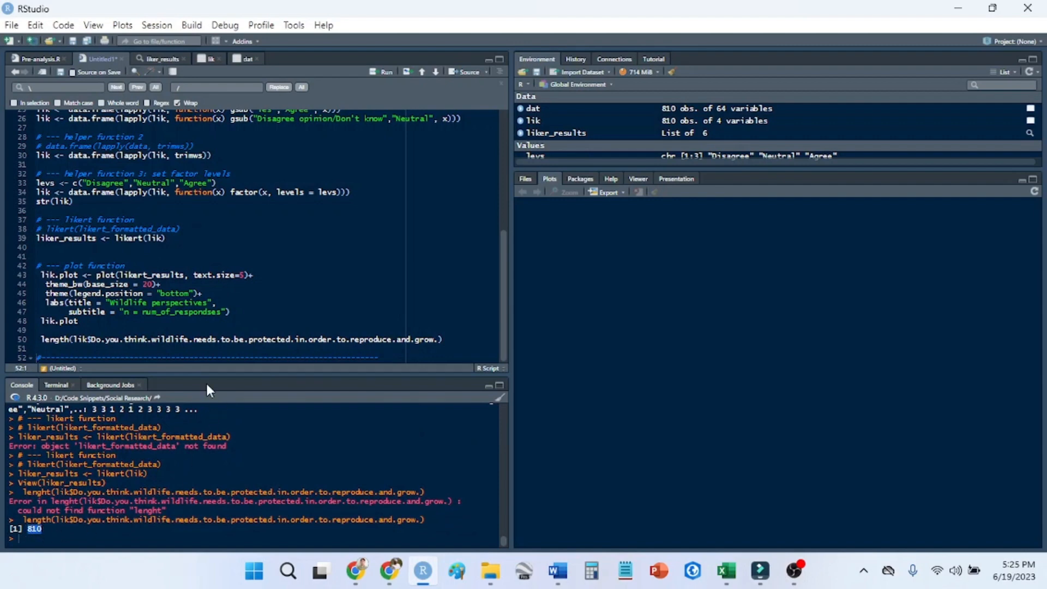
pyautogui.click(37, 339)
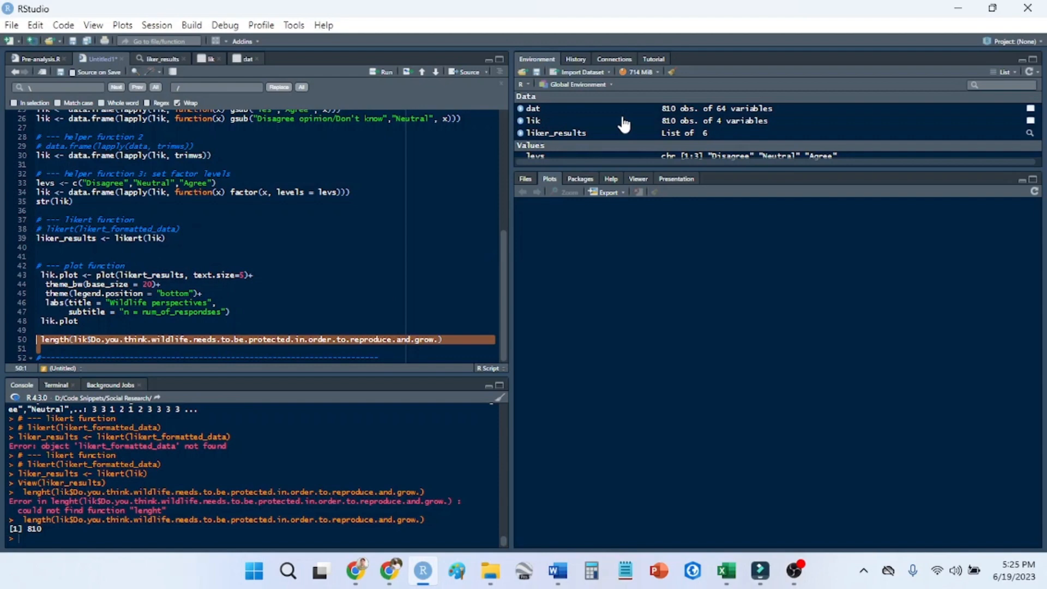
pyautogui.moveTo(666, 127)
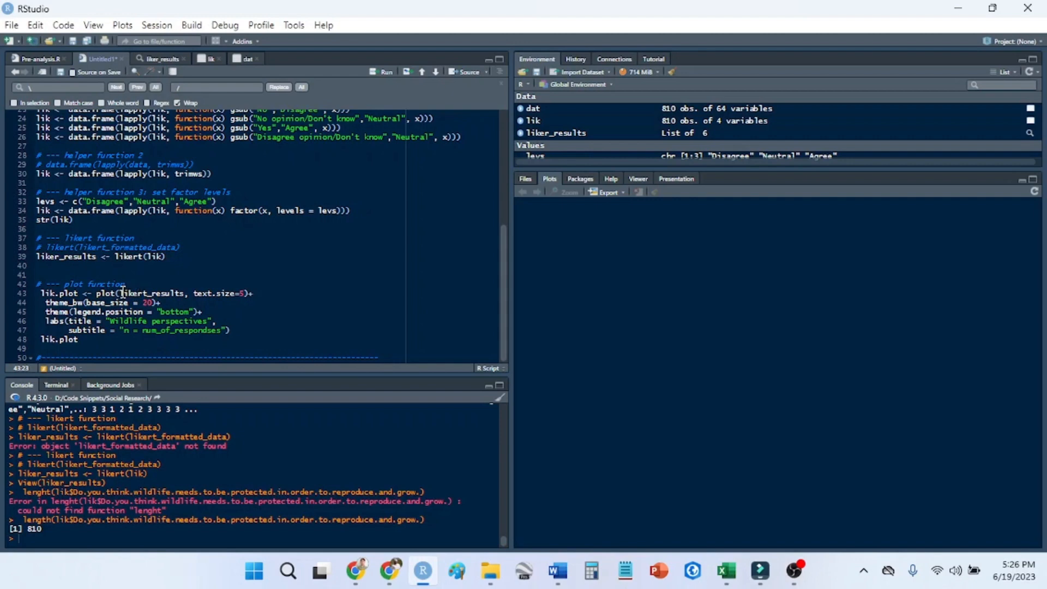
# Set the subtitle count to 810 and start renaming liker_results to likert_results.
pyautogui.doubleClick(211, 293)
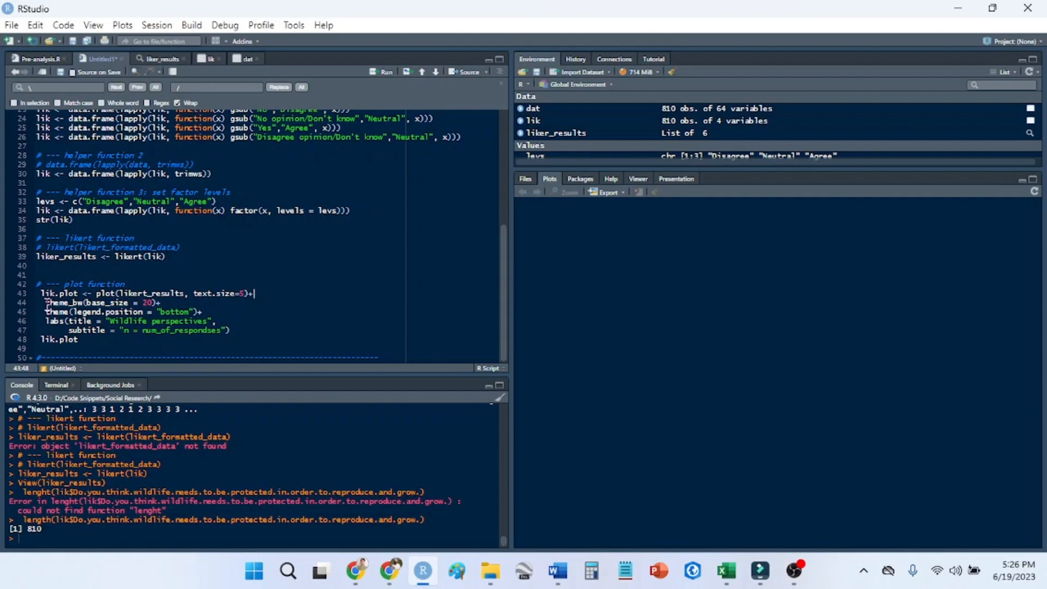
pyautogui.click(65, 302)
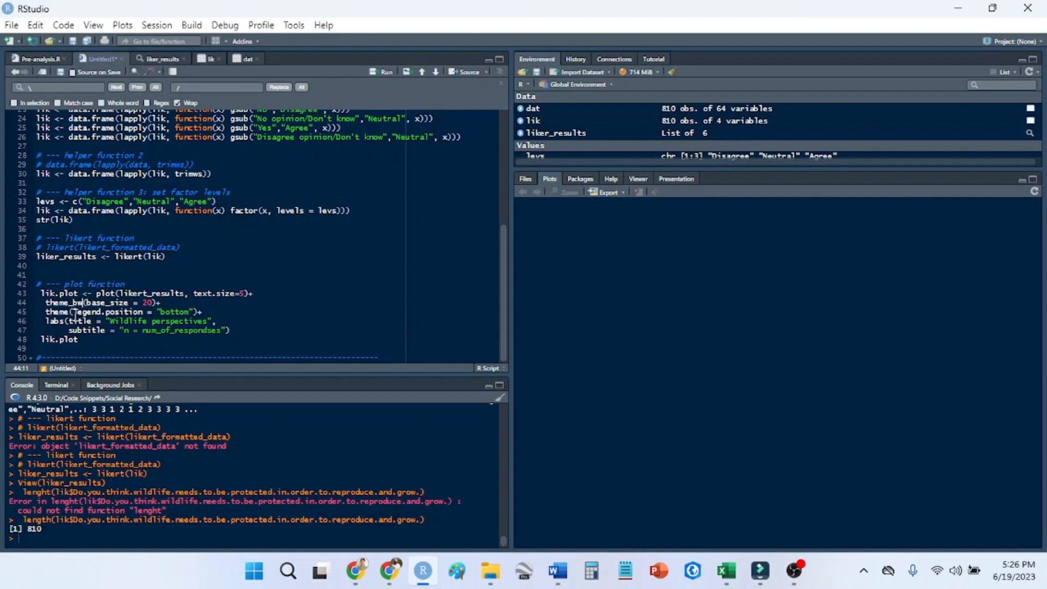
pyautogui.tripleClick(120, 312)
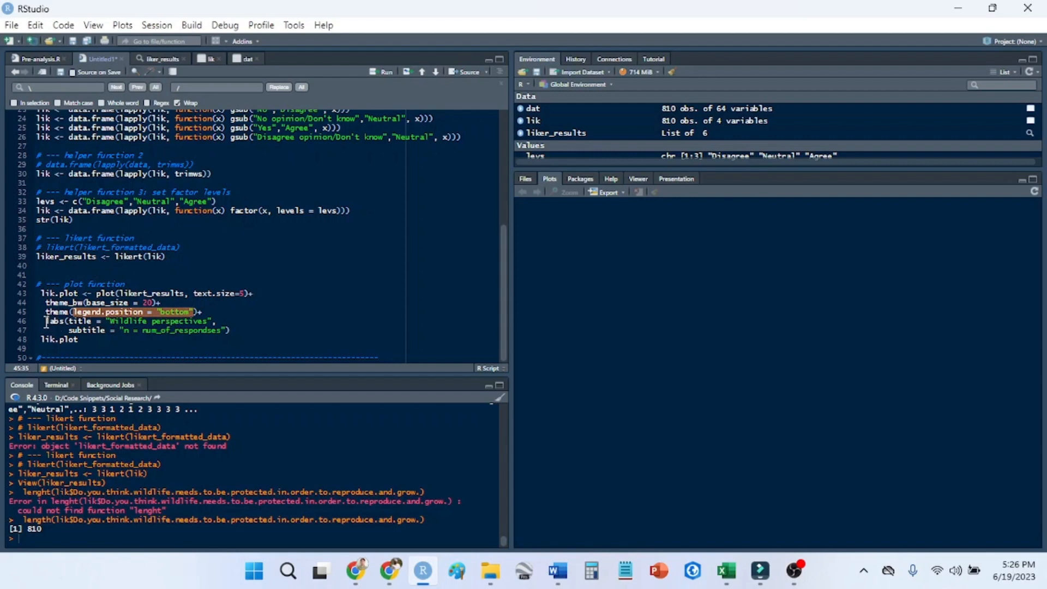
pyautogui.click(142, 329)
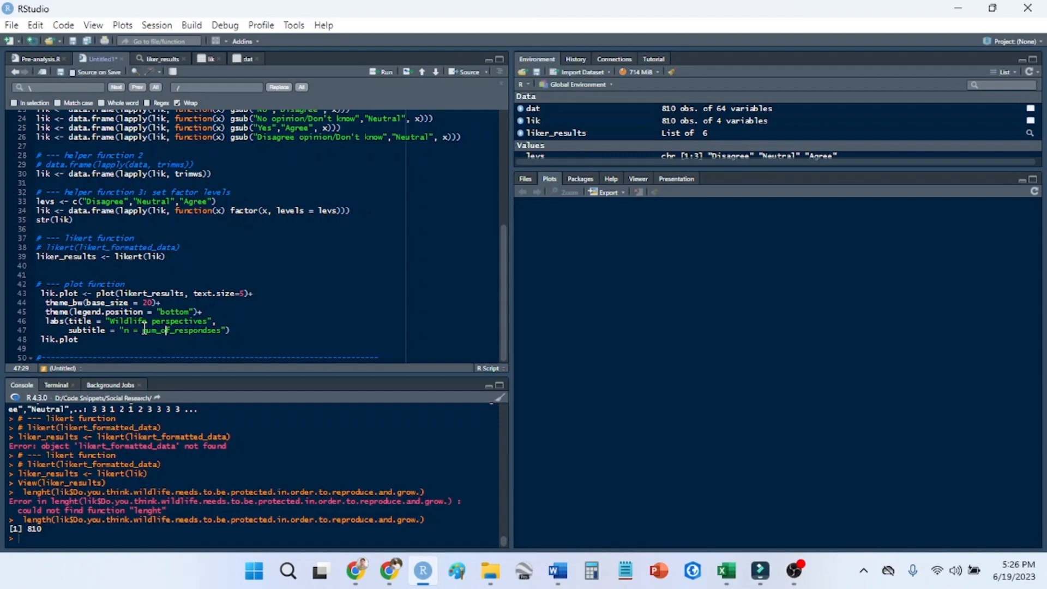
pyautogui.doubleClick(173, 330)
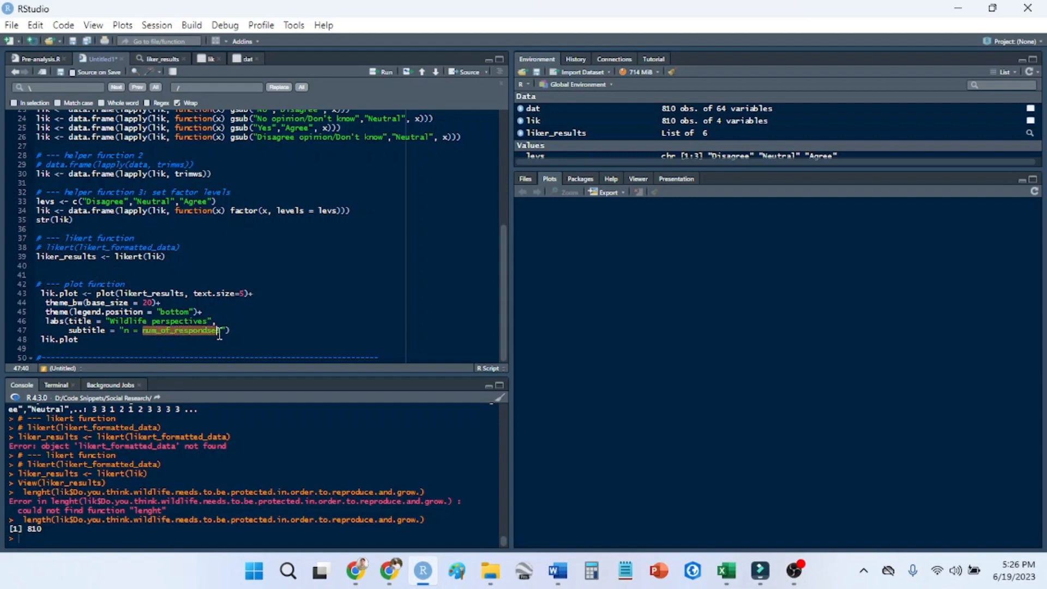
pyautogui.write('820')
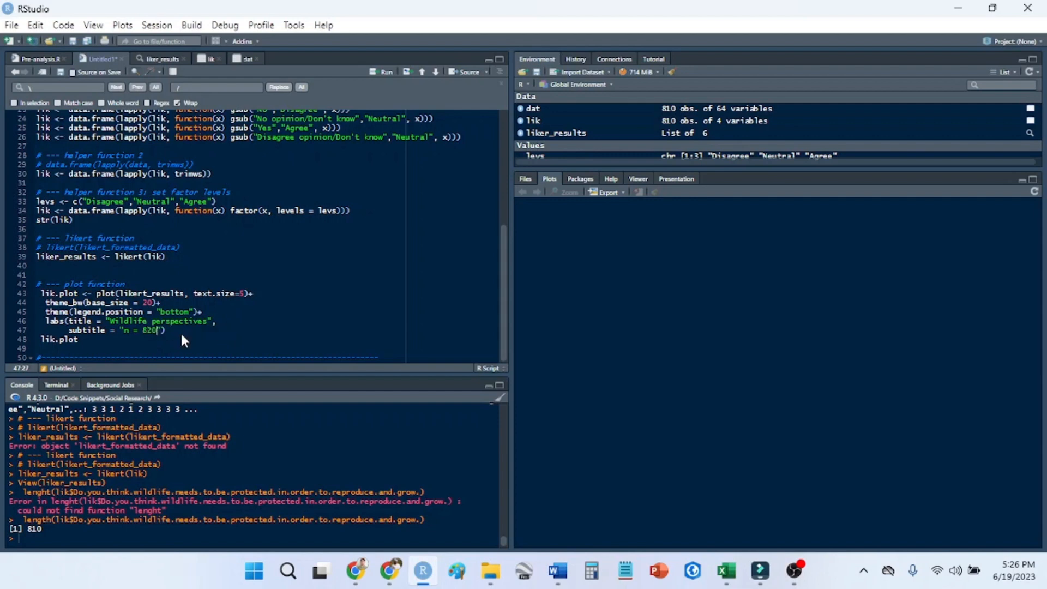
pyautogui.write('810')
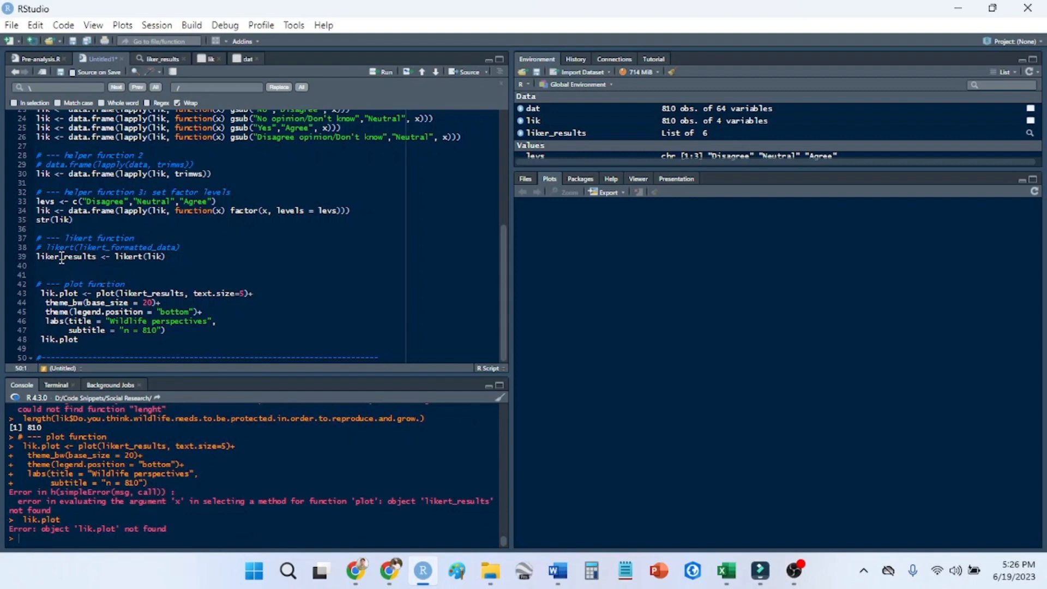
pyautogui.click(88, 256)
pyautogui.write('t')
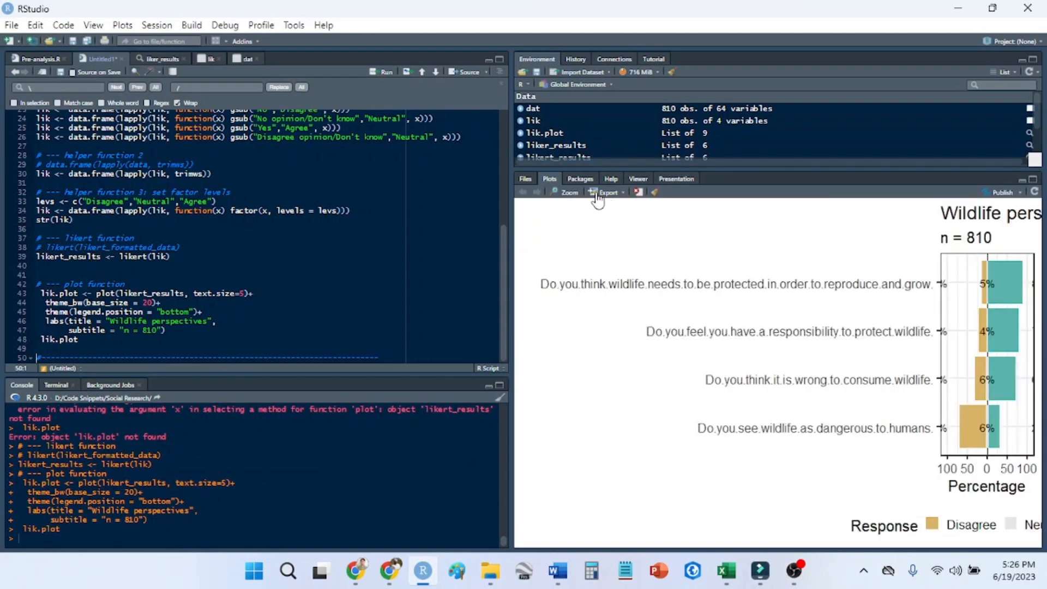
# Open the Wildlife perspectives chart in the Plot Zoom window.
pyautogui.click(569, 192)
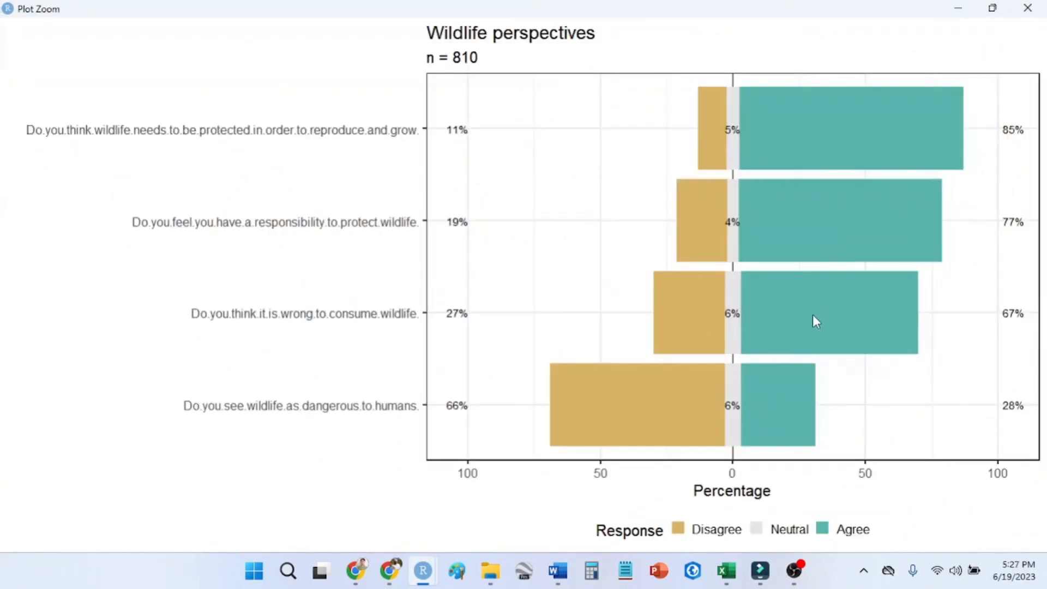
pyautogui.moveTo(384, 119)
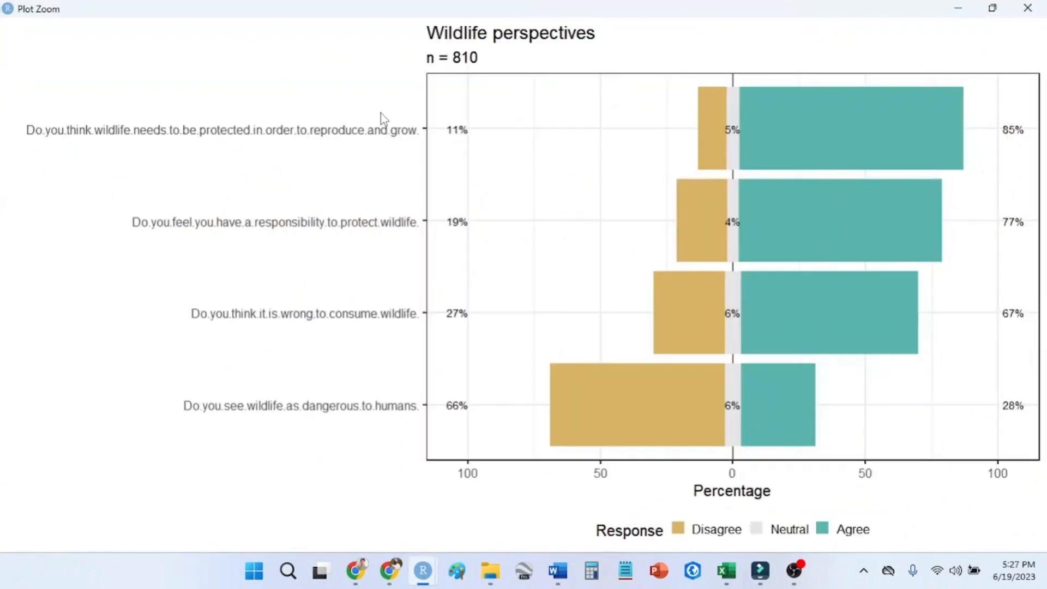
pyautogui.moveTo(722, 414)
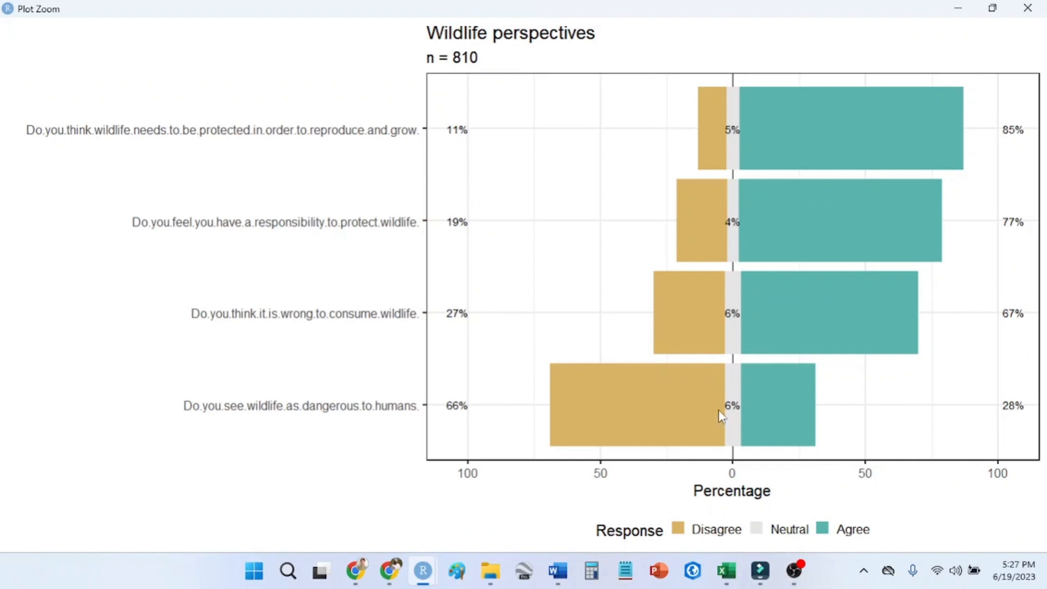
pyautogui.moveTo(708, 498)
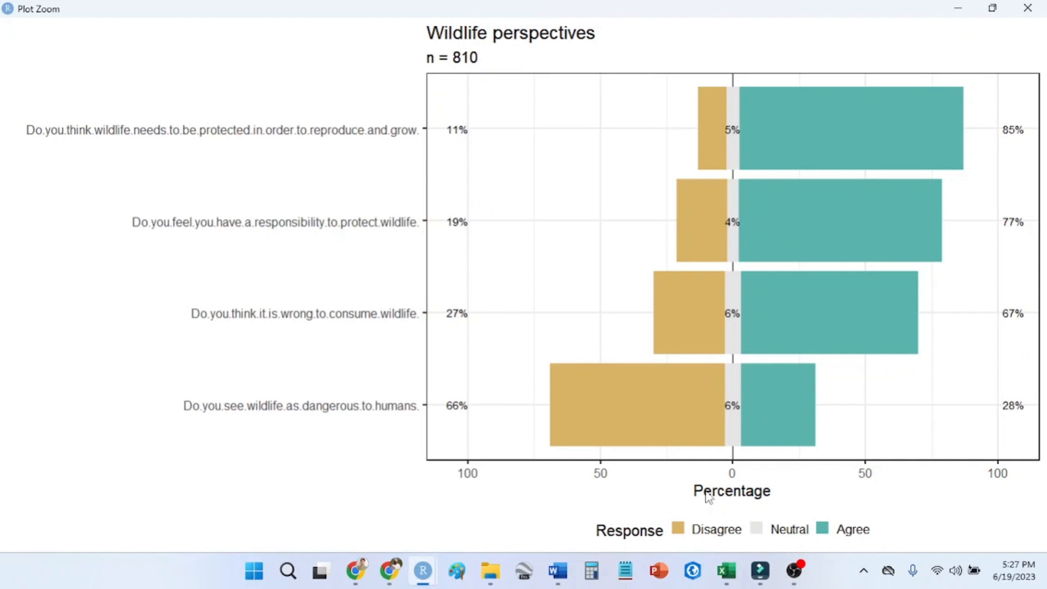
pyautogui.moveTo(884, 91)
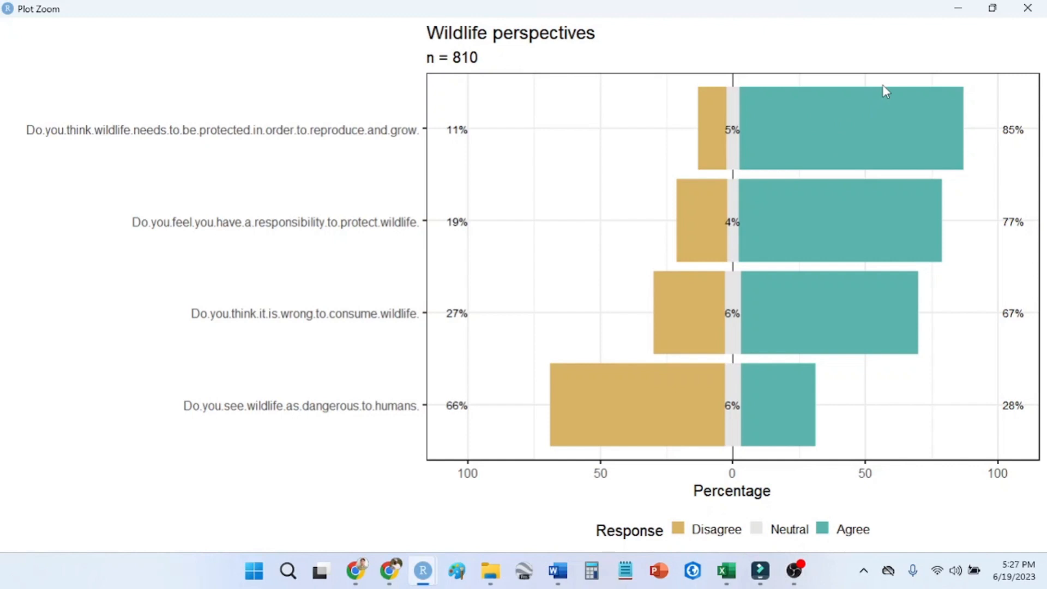
pyautogui.moveTo(809, 205)
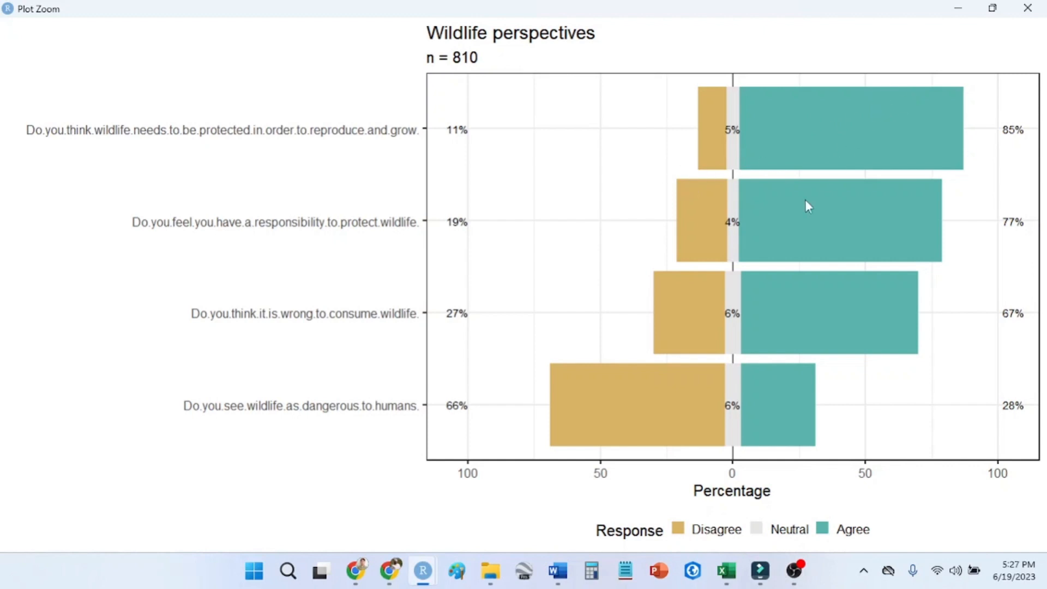
pyautogui.moveTo(771, 141)
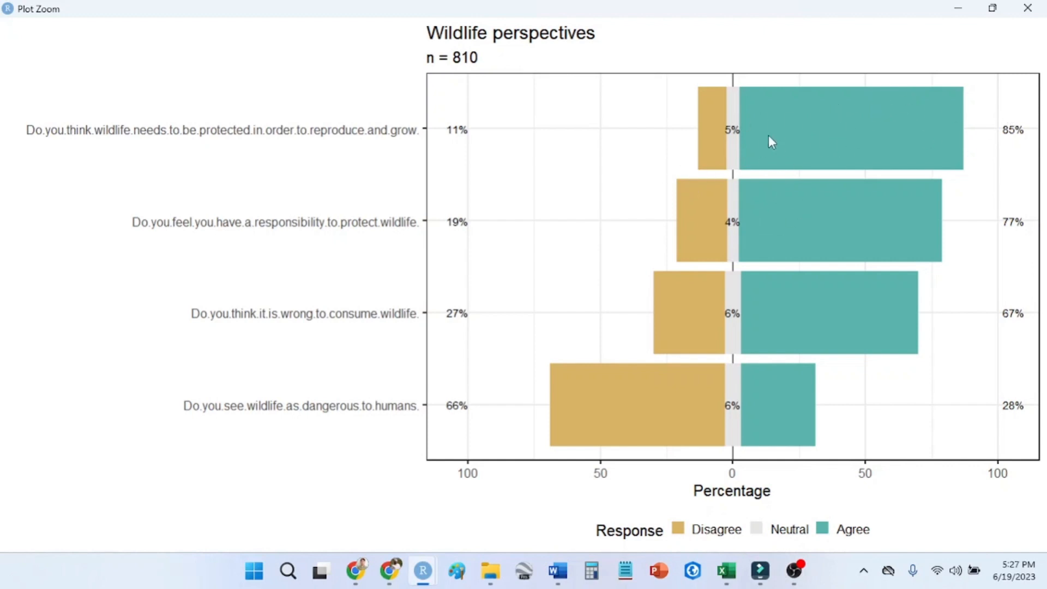
pyautogui.moveTo(810, 242)
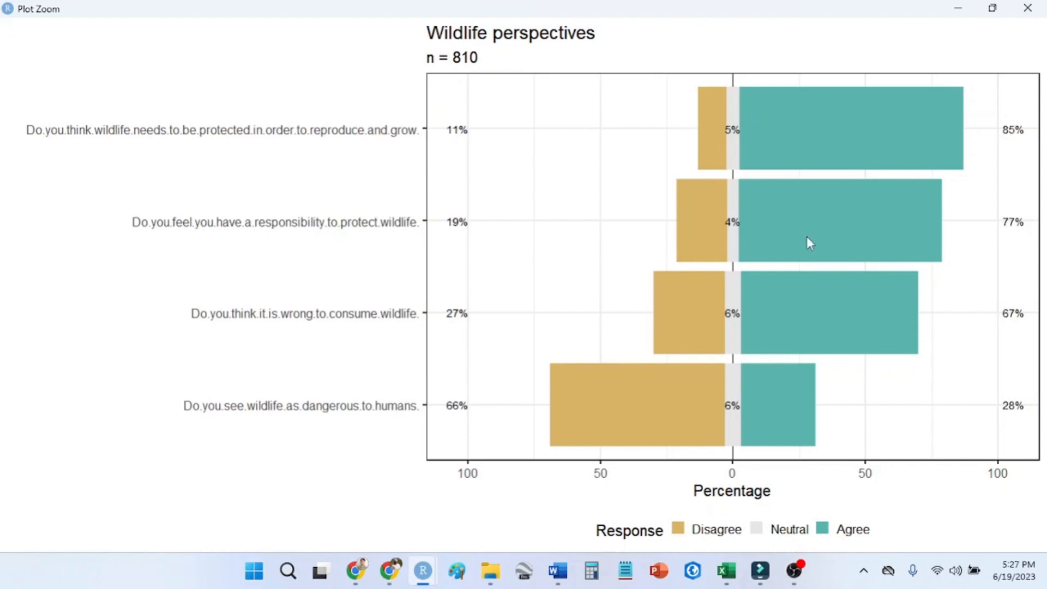